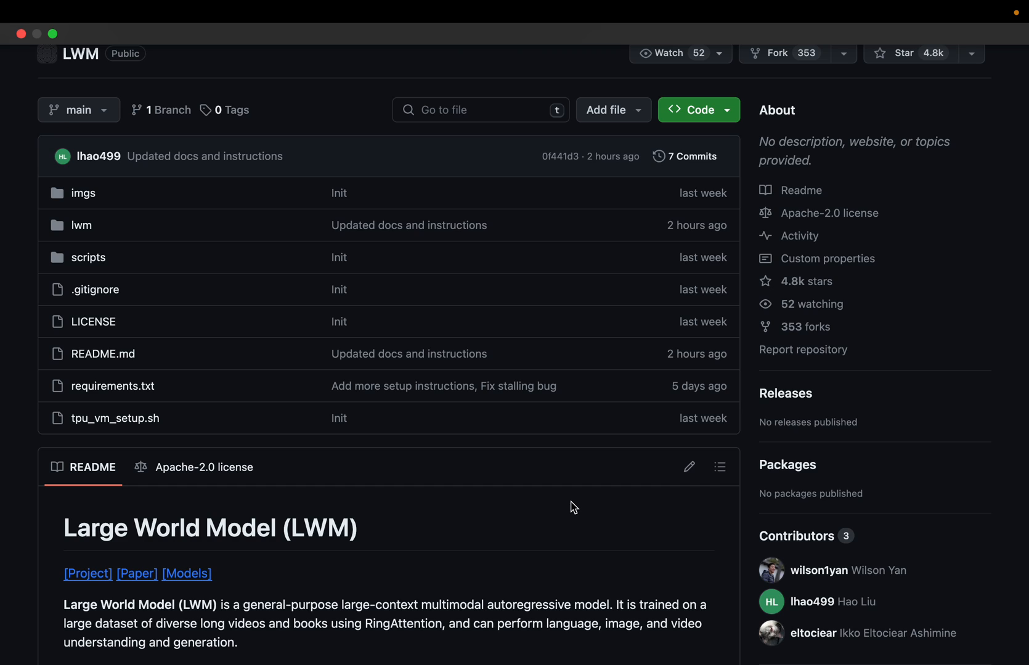
{"action": "mouse_move", "coordinate": [482, 542]}
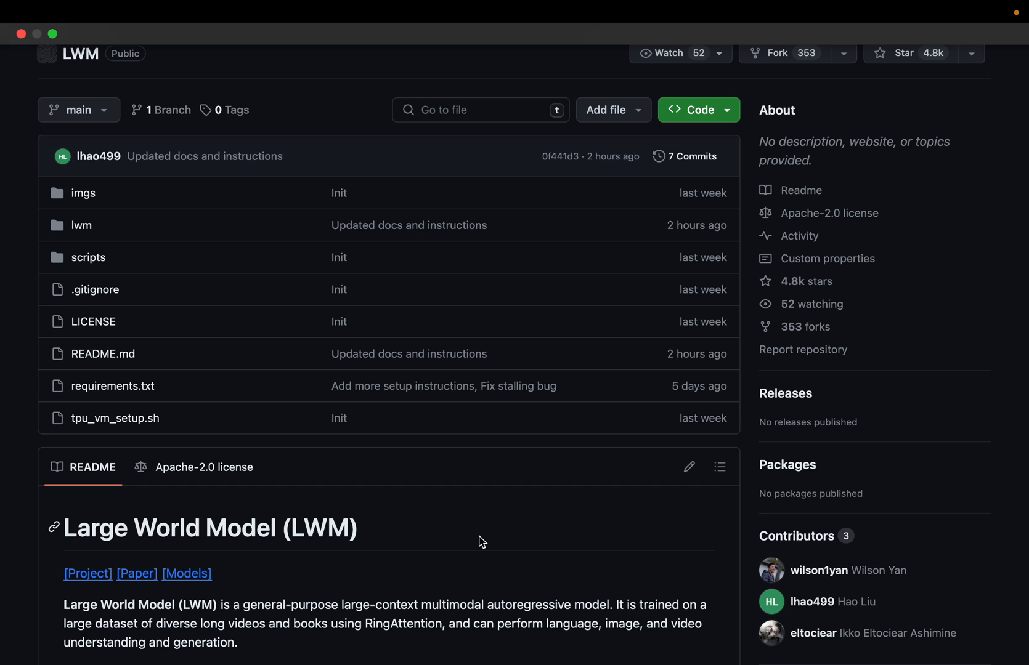
Scroll down the LWM repository page to the README introduction paragraph.
{"action": "scroll", "scroll_direction": "down", "scroll_amount": 3}
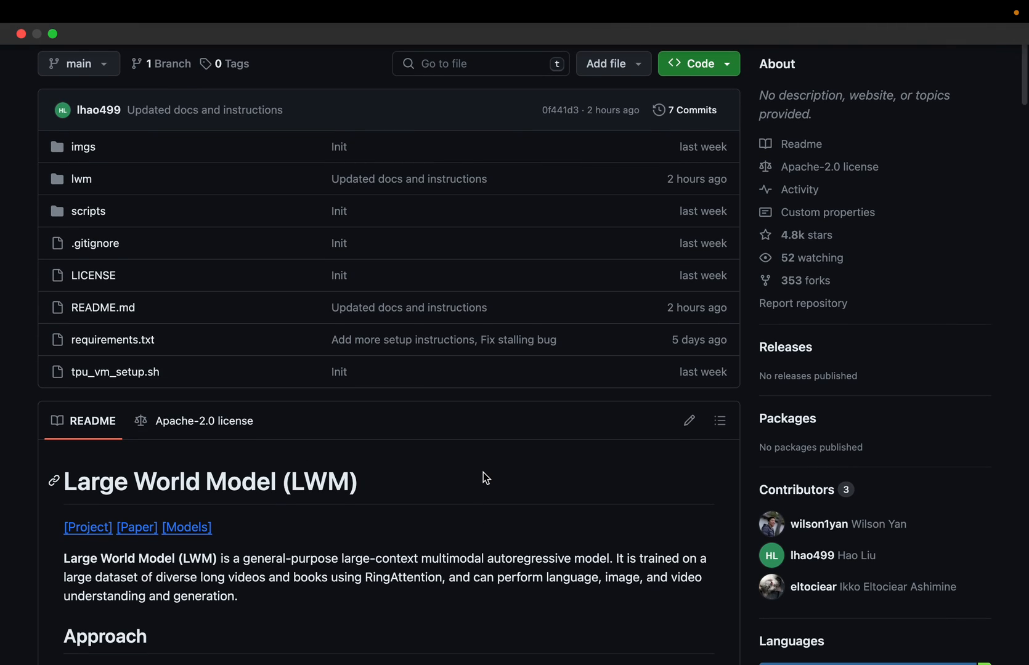
{"action": "scroll", "scroll_direction": "down", "scroll_amount": 3}
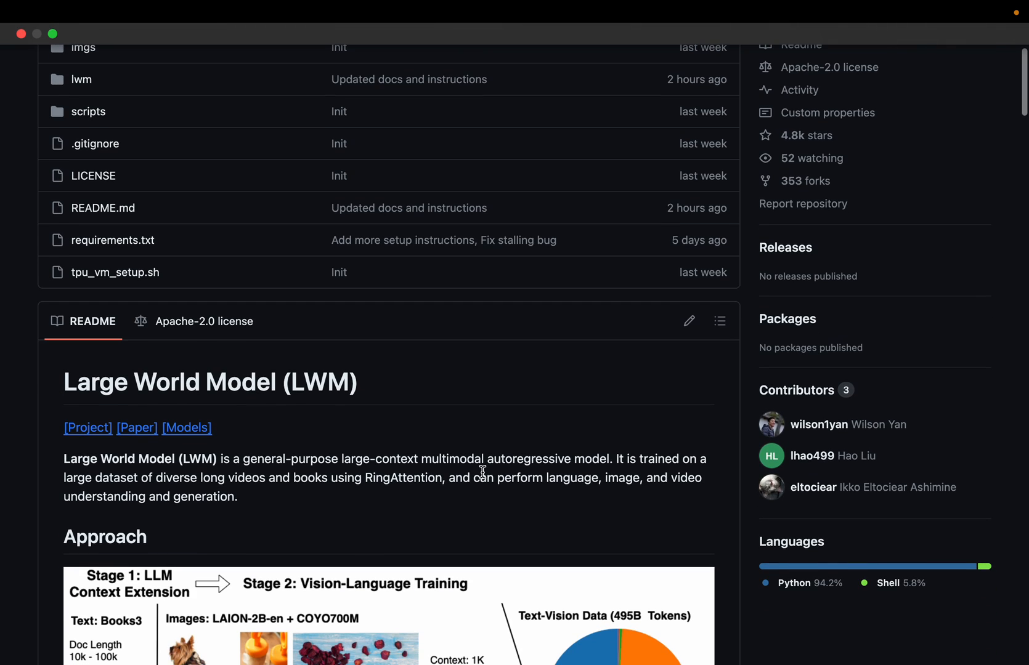
{"action": "scroll", "scroll_direction": "down", "scroll_amount": 3}
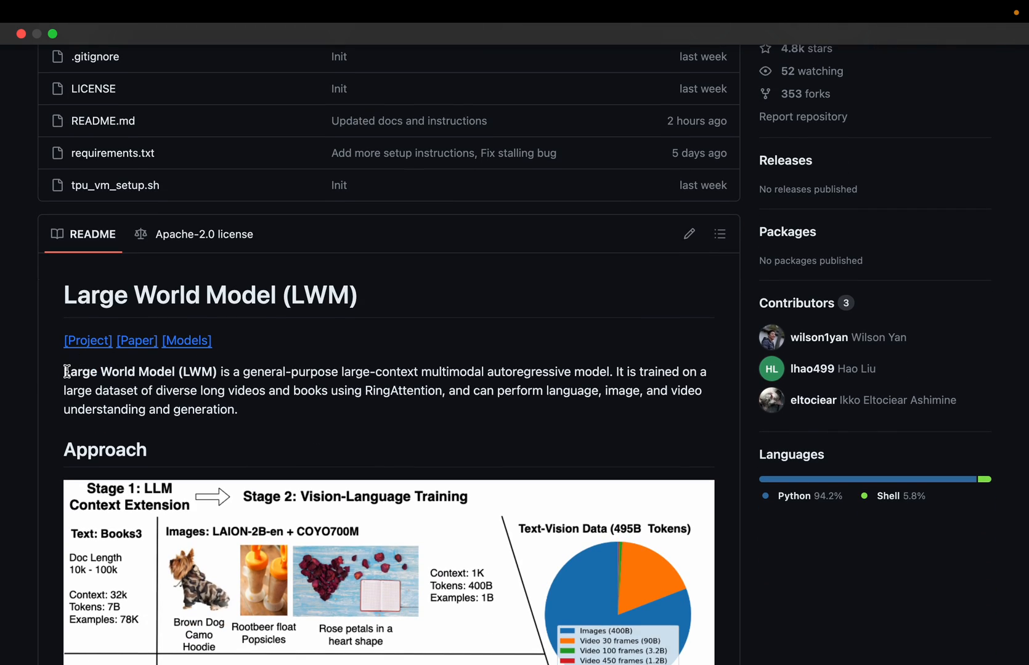
Highlight the model overview paragraph, then select individual words and phrases in it.
{"action": "left_click_drag", "start_coordinate": [64, 371], "coordinate": [237, 409]}
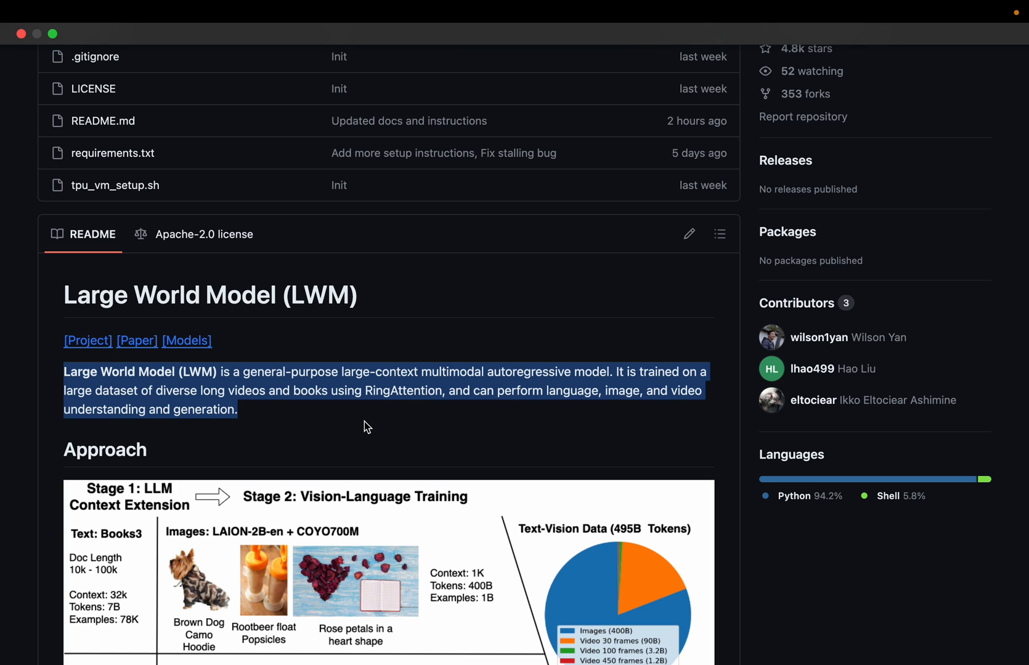
{"action": "scroll", "scroll_direction": "down", "scroll_amount": 3}
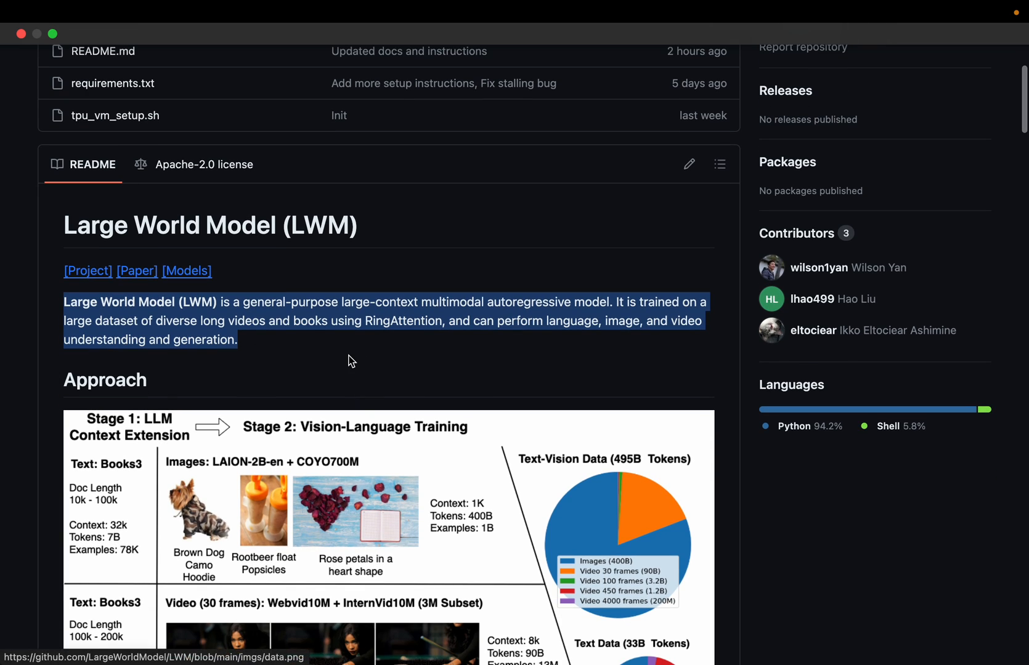
{"action": "left_click", "coordinate": [244, 303]}
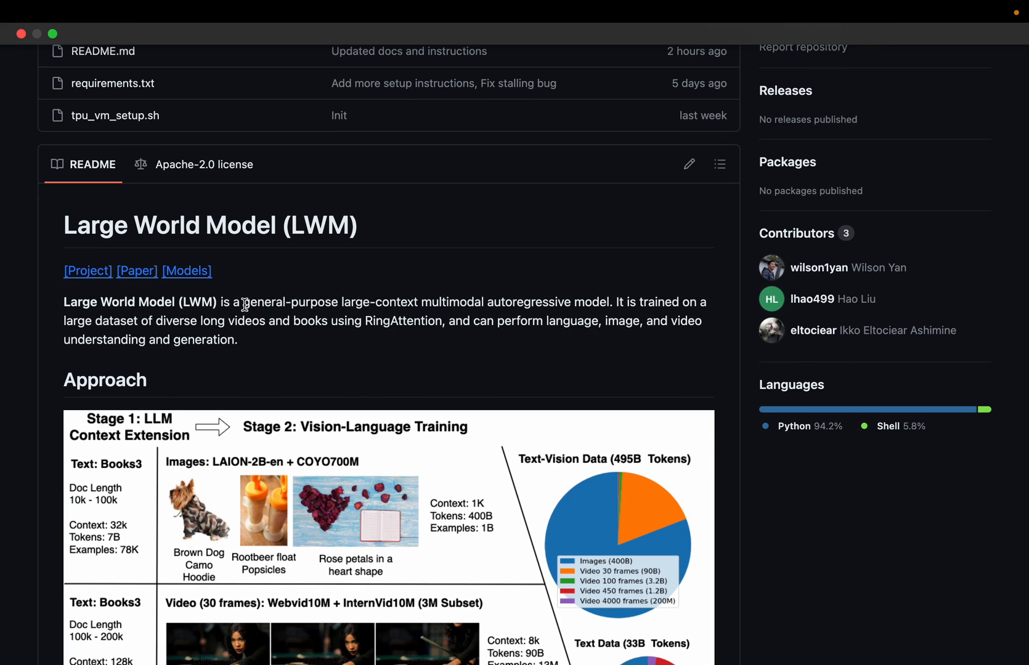
{"action": "double_click", "coordinate": [290, 303]}
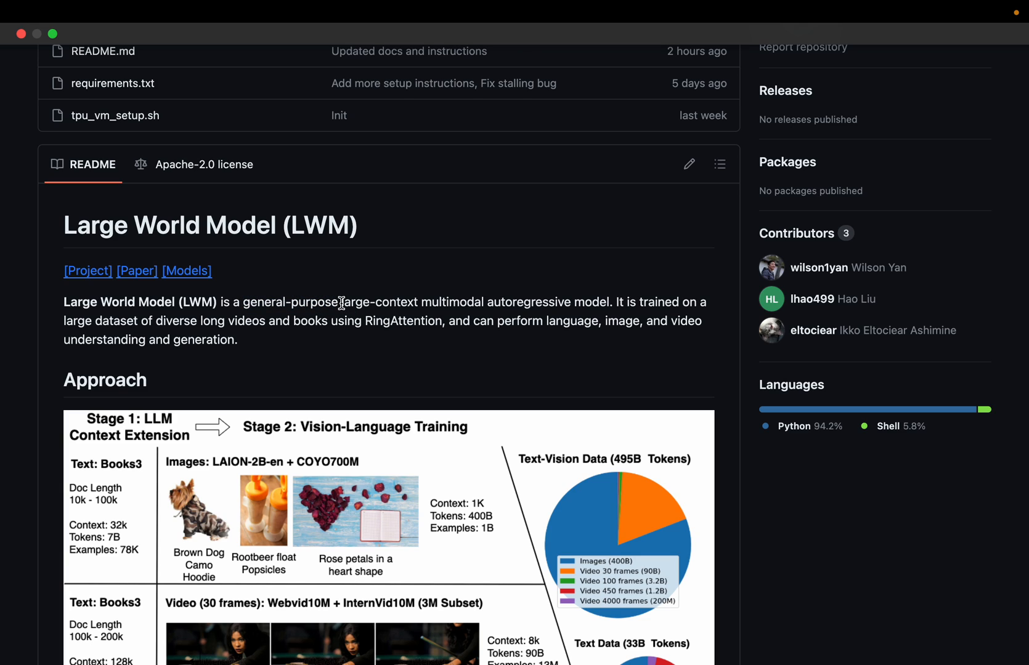
{"action": "double_click", "coordinate": [379, 302]}
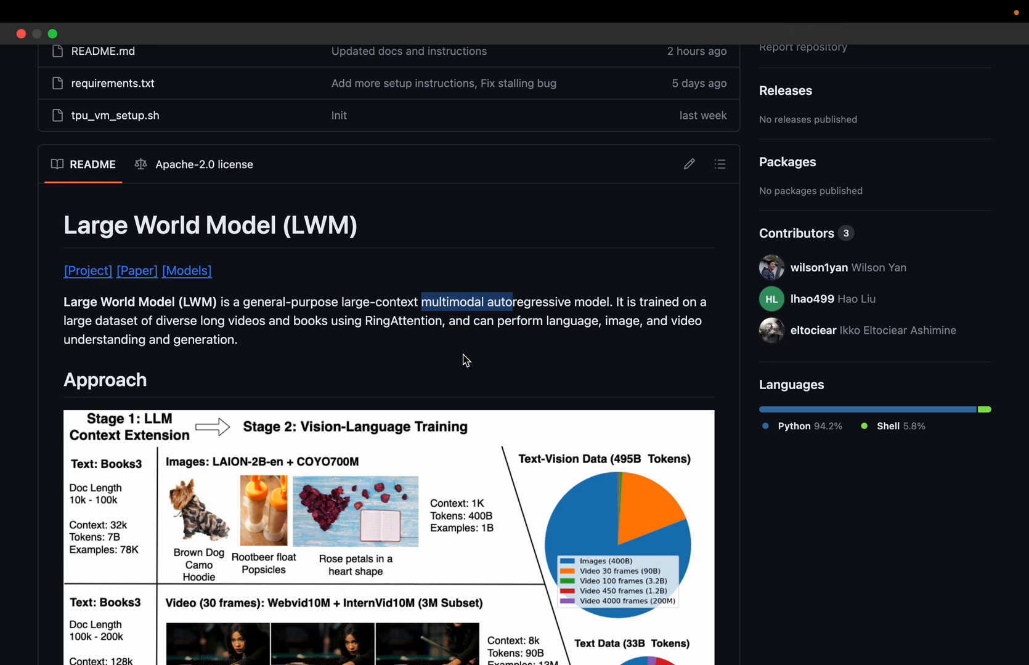
{"action": "mouse_move", "coordinate": [341, 232]}
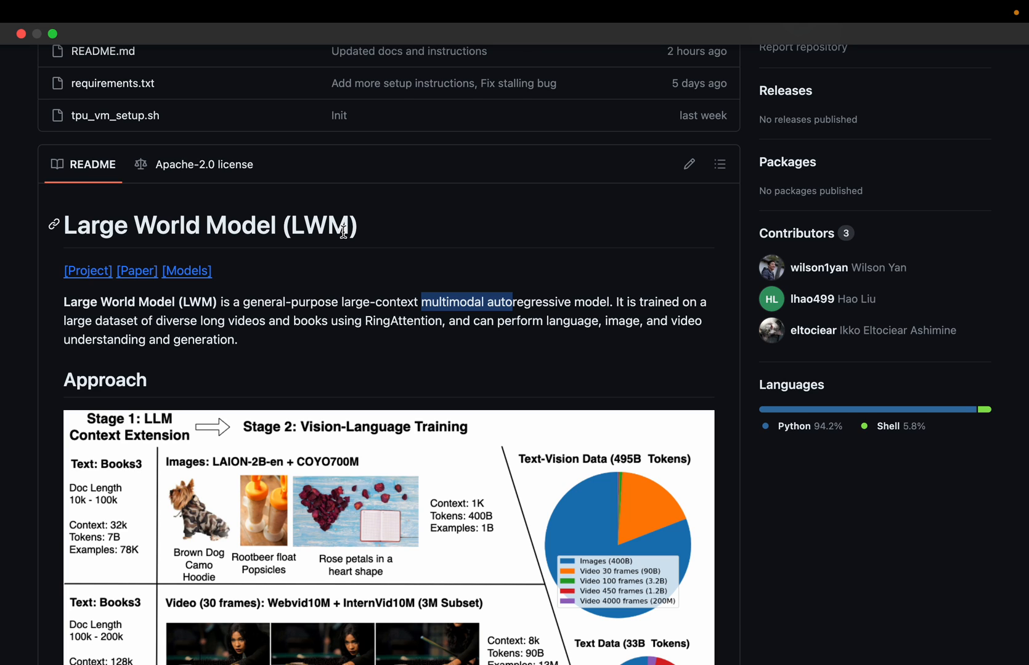
{"action": "mouse_move", "coordinate": [456, 282]}
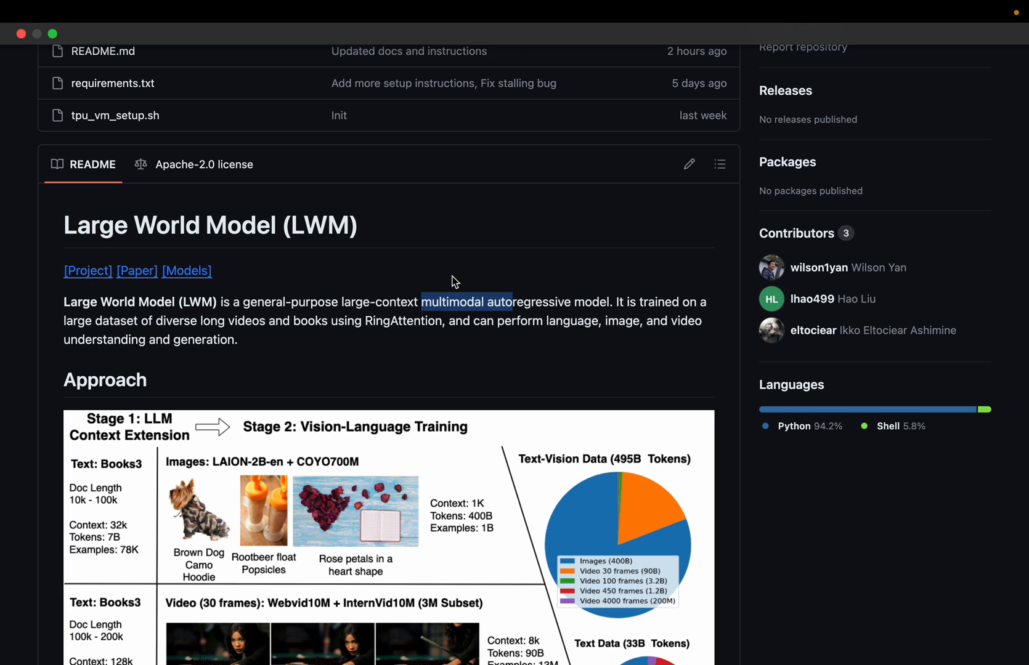
{"action": "scroll", "scroll_direction": "down", "scroll_amount": 3}
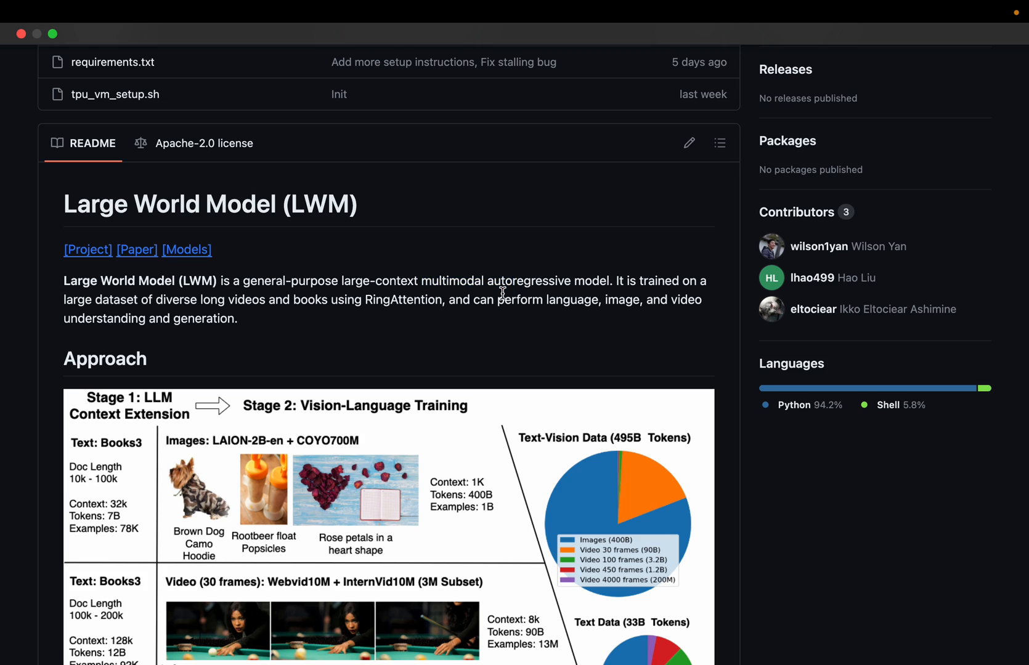
{"action": "double_click", "coordinate": [515, 281]}
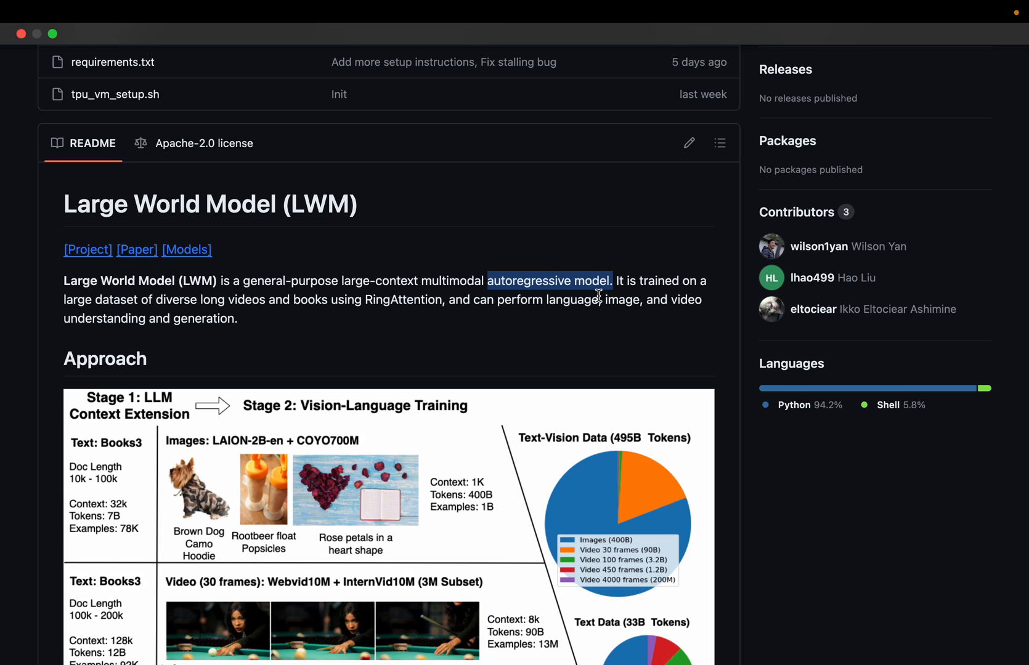
{"action": "mouse_move", "coordinate": [567, 352]}
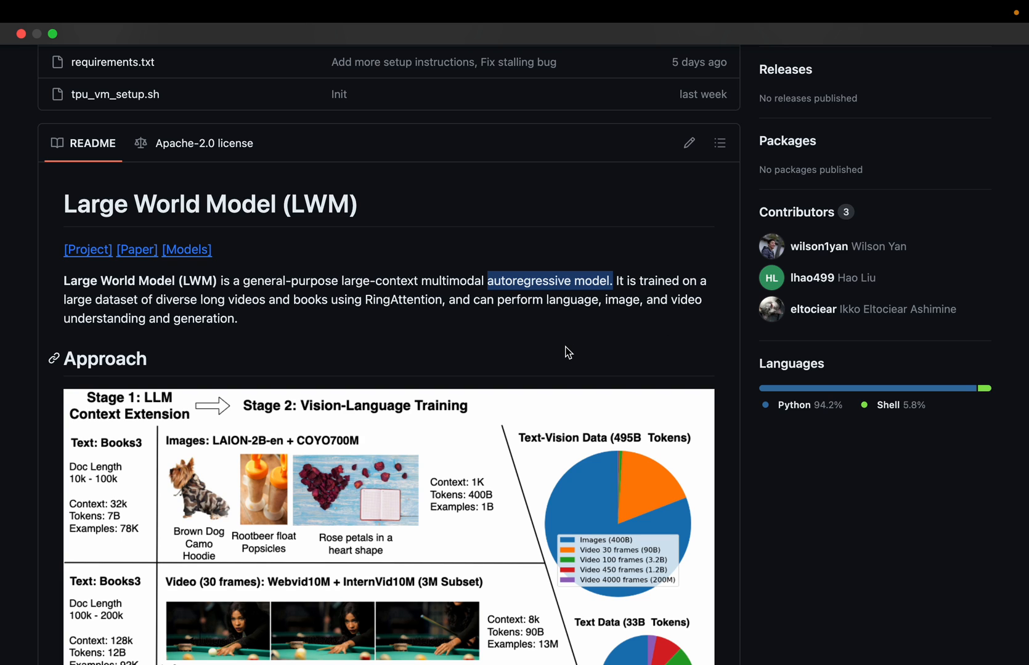
{"action": "scroll", "scroll_direction": "down", "scroll_amount": 3}
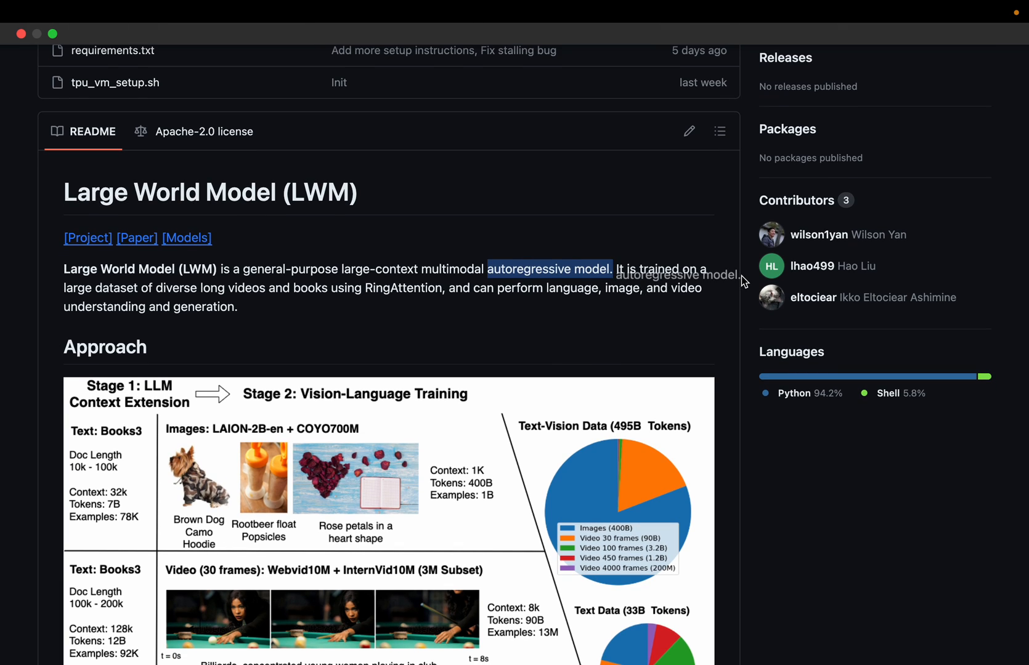
{"action": "mouse_move", "coordinate": [186, 291]}
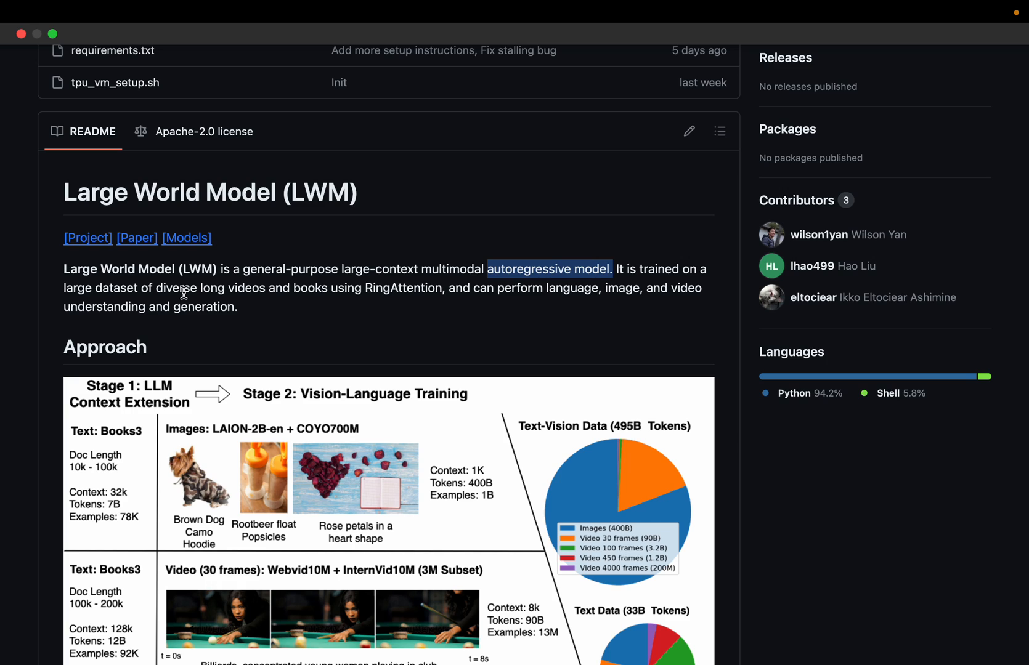
{"action": "mouse_move", "coordinate": [299, 302]}
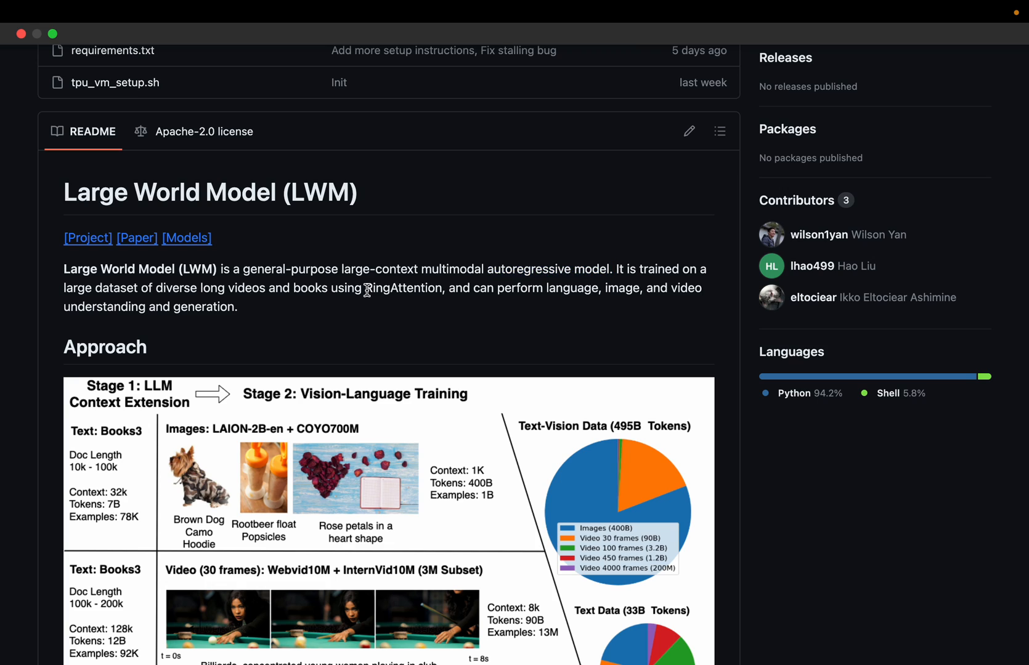
{"action": "double_click", "coordinate": [401, 288]}
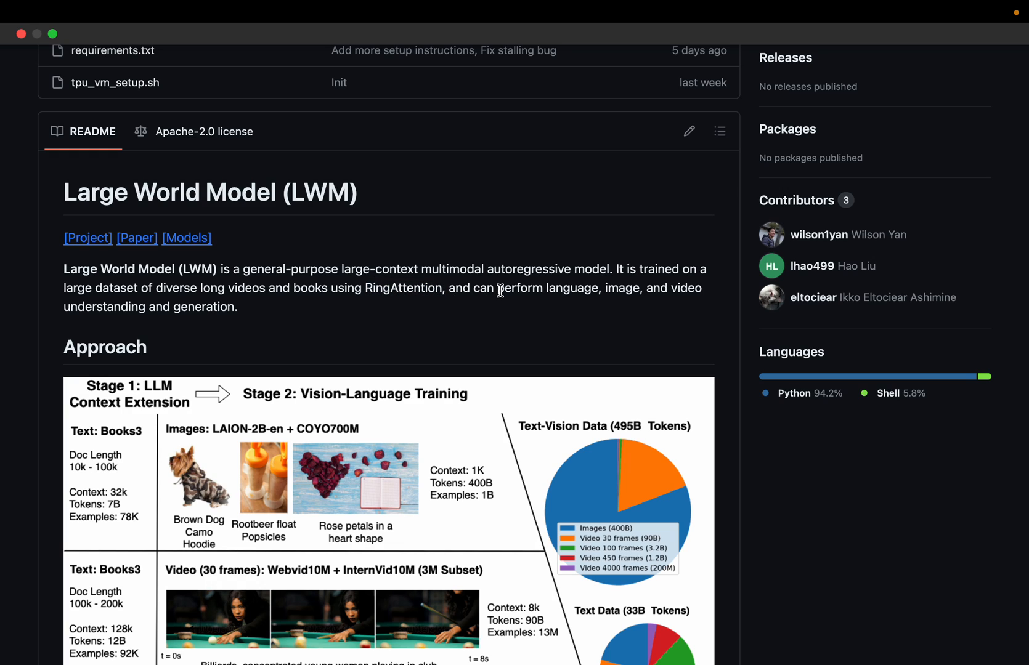
{"action": "mouse_move", "coordinate": [544, 290]}
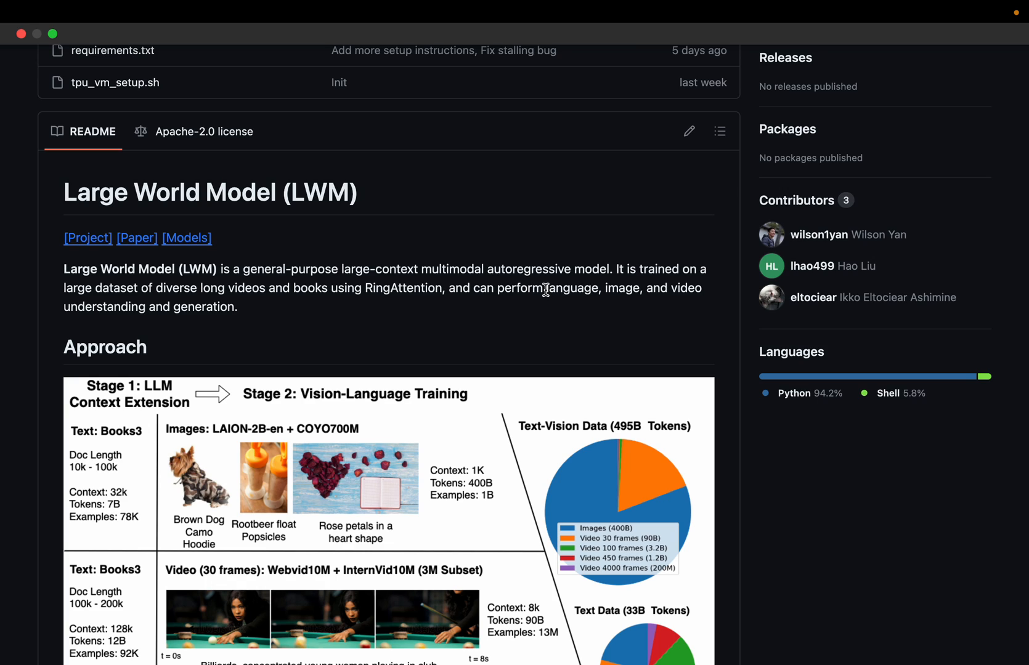
{"action": "double_click", "coordinate": [575, 288]}
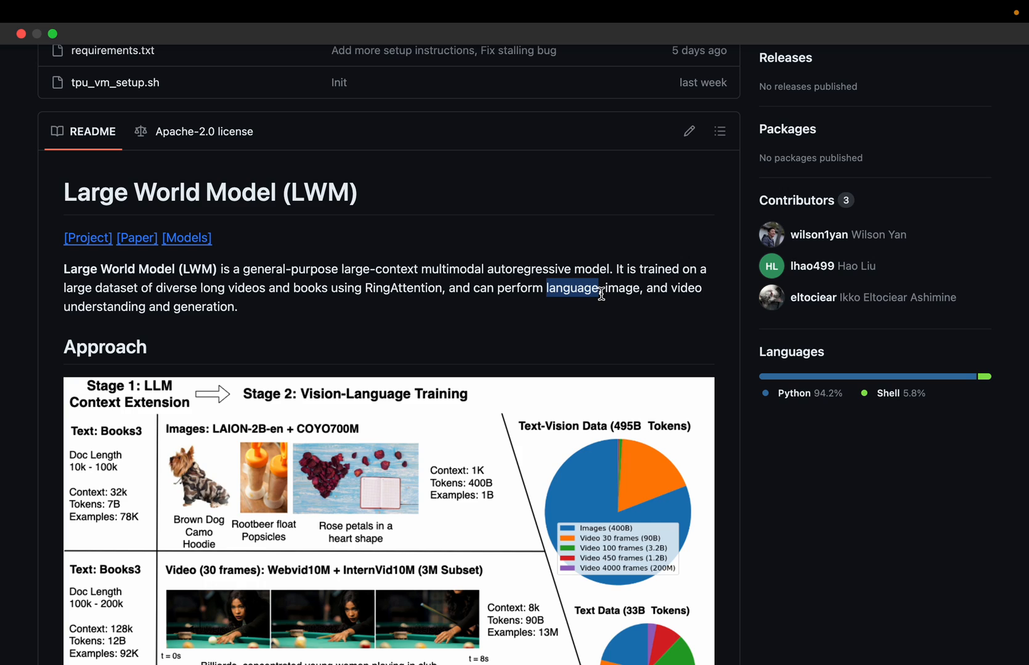
{"action": "mouse_move", "coordinate": [71, 319]}
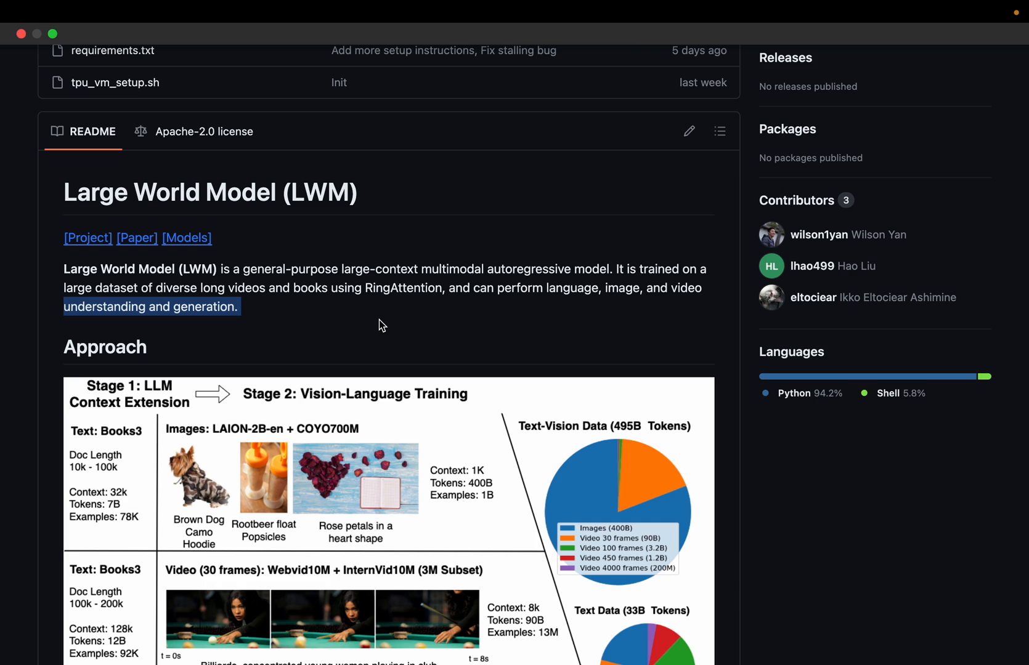
{"action": "mouse_move", "coordinate": [488, 324]}
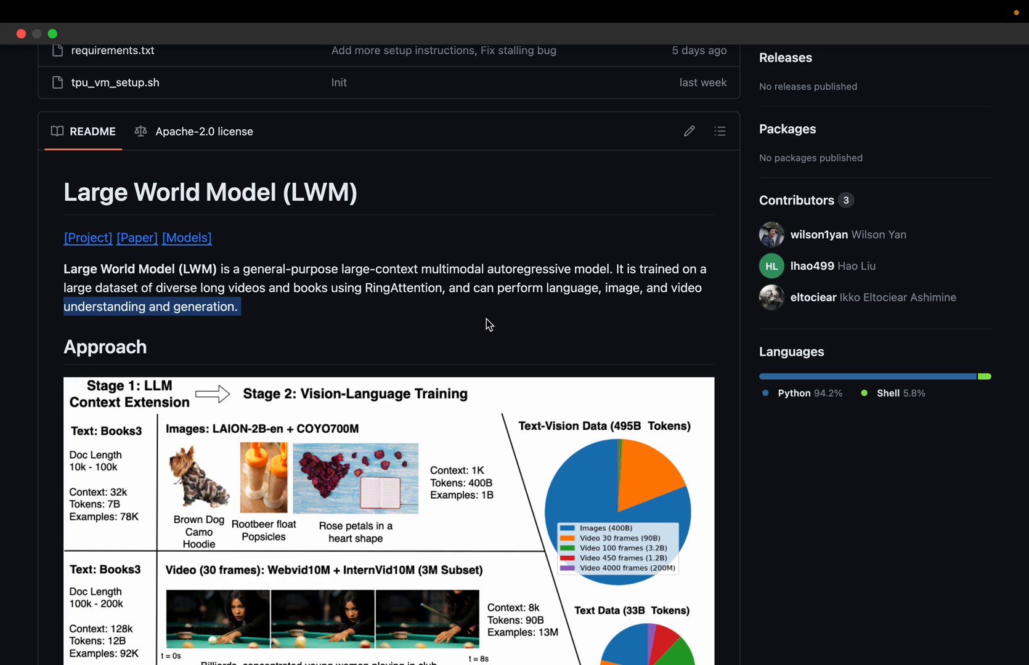
{"action": "mouse_move", "coordinate": [517, 326]}
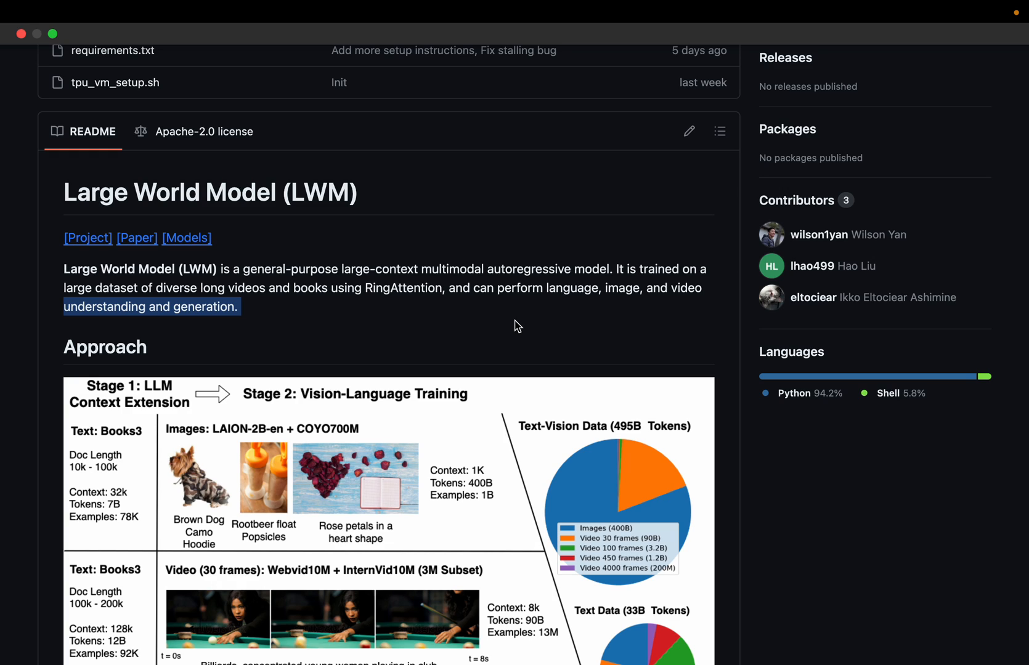
{"action": "mouse_move", "coordinate": [506, 325]}
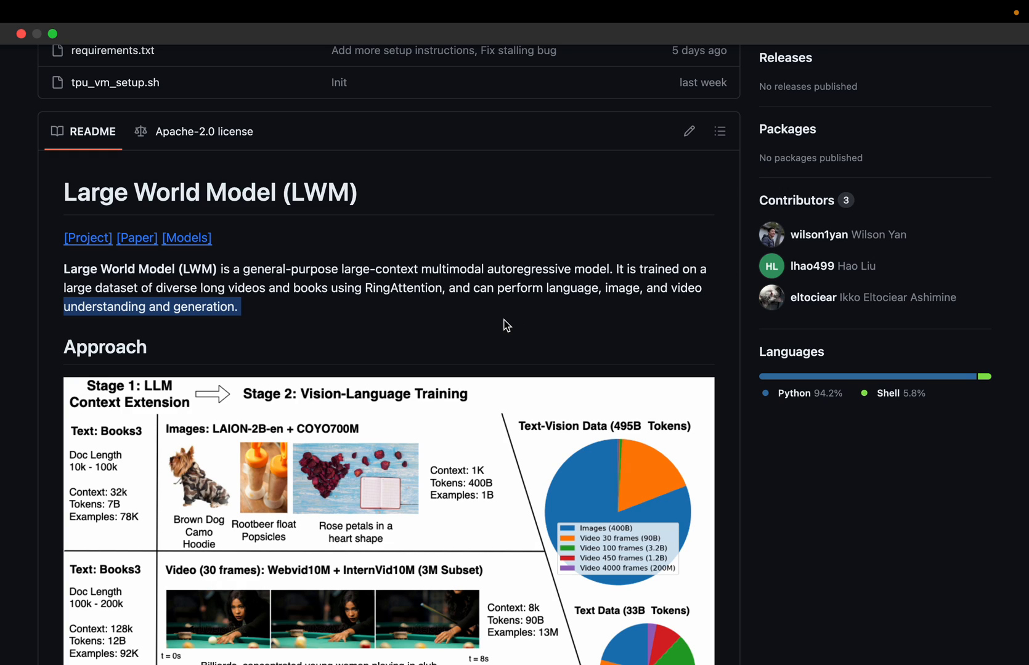
{"action": "mouse_move", "coordinate": [385, 328]}
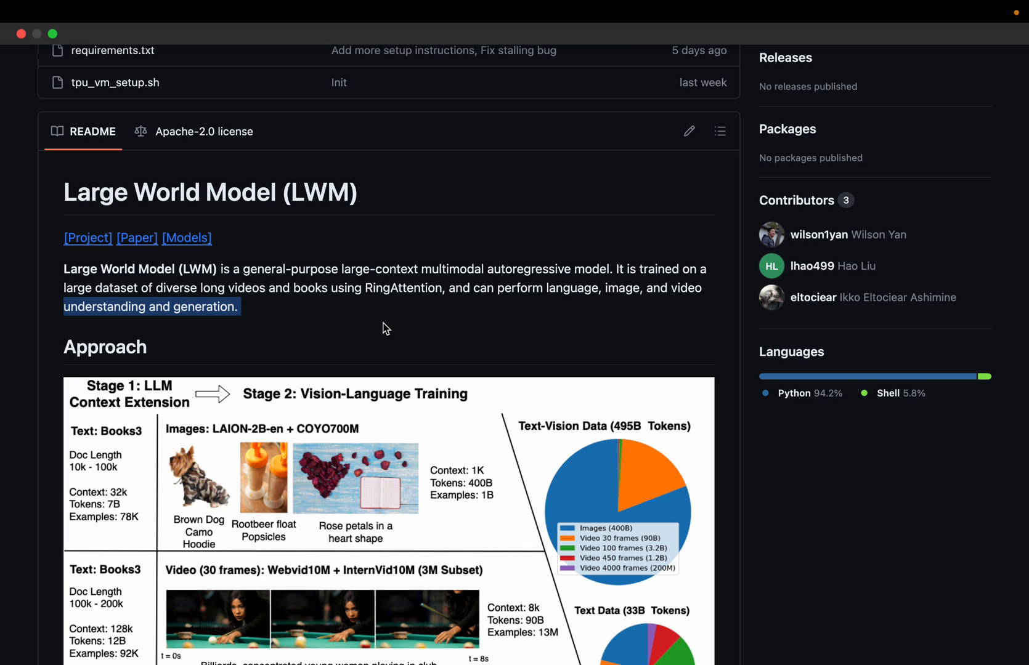
Scroll past the Approach diagram to the LWM Capabilities Needle Retrieval chart.
{"action": "scroll", "scroll_direction": "down", "scroll_amount": 3}
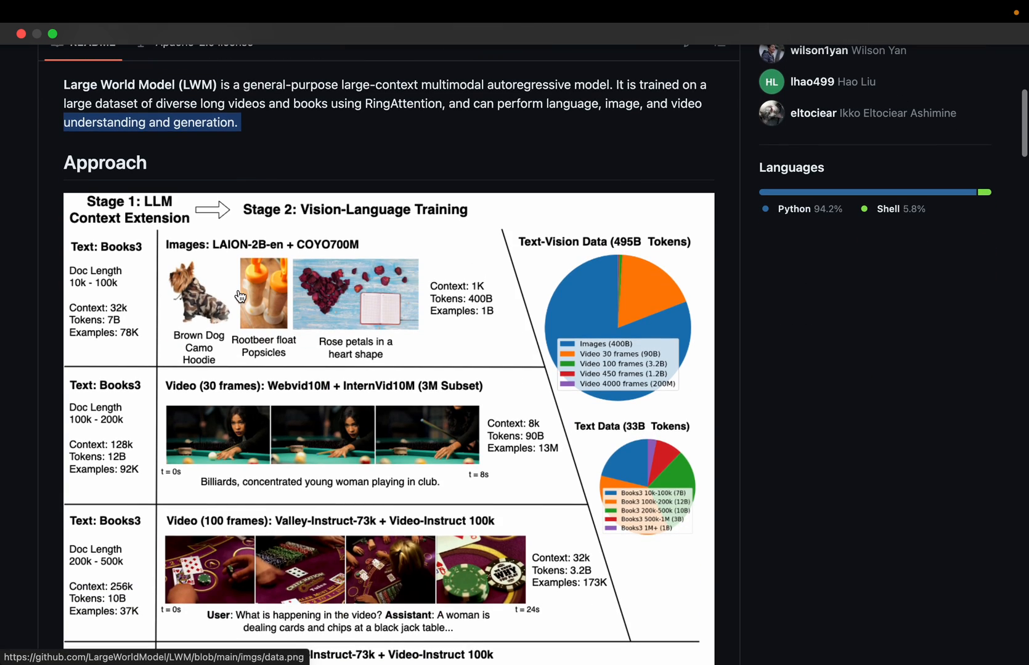
{"action": "mouse_move", "coordinate": [241, 269]}
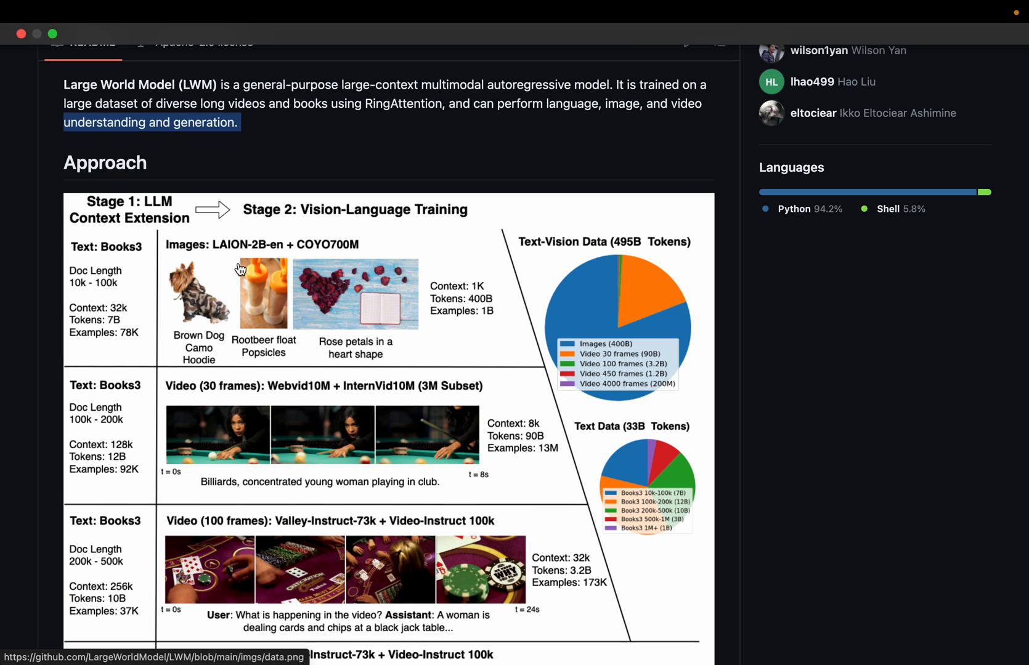
{"action": "mouse_move", "coordinate": [470, 200]}
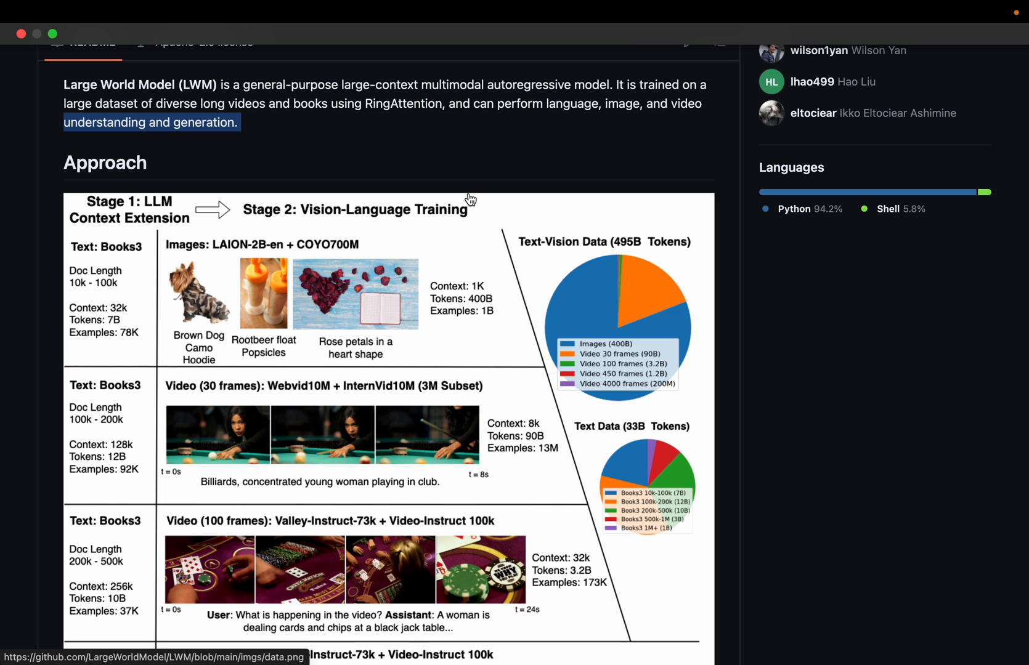
{"action": "scroll", "scroll_direction": "down", "scroll_amount": 3}
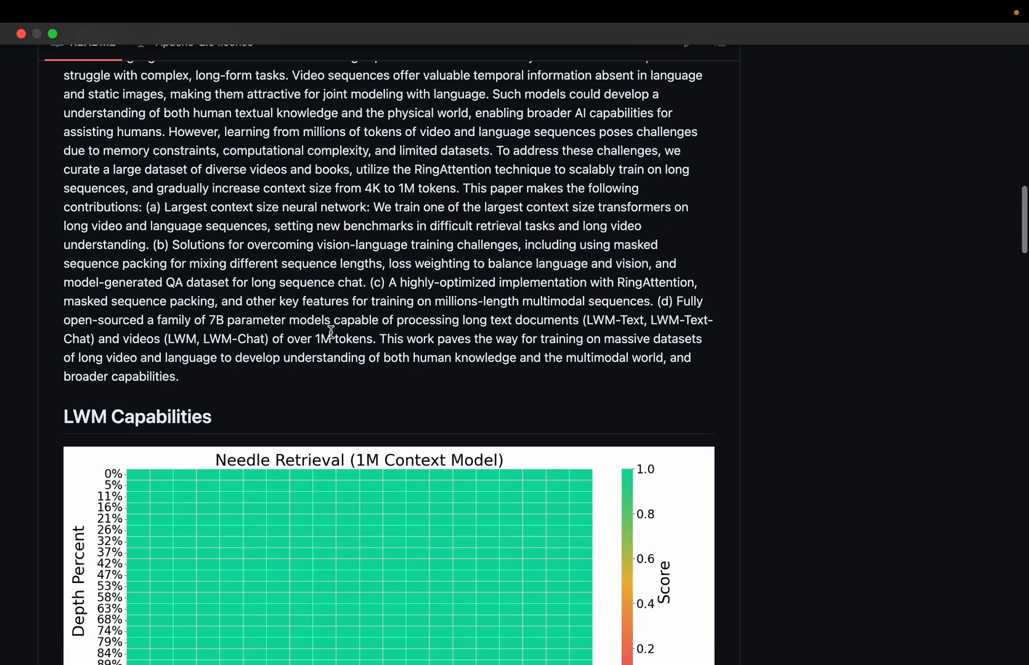
{"action": "scroll", "scroll_direction": "down", "scroll_amount": 3}
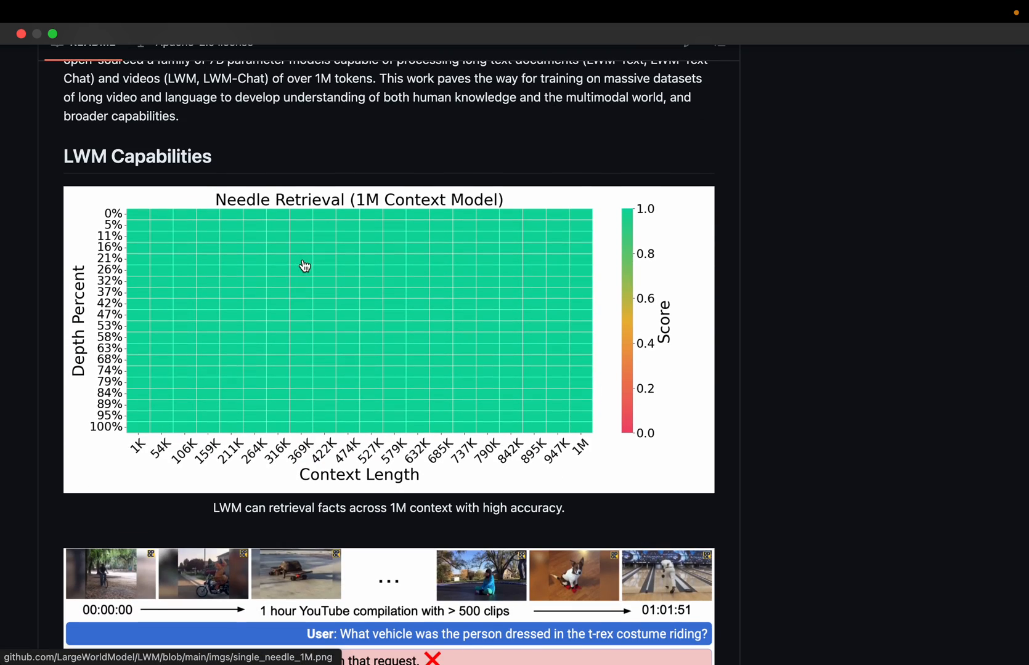
{"action": "scroll", "scroll_direction": "down", "scroll_amount": 3}
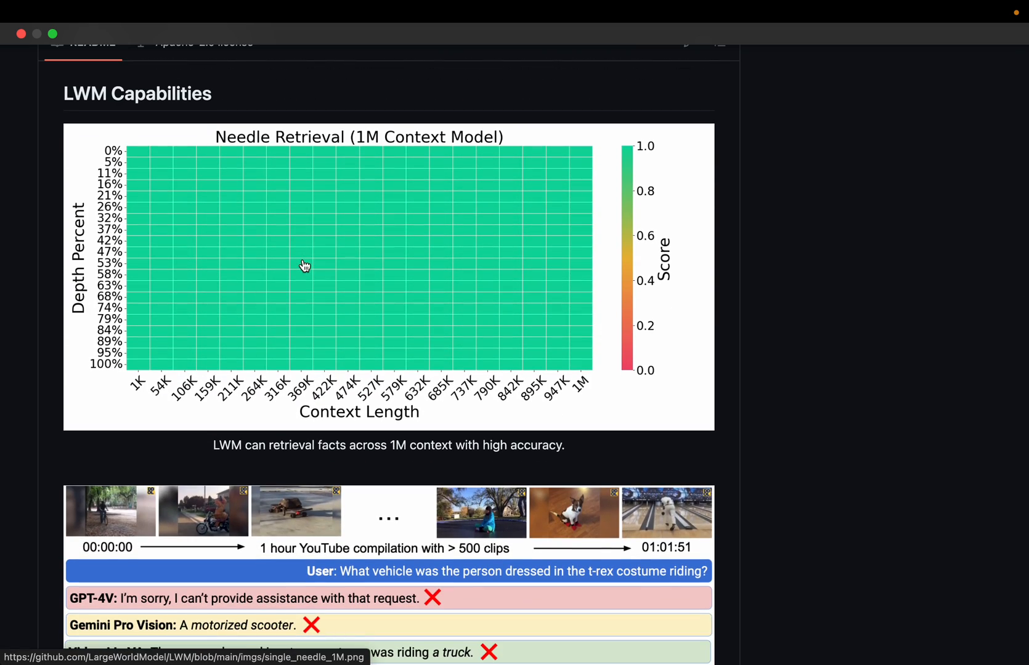
{"action": "mouse_move", "coordinate": [248, 397]}
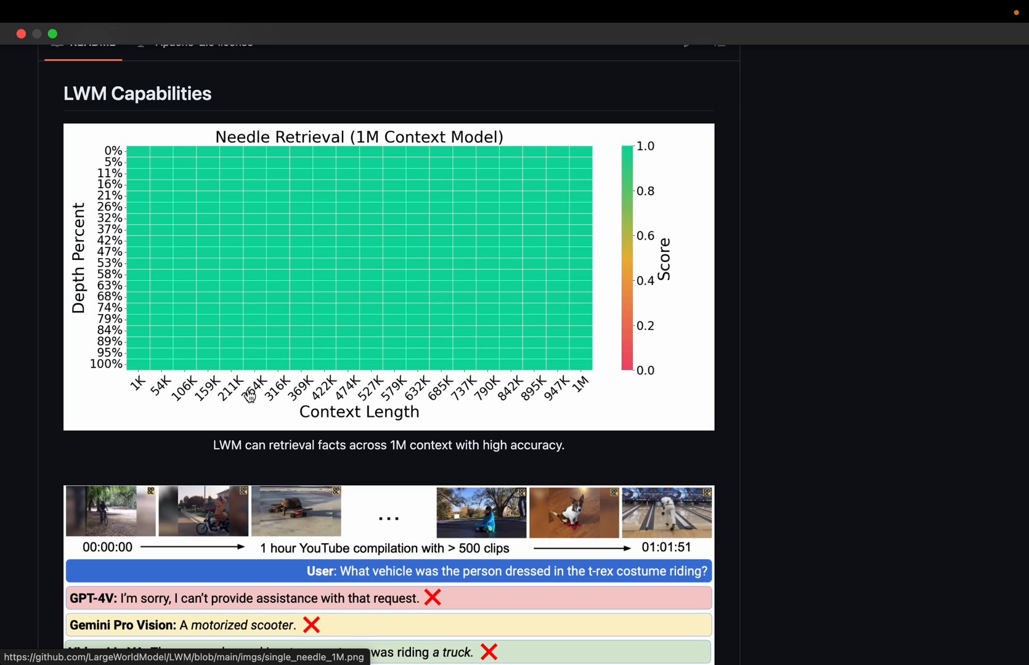
{"action": "mouse_move", "coordinate": [706, 290]}
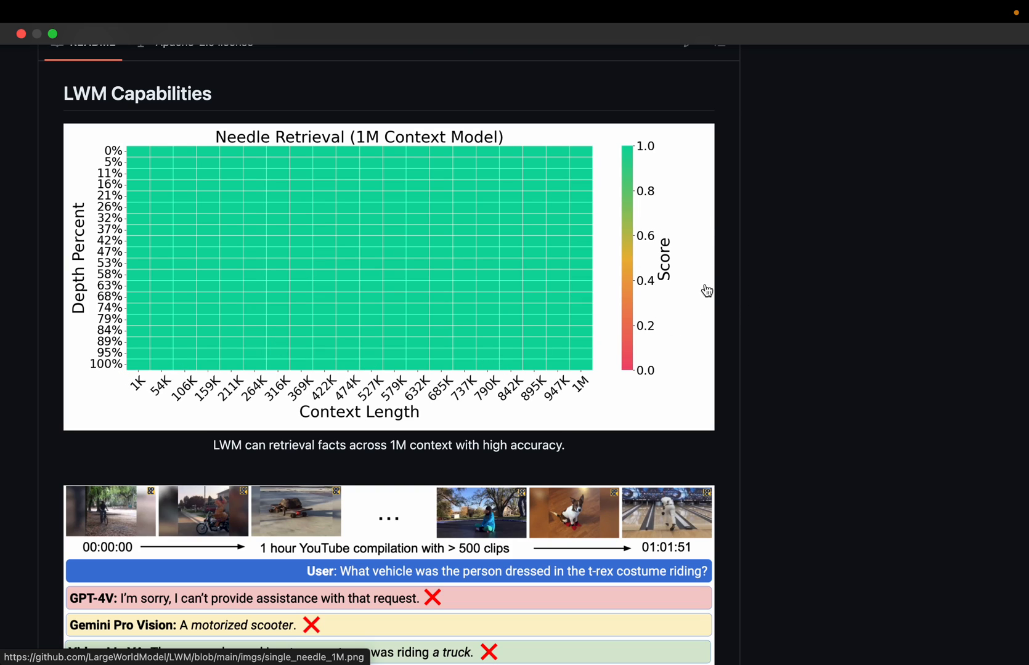
{"action": "mouse_move", "coordinate": [646, 149]}
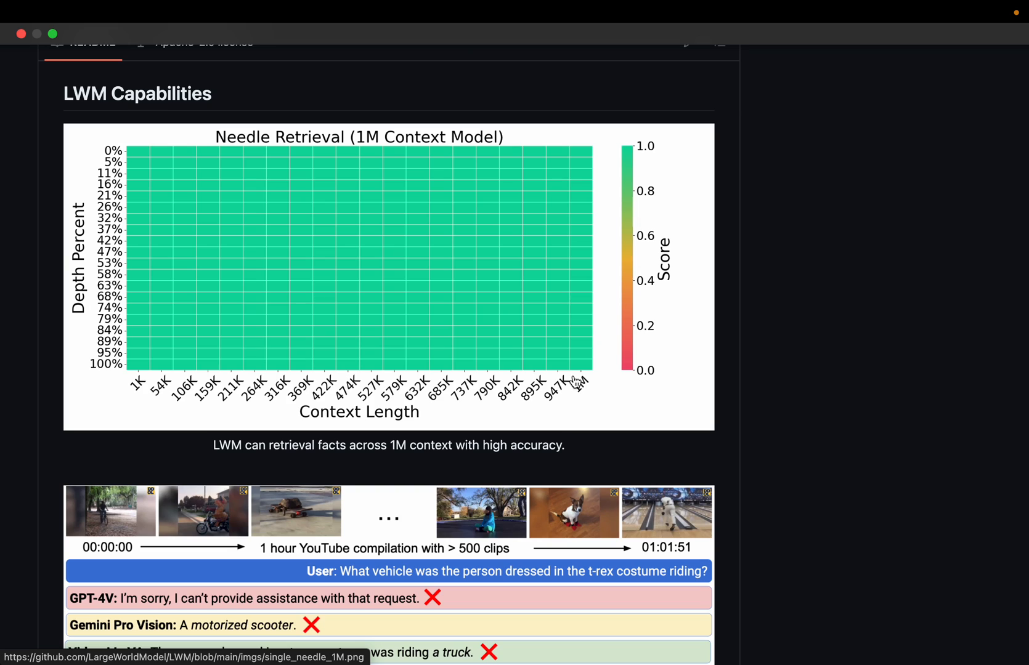
{"action": "mouse_move", "coordinate": [140, 387]}
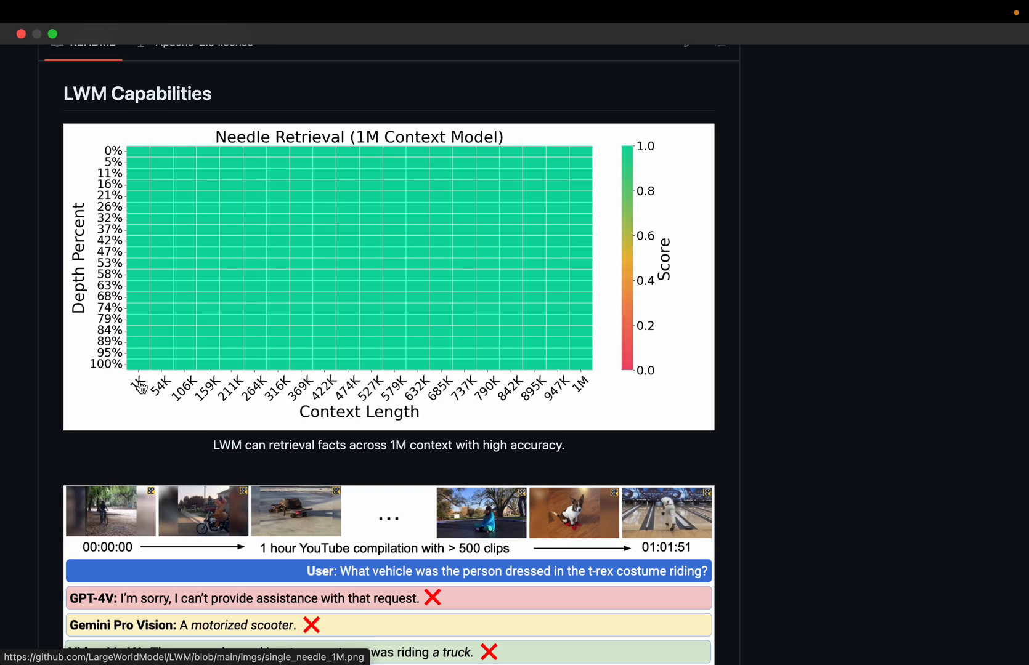
{"action": "mouse_move", "coordinate": [134, 387]}
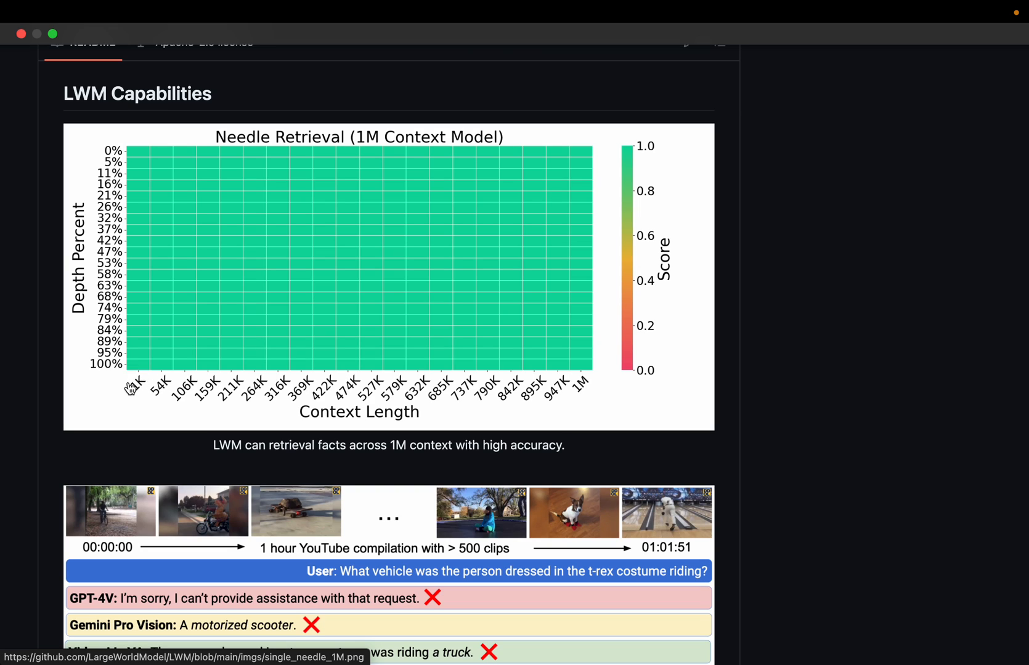
{"action": "mouse_move", "coordinate": [588, 373]}
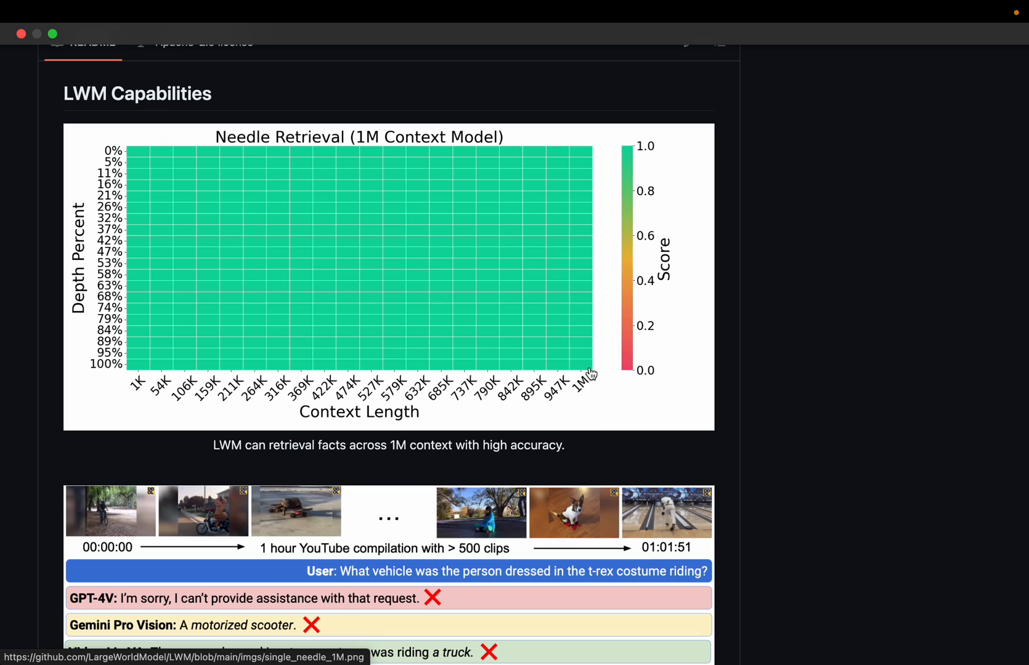
{"action": "mouse_move", "coordinate": [104, 279]}
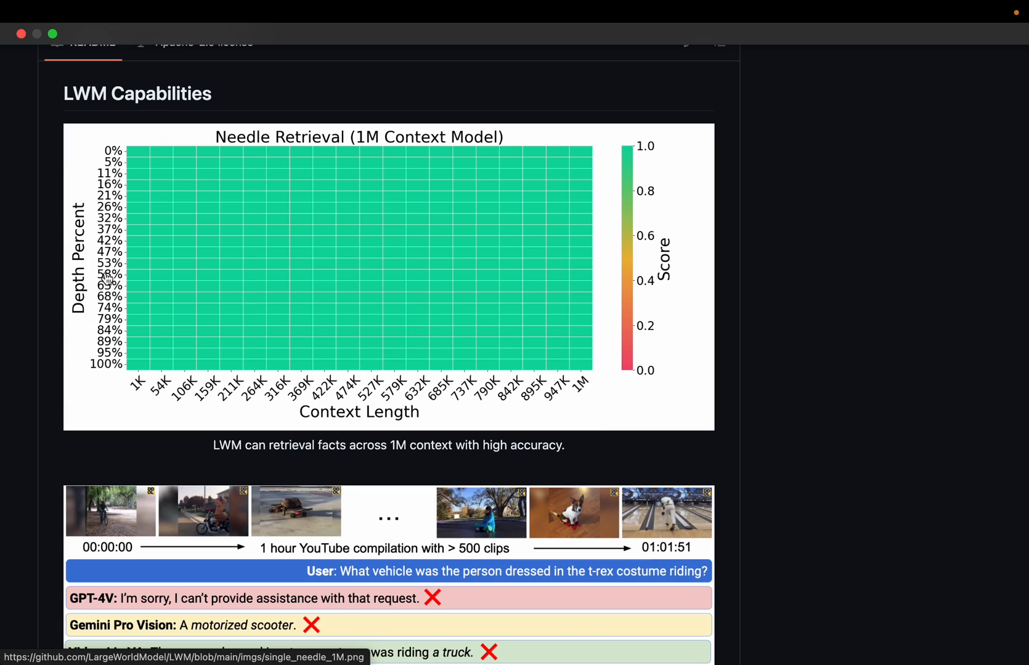
{"action": "mouse_move", "coordinate": [79, 195]}
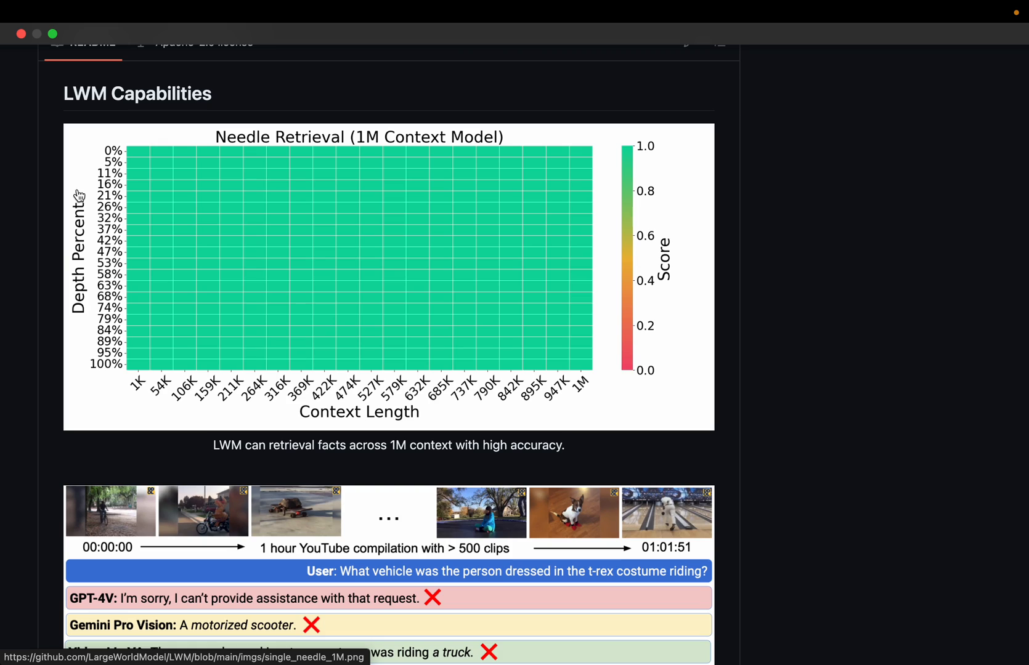
{"action": "mouse_move", "coordinate": [71, 283]}
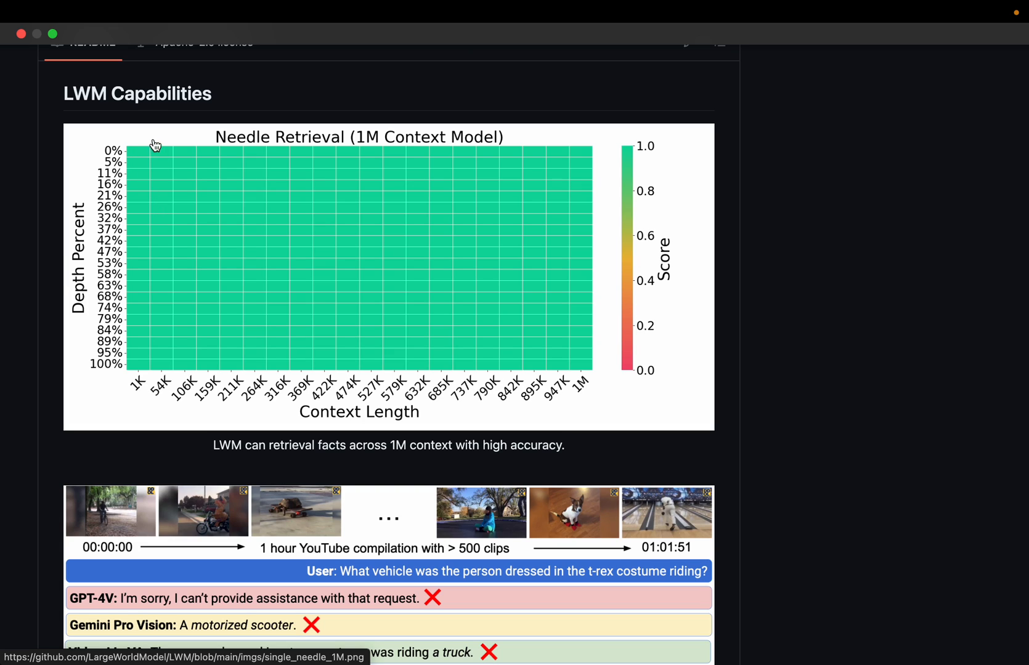
{"action": "mouse_move", "coordinate": [141, 133]}
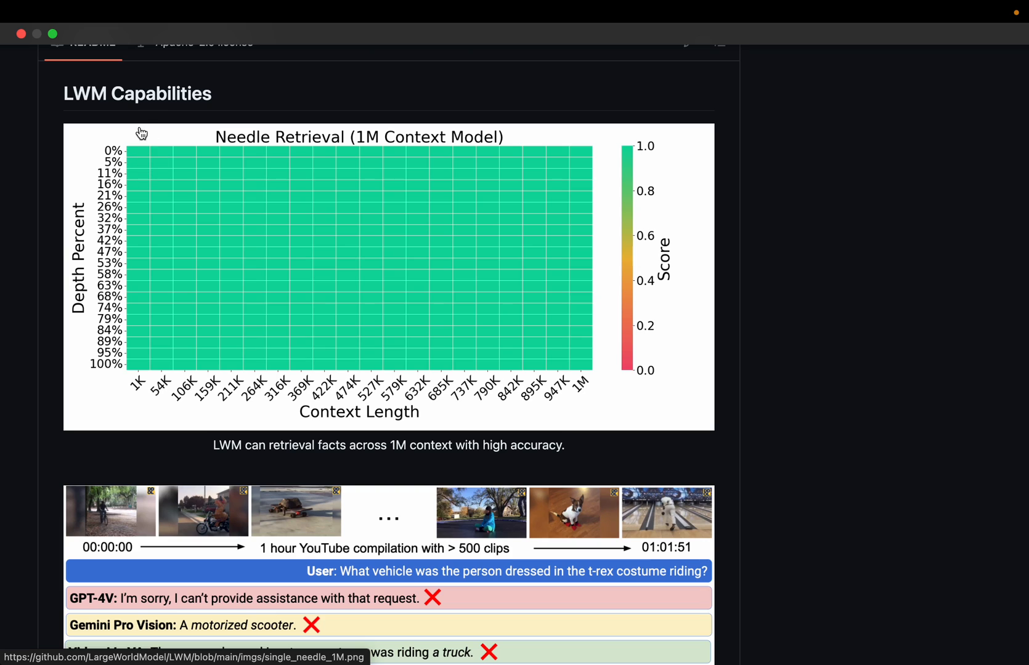
{"action": "mouse_move", "coordinate": [146, 185]}
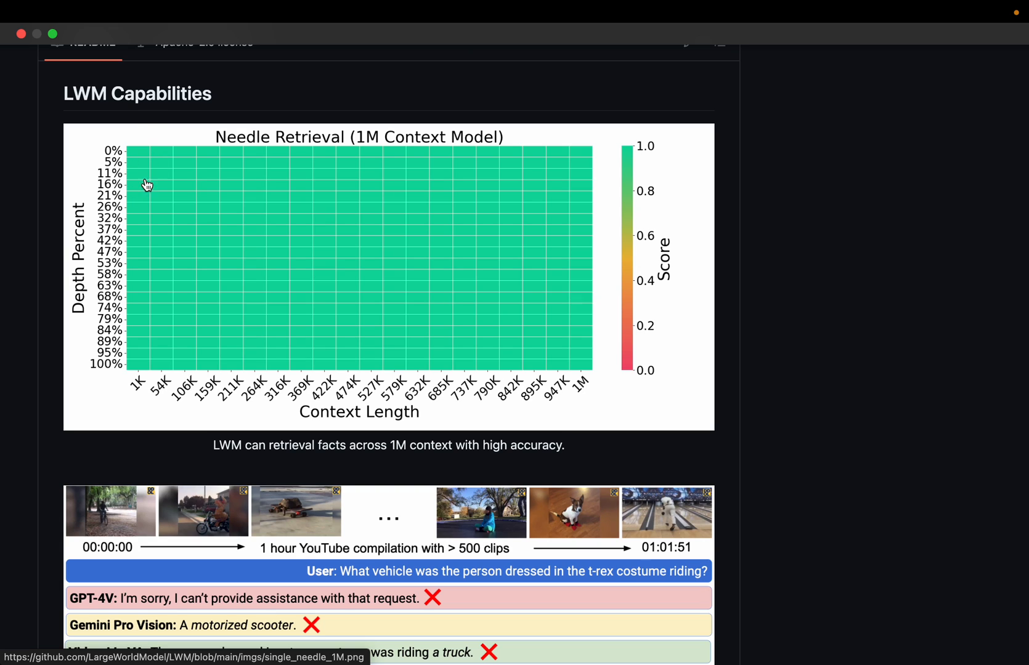
{"action": "mouse_move", "coordinate": [147, 169]}
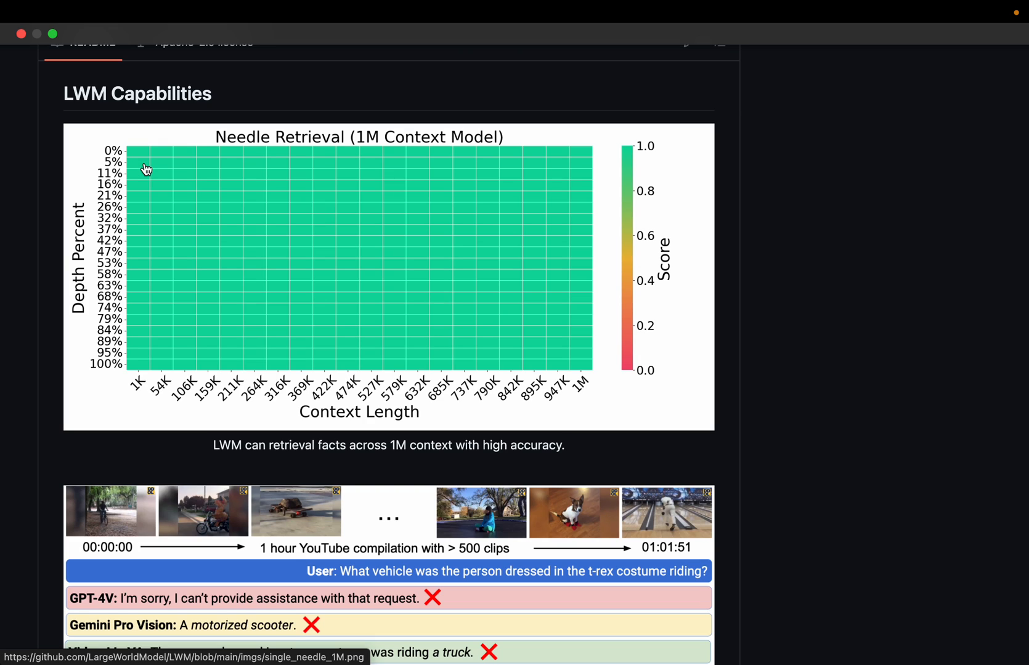
{"action": "mouse_move", "coordinate": [138, 358]}
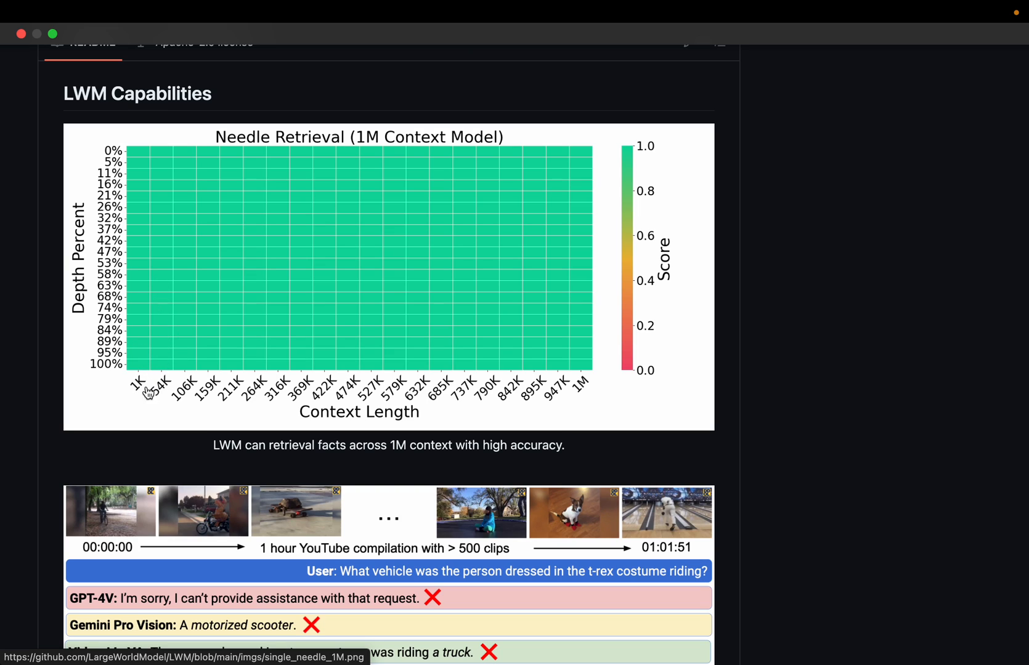
{"action": "mouse_move", "coordinate": [141, 342]}
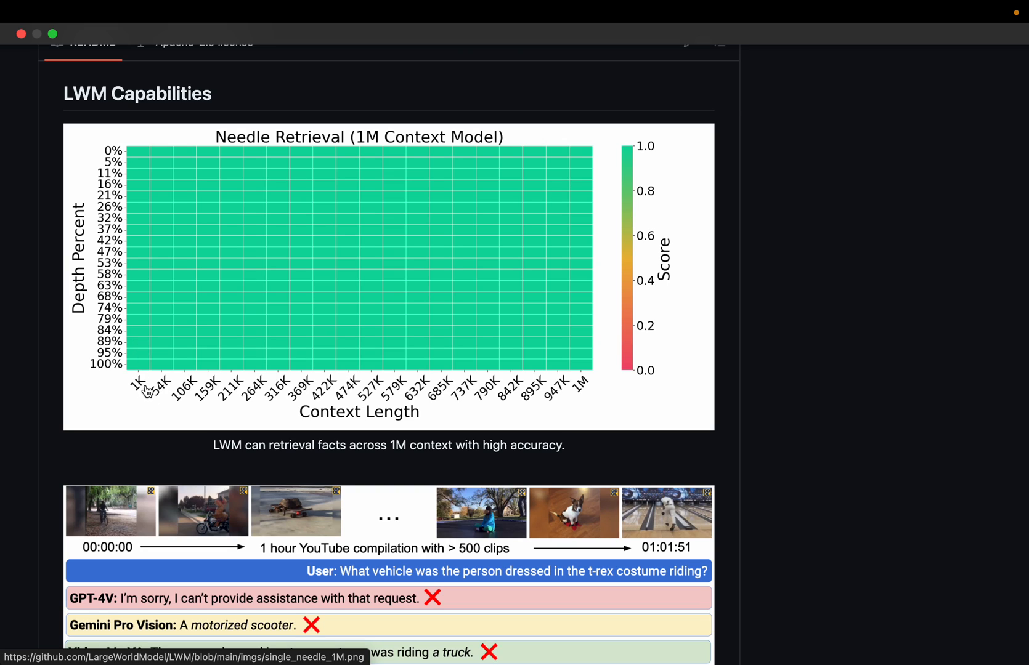
{"action": "mouse_move", "coordinate": [153, 355]}
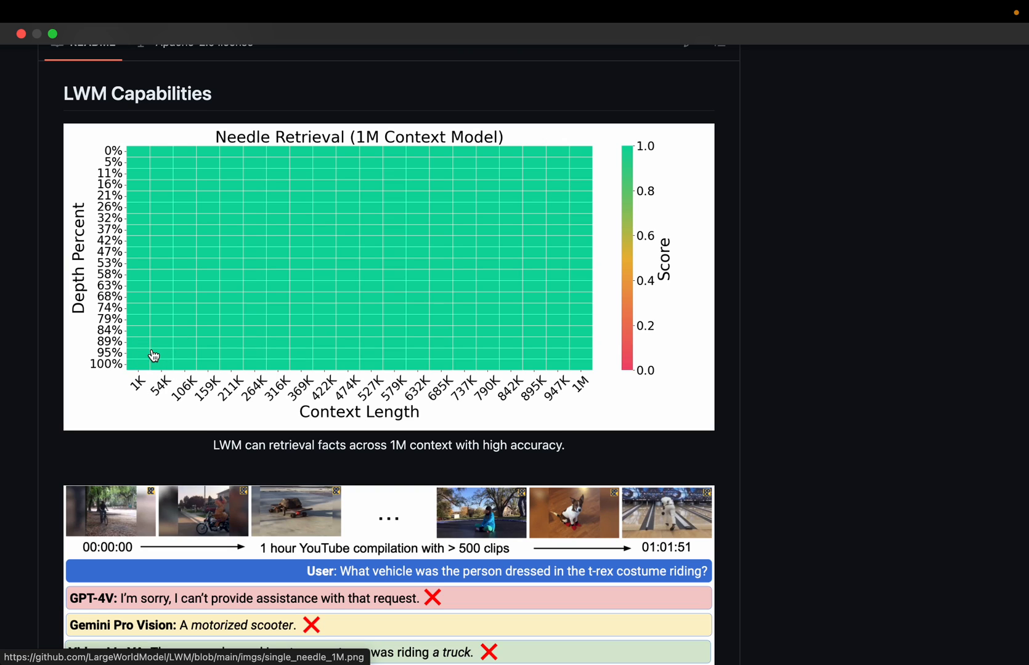
{"action": "mouse_move", "coordinate": [164, 230]}
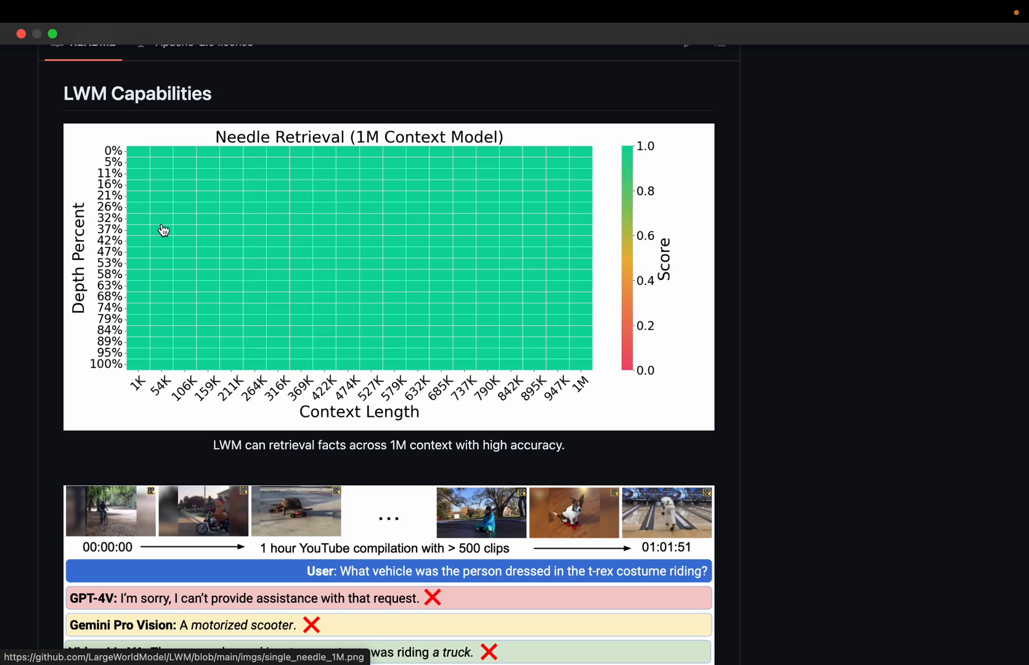
{"action": "mouse_move", "coordinate": [174, 290]}
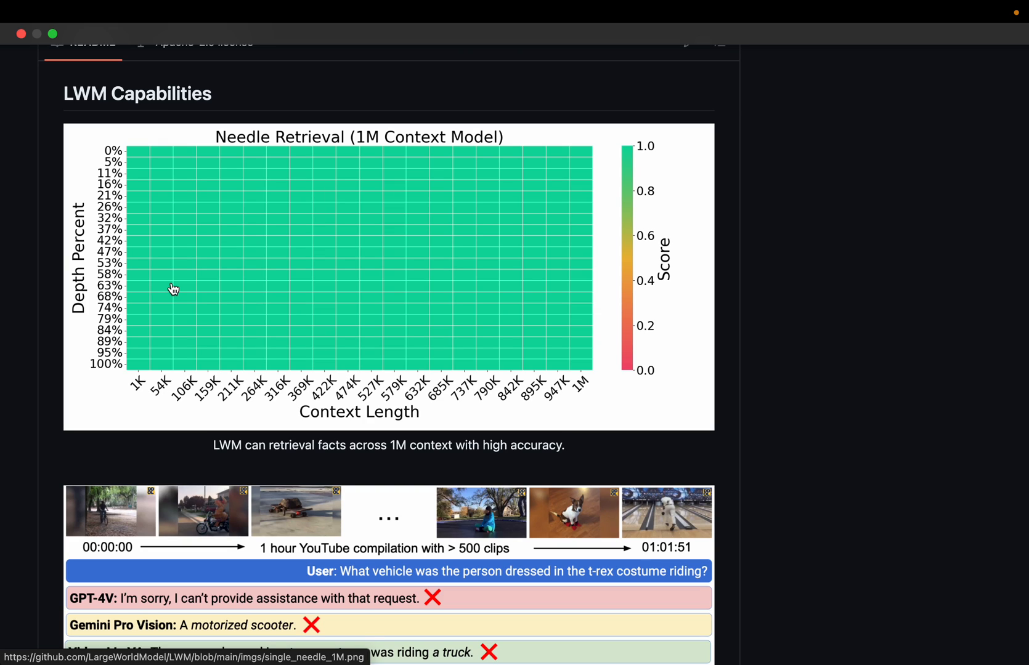
{"action": "mouse_move", "coordinate": [131, 122]}
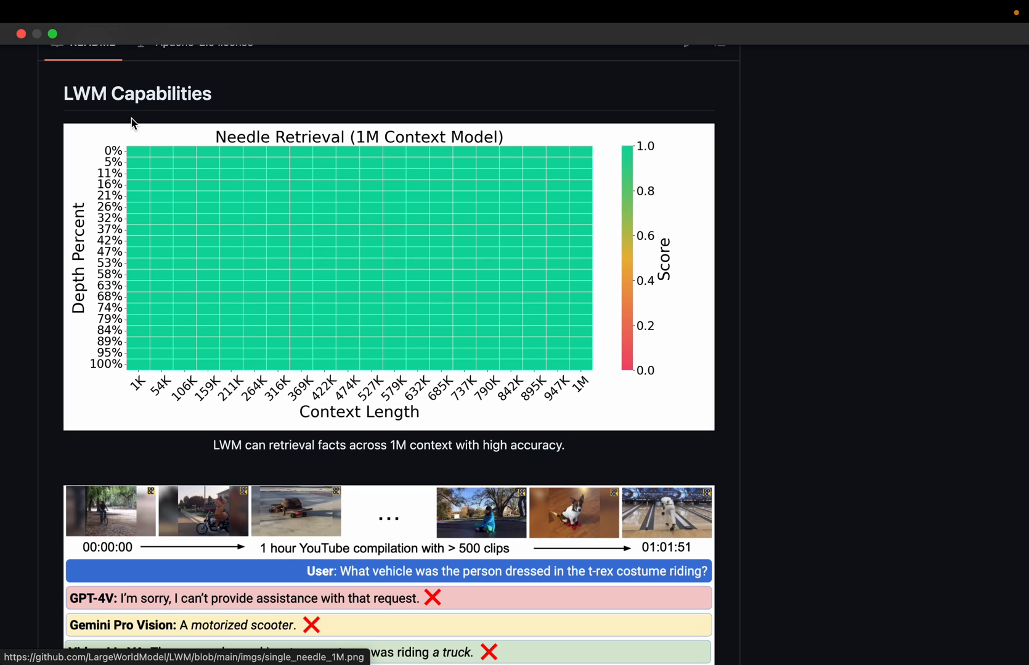
{"action": "mouse_move", "coordinate": [188, 351]}
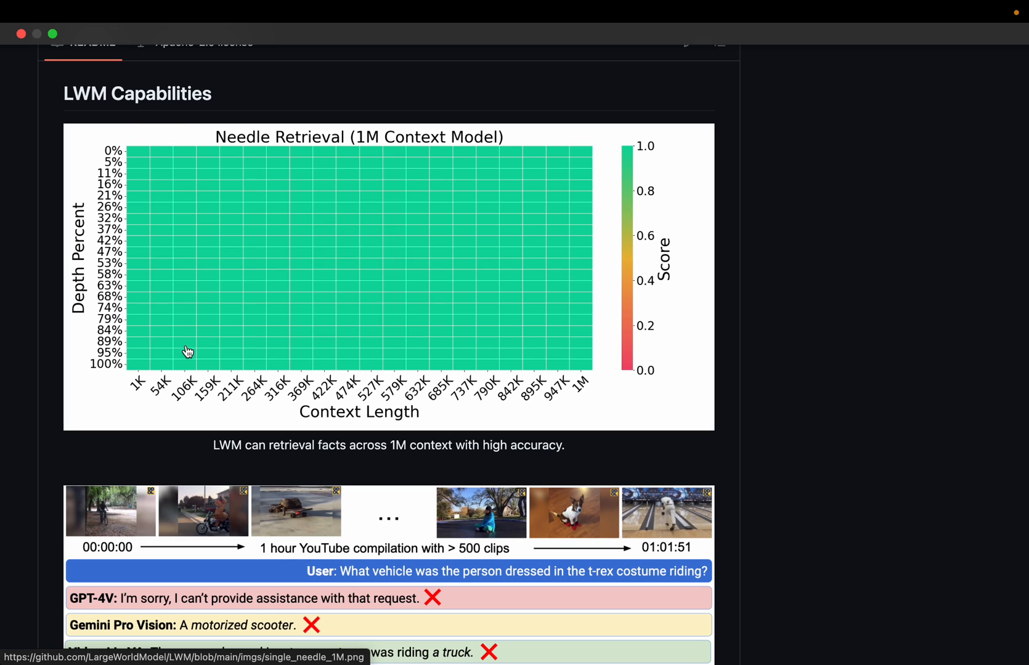
{"action": "mouse_move", "coordinate": [142, 326]}
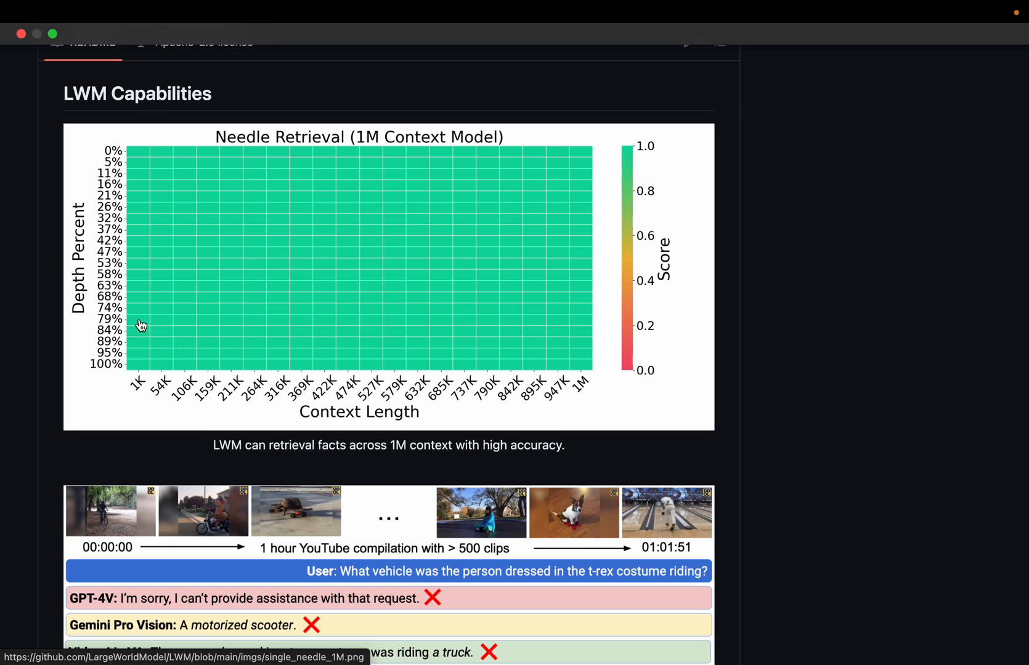
{"action": "mouse_move", "coordinate": [155, 307]}
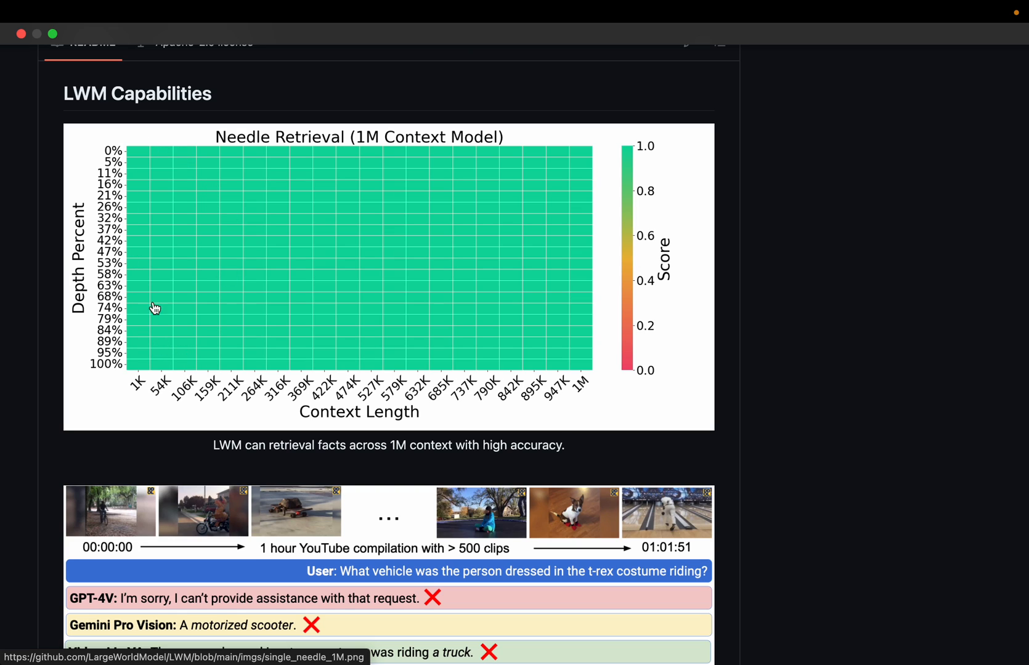
{"action": "mouse_move", "coordinate": [179, 261]}
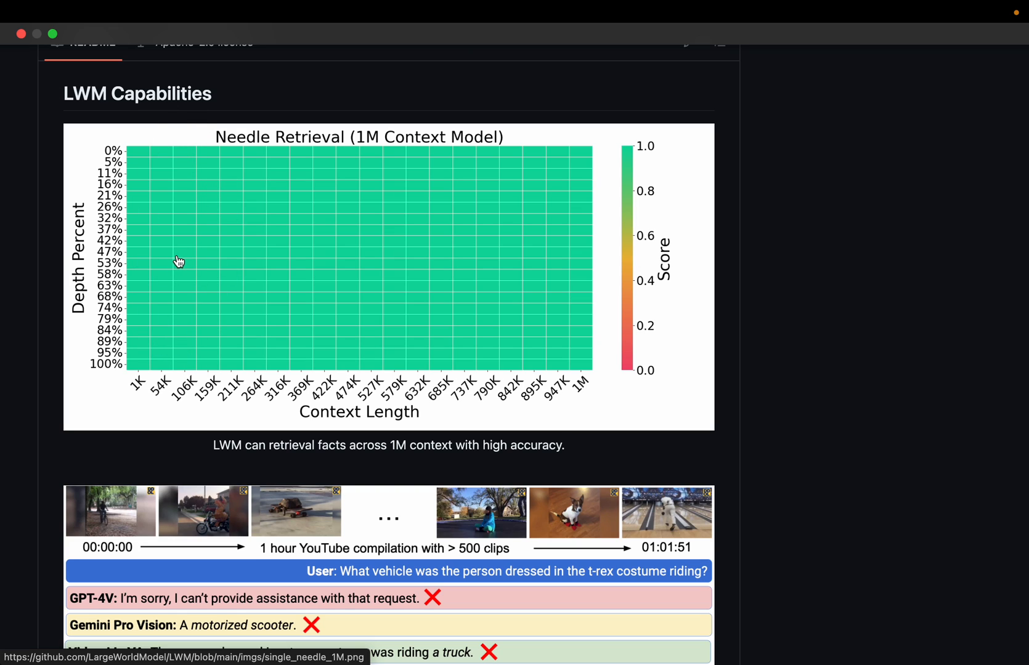
{"action": "mouse_move", "coordinate": [643, 154]}
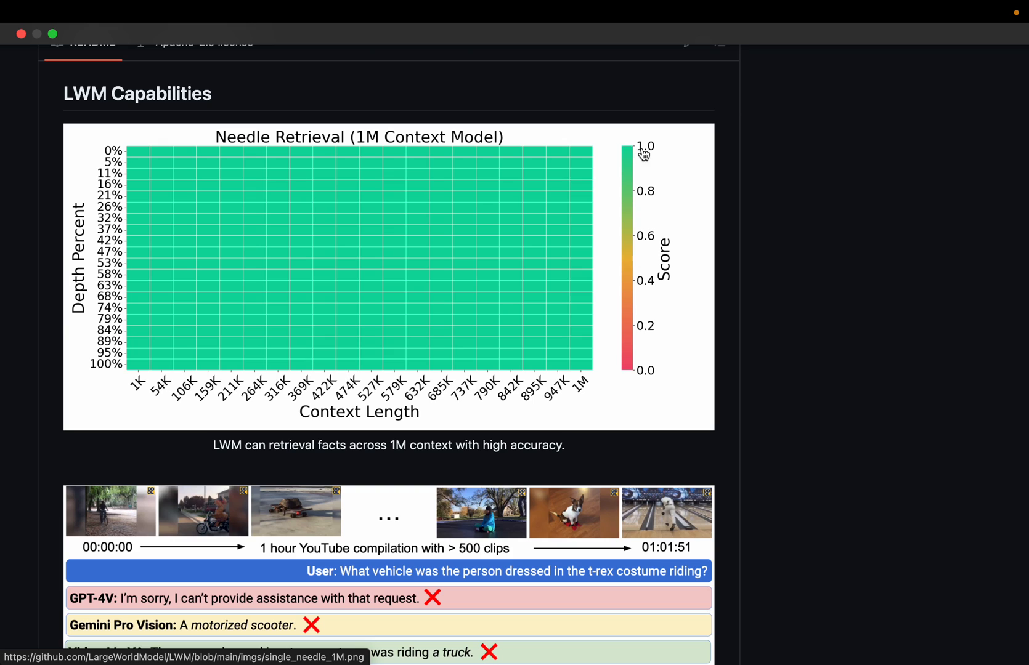
{"action": "mouse_move", "coordinate": [209, 341]}
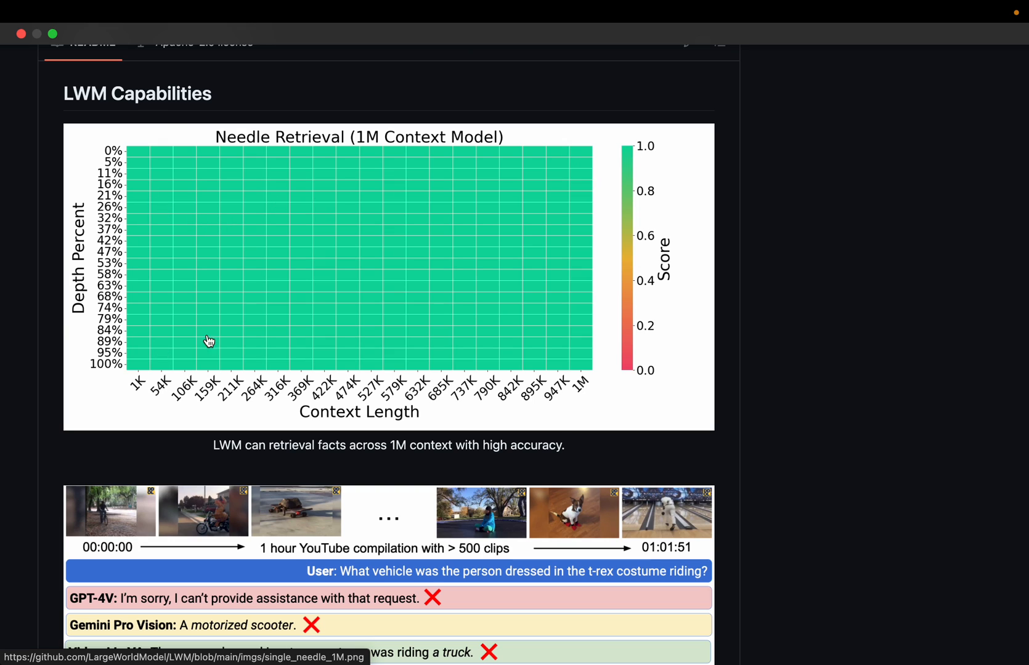
{"action": "mouse_move", "coordinate": [639, 159]}
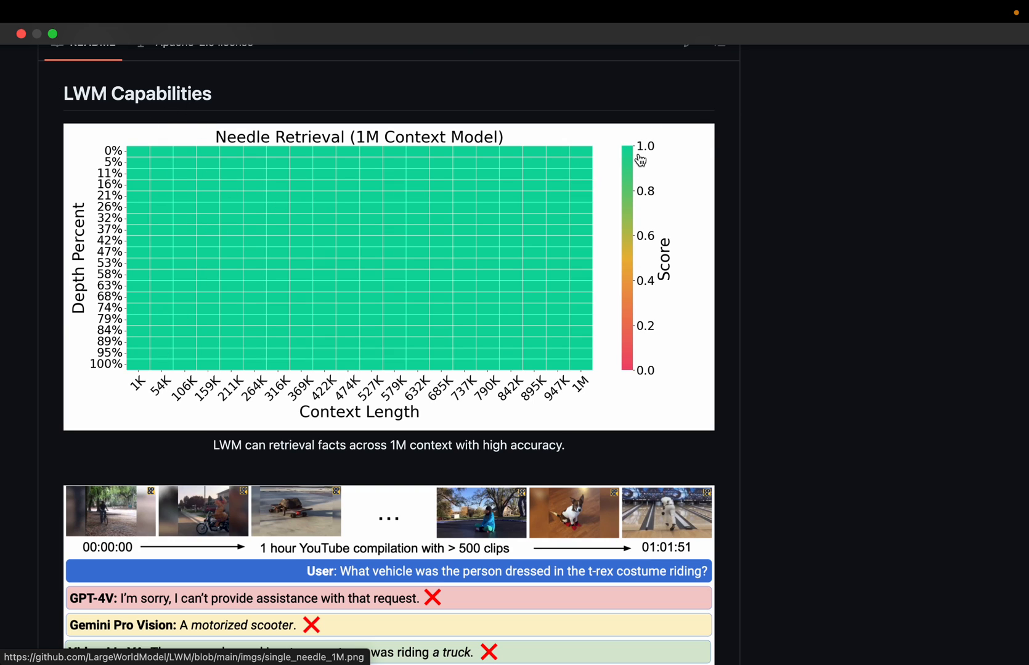
{"action": "mouse_move", "coordinate": [99, 275]}
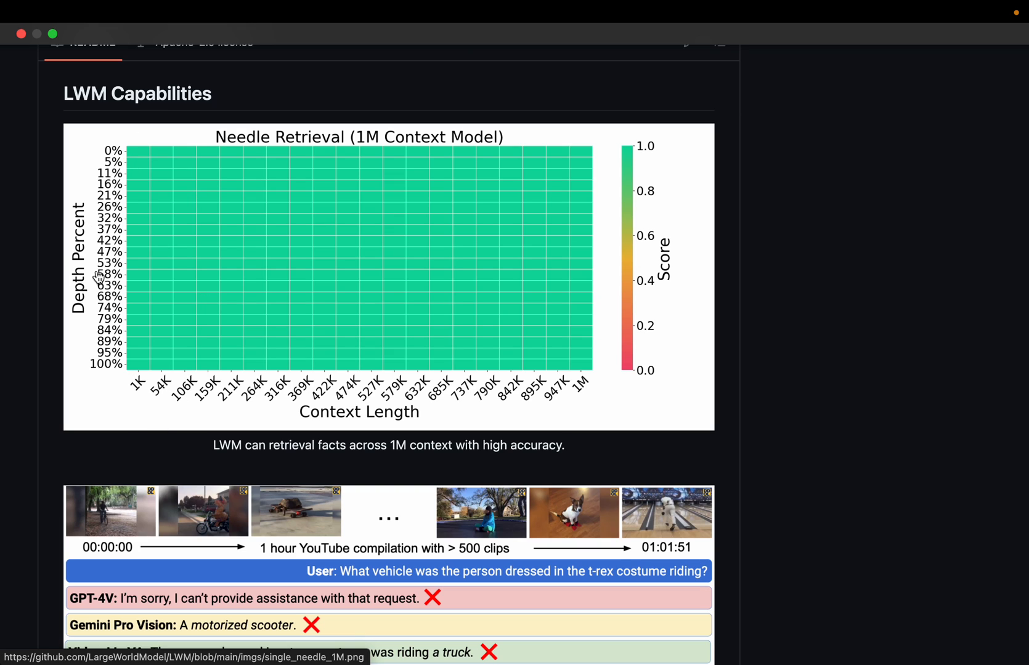
{"action": "mouse_move", "coordinate": [531, 123]}
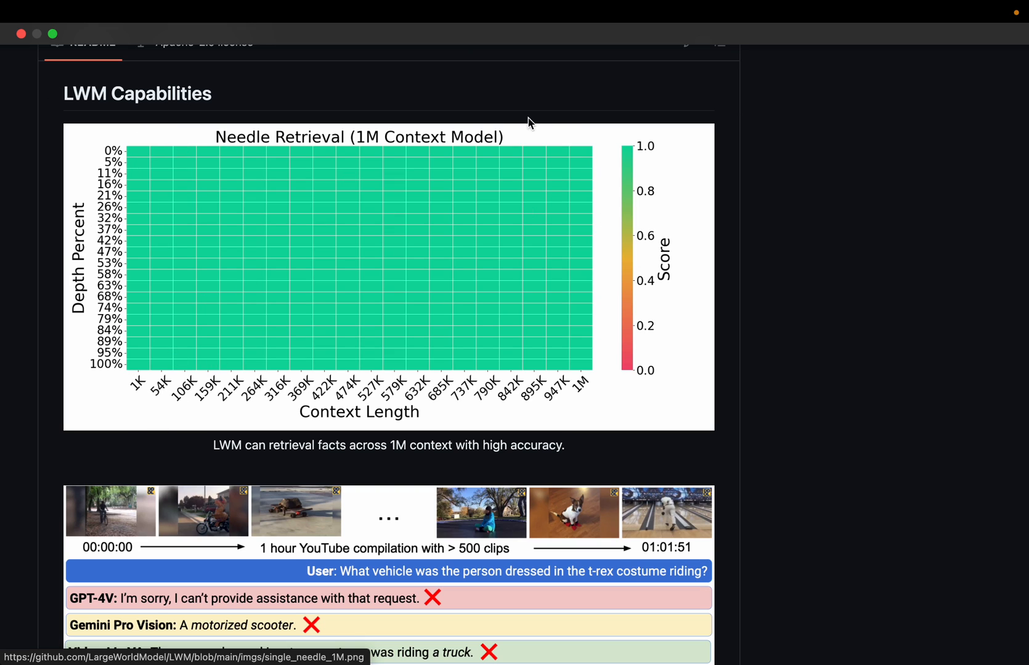
{"action": "mouse_move", "coordinate": [572, 403]}
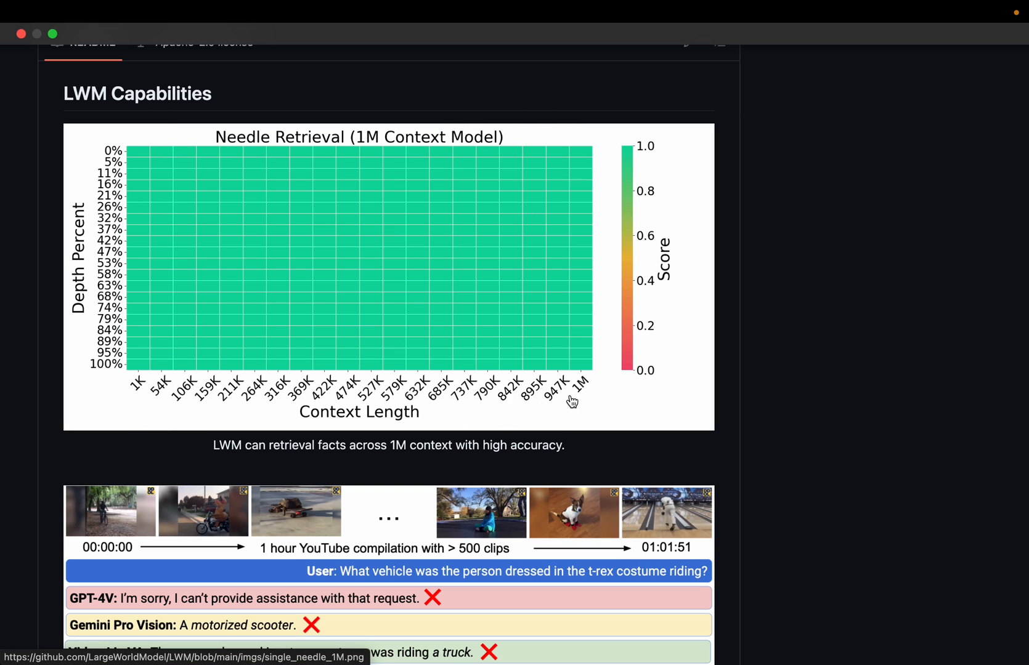
{"action": "mouse_move", "coordinate": [455, 166]}
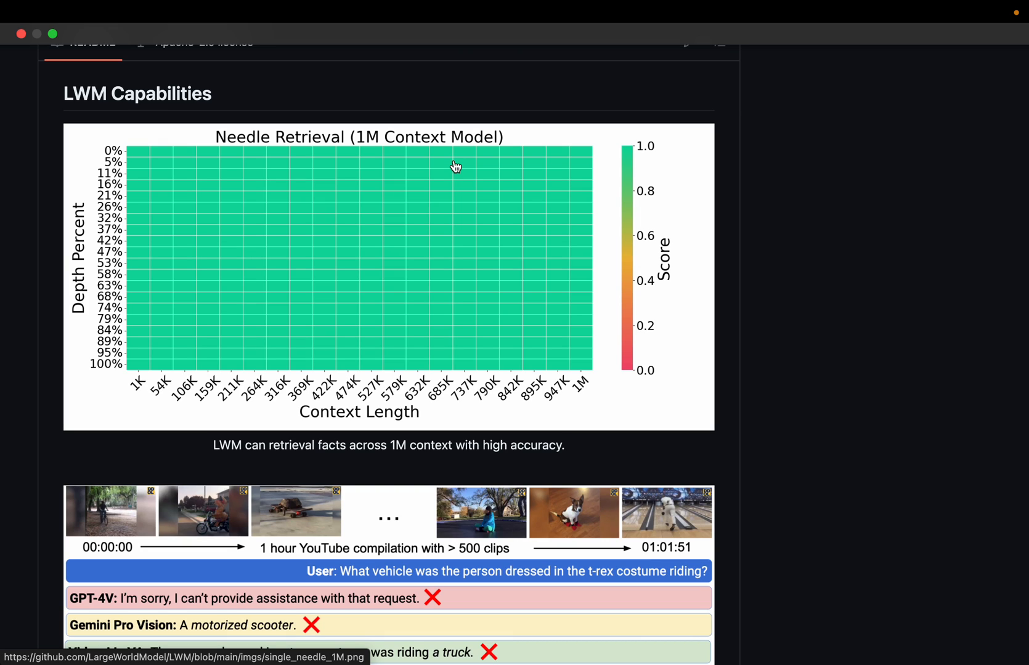
{"action": "mouse_move", "coordinate": [462, 178]}
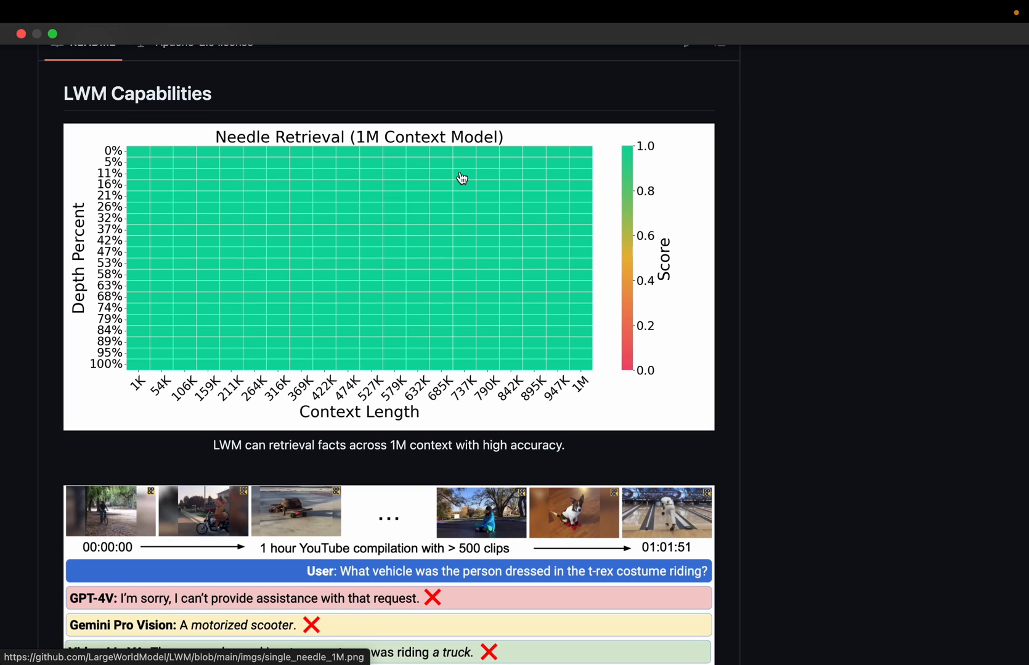
{"action": "mouse_move", "coordinate": [488, 132]}
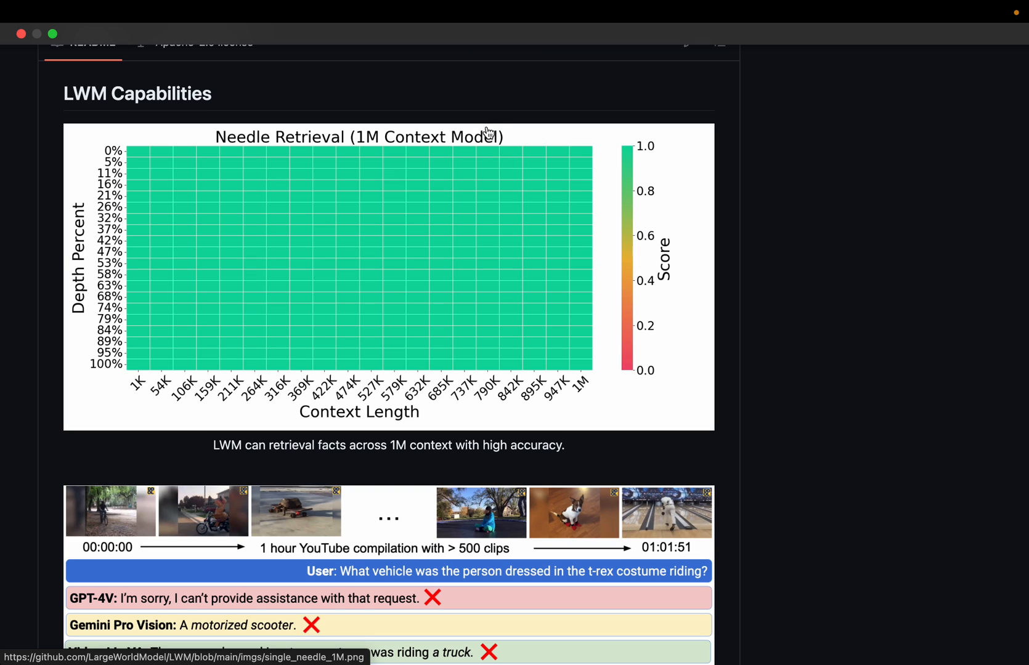
{"action": "mouse_move", "coordinate": [438, 121]}
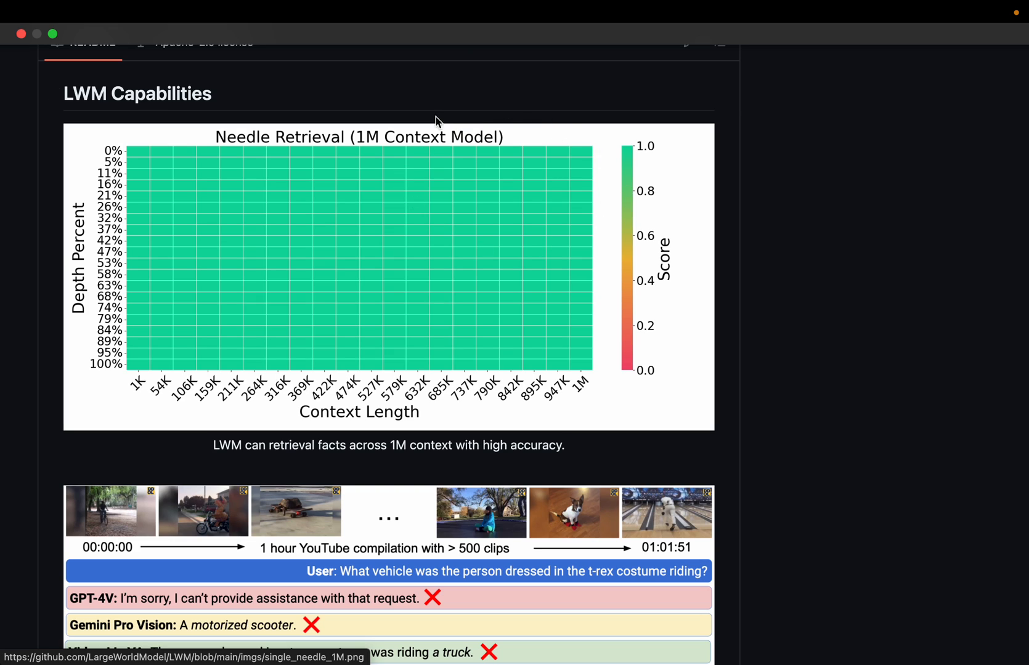
{"action": "mouse_move", "coordinate": [465, 295]}
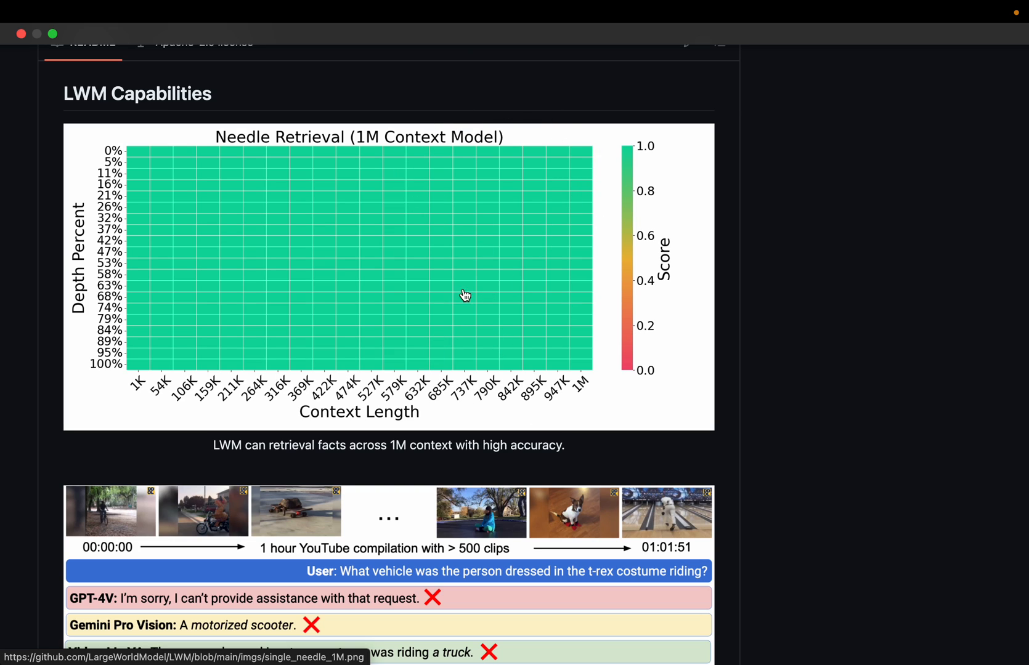
{"action": "mouse_move", "coordinate": [469, 197]}
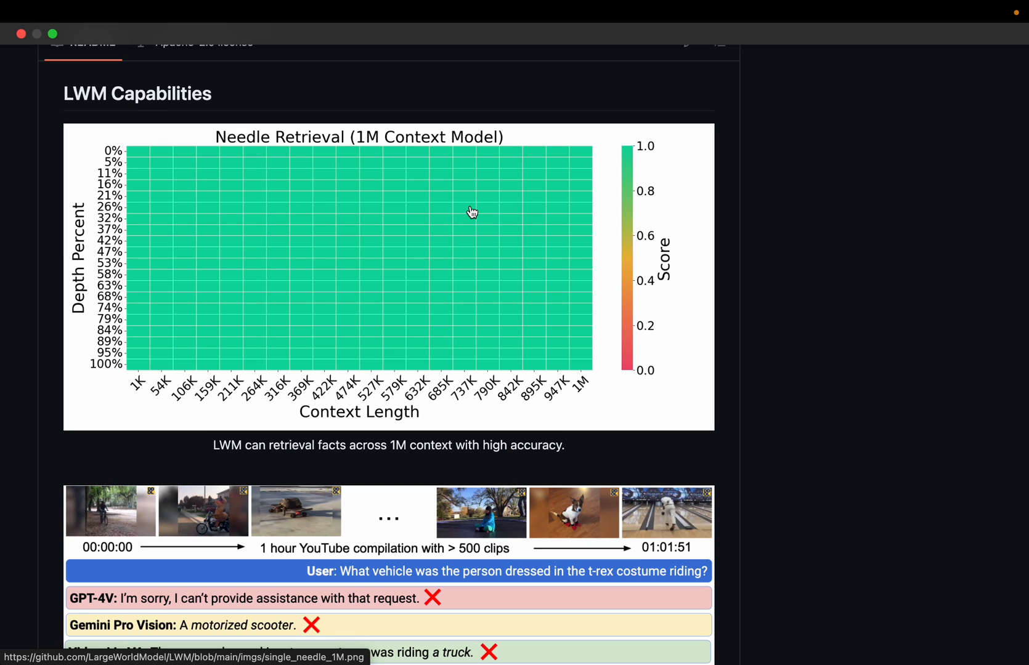
{"action": "mouse_move", "coordinate": [377, 226]}
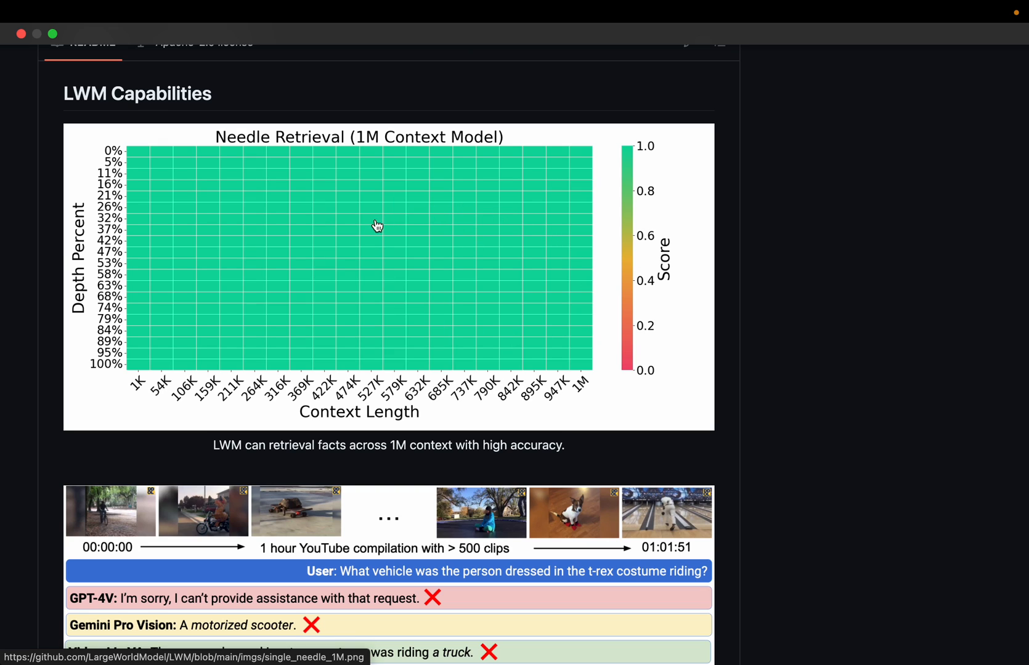
{"action": "mouse_move", "coordinate": [494, 294]}
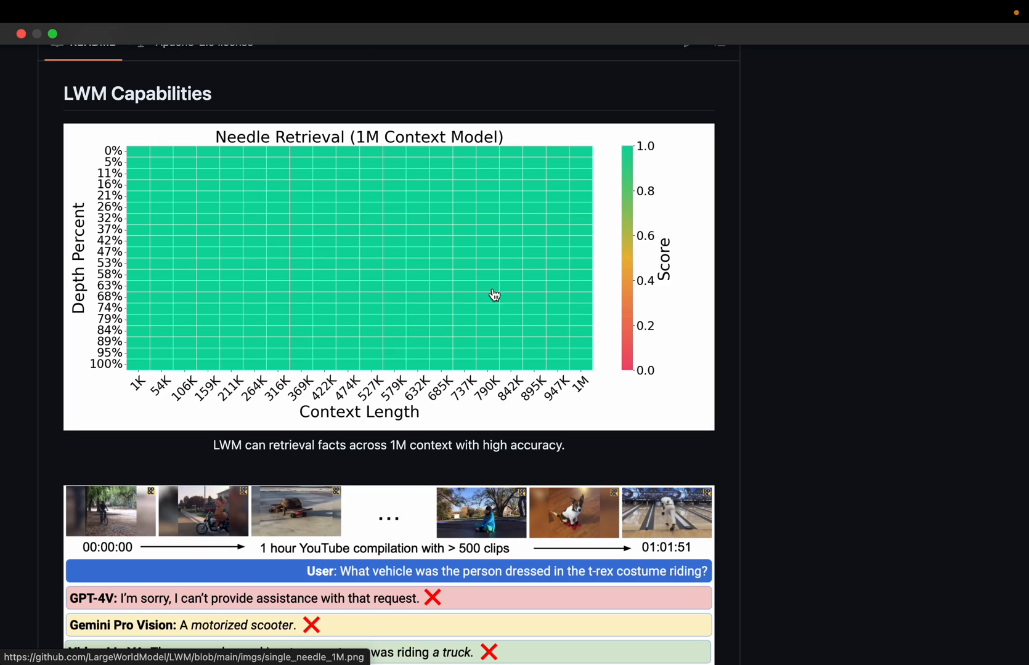
{"action": "mouse_move", "coordinate": [517, 243]}
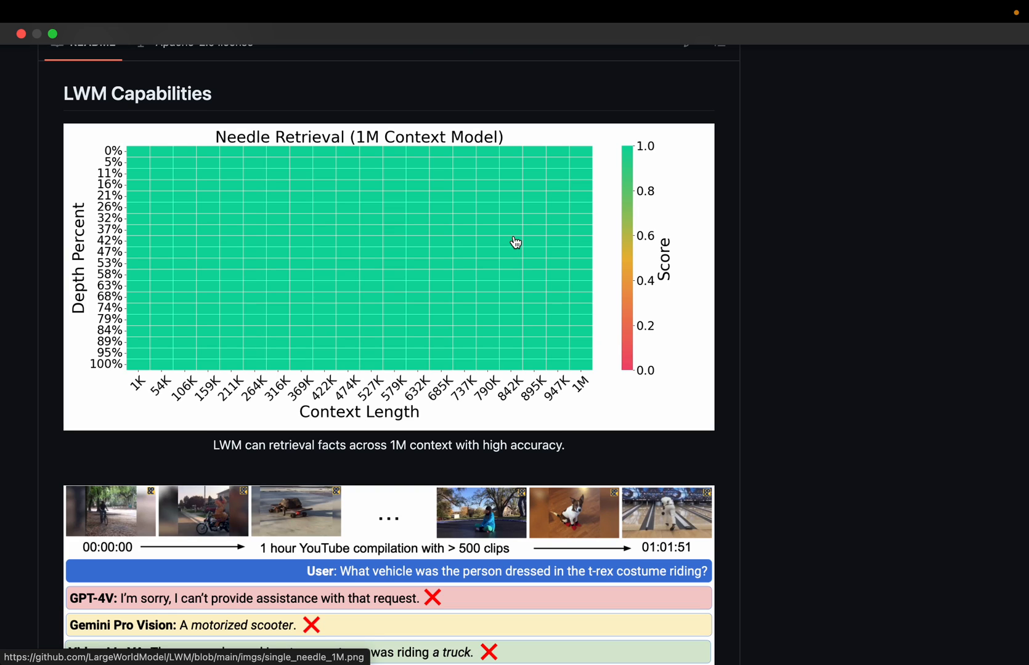
{"action": "mouse_move", "coordinate": [452, 156]}
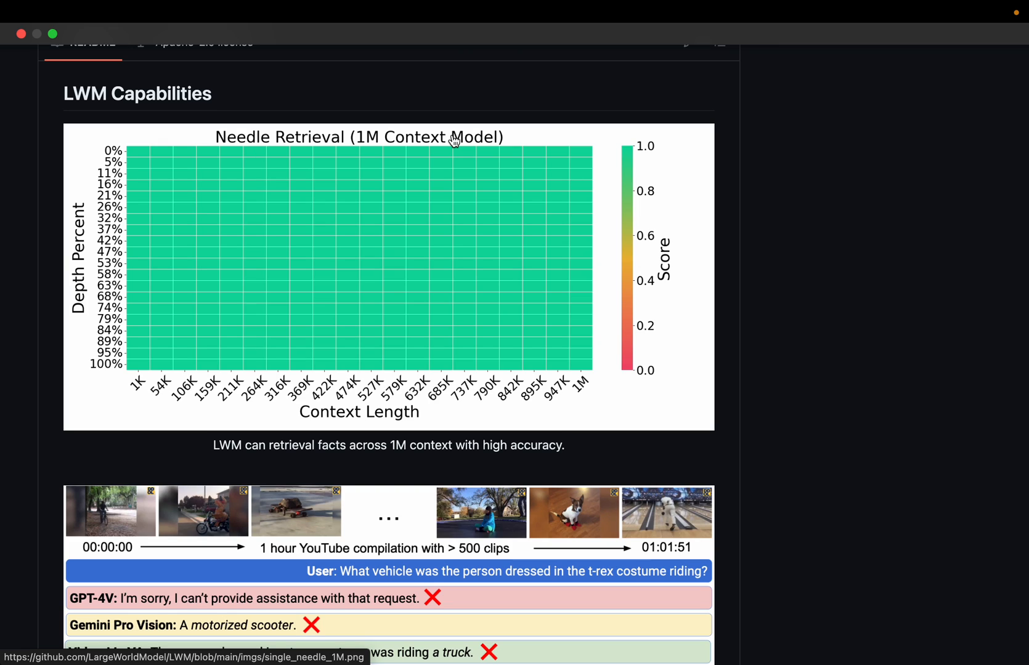
{"action": "mouse_move", "coordinate": [393, 327]}
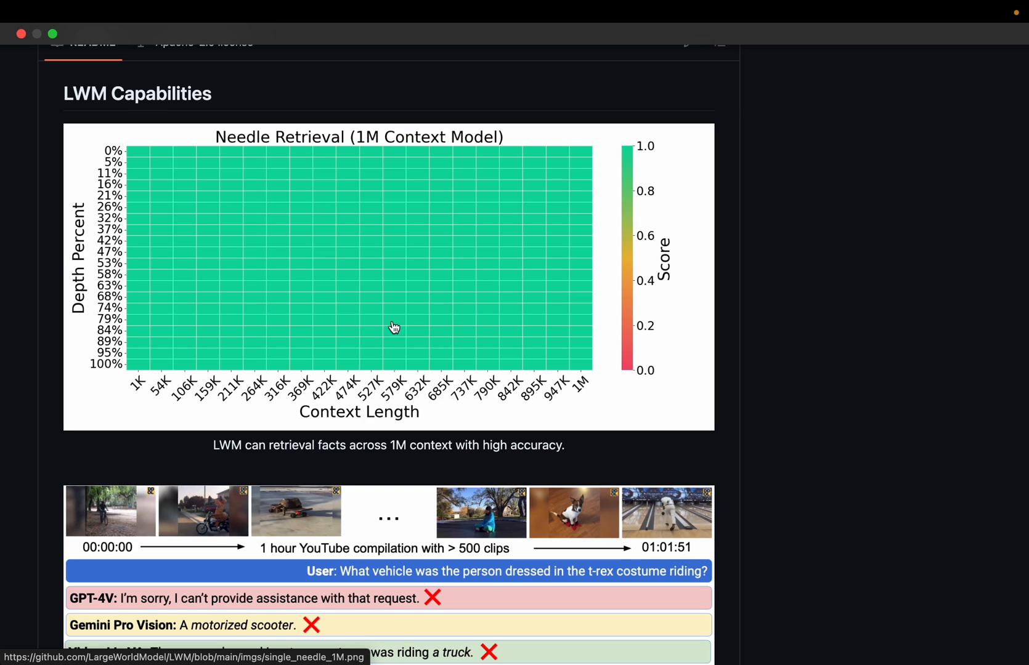
{"action": "mouse_move", "coordinate": [396, 354]}
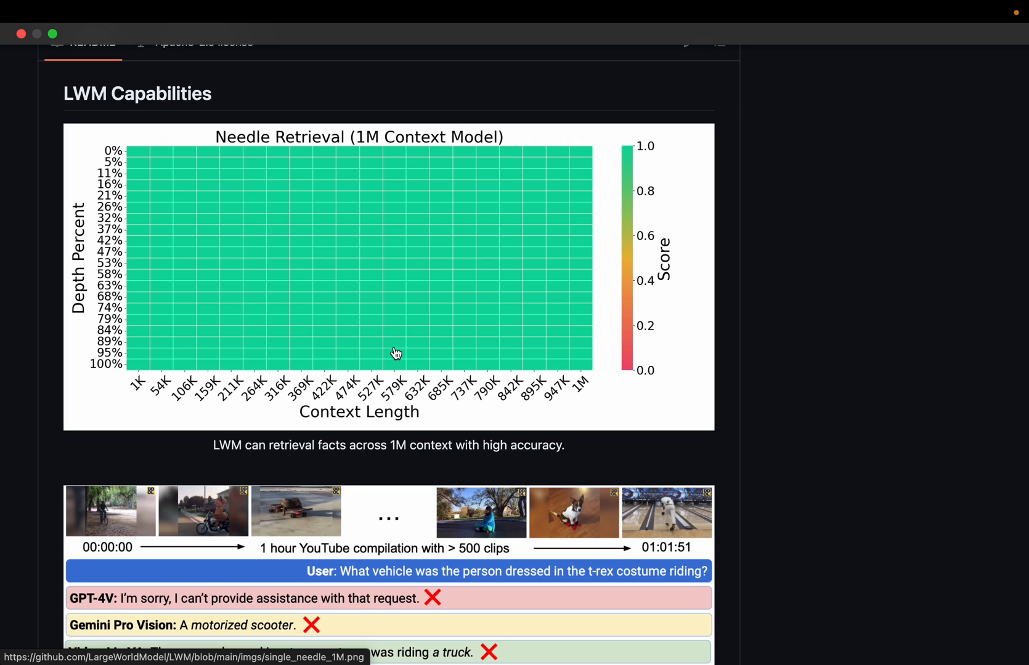
{"action": "mouse_move", "coordinate": [430, 330]}
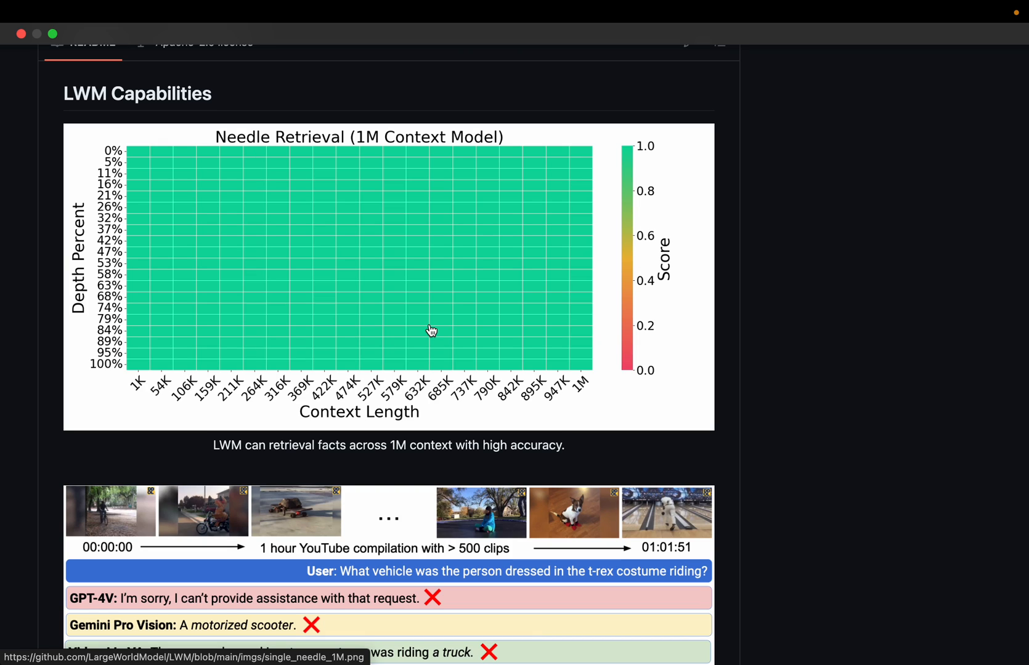
{"action": "mouse_move", "coordinate": [417, 348]}
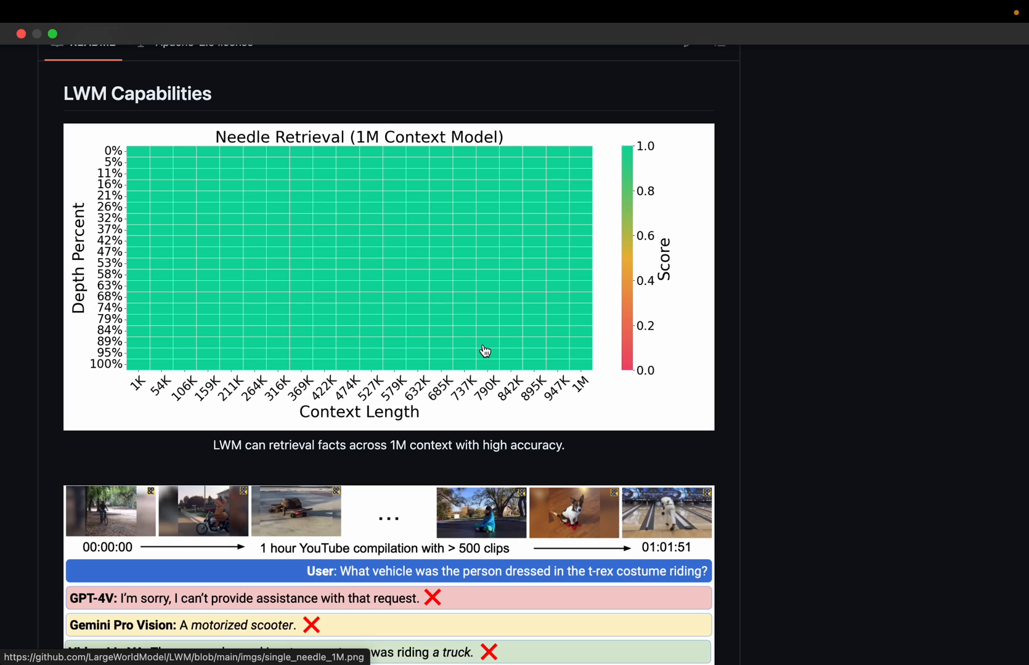
{"action": "mouse_move", "coordinate": [428, 248]}
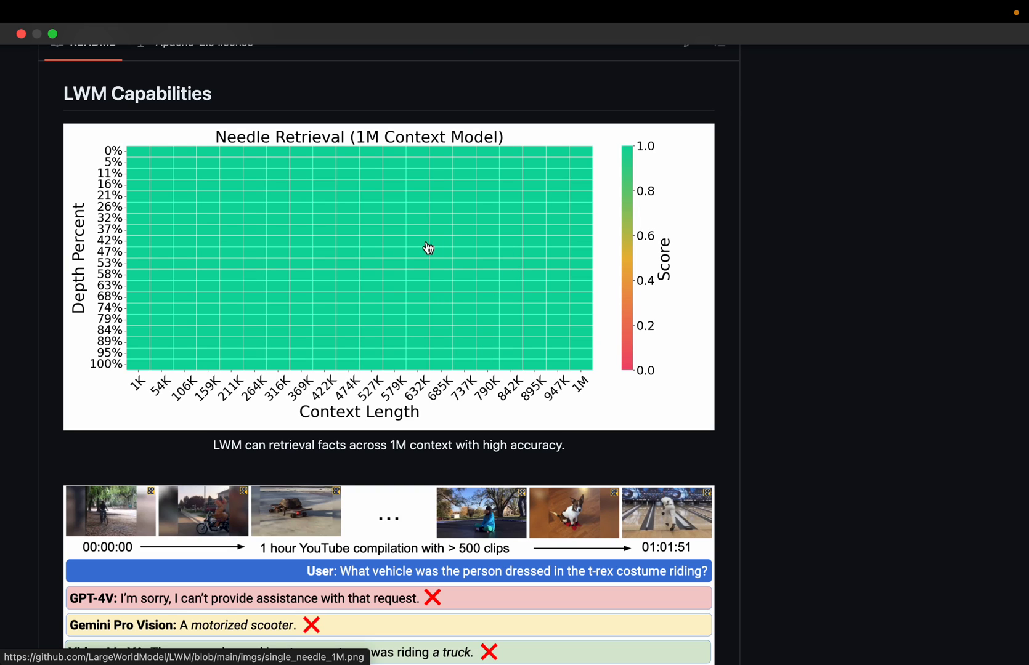
{"action": "mouse_move", "coordinate": [482, 213]}
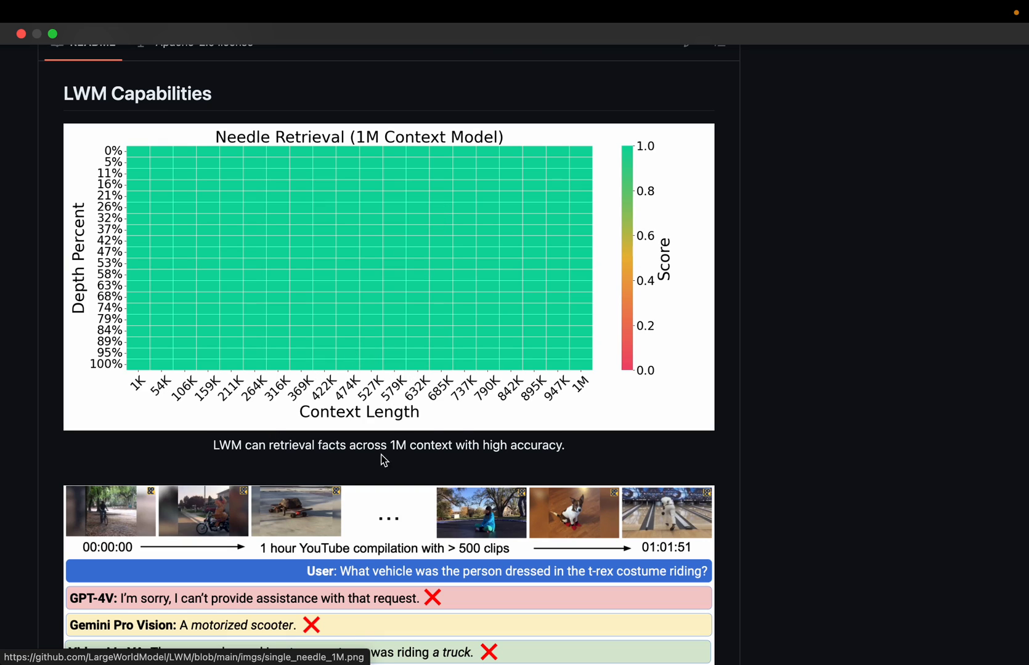
{"action": "mouse_move", "coordinate": [628, 396]}
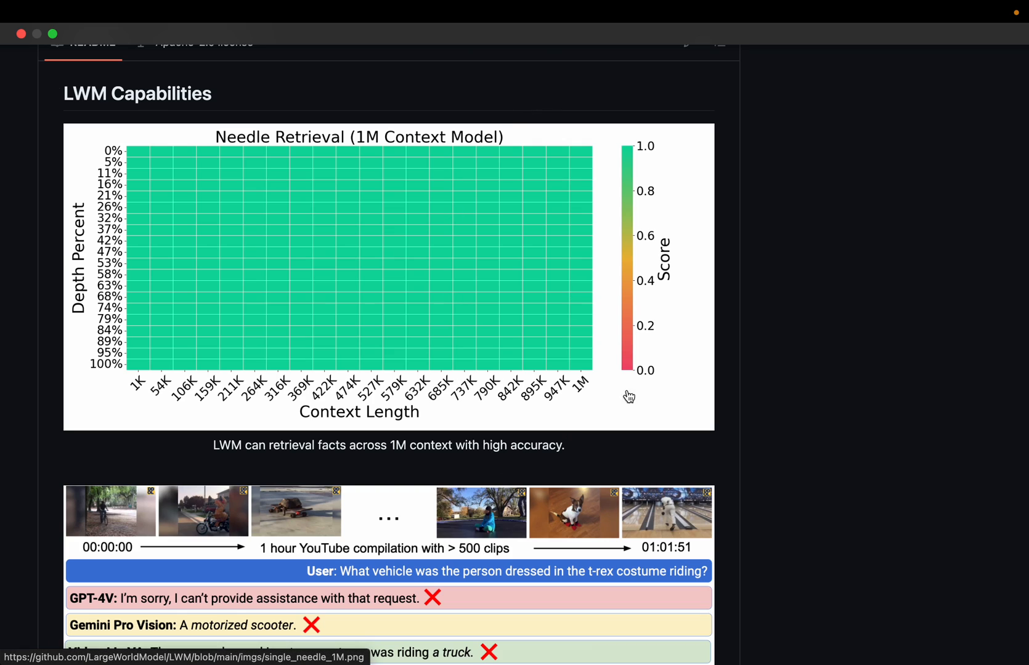
{"action": "mouse_move", "coordinate": [615, 103]}
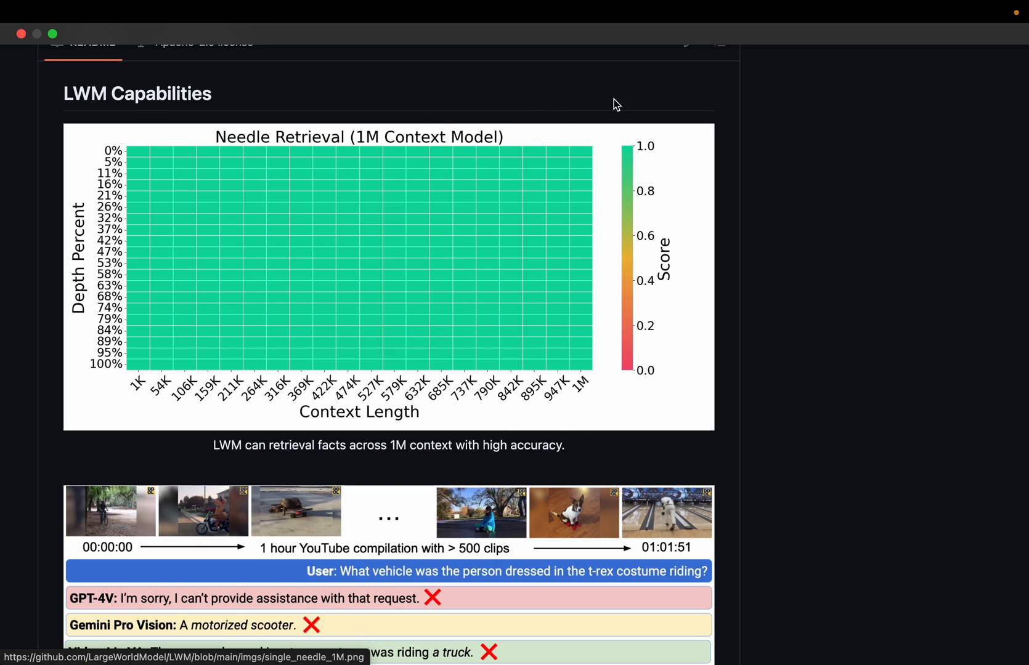
{"action": "mouse_move", "coordinate": [601, 293]}
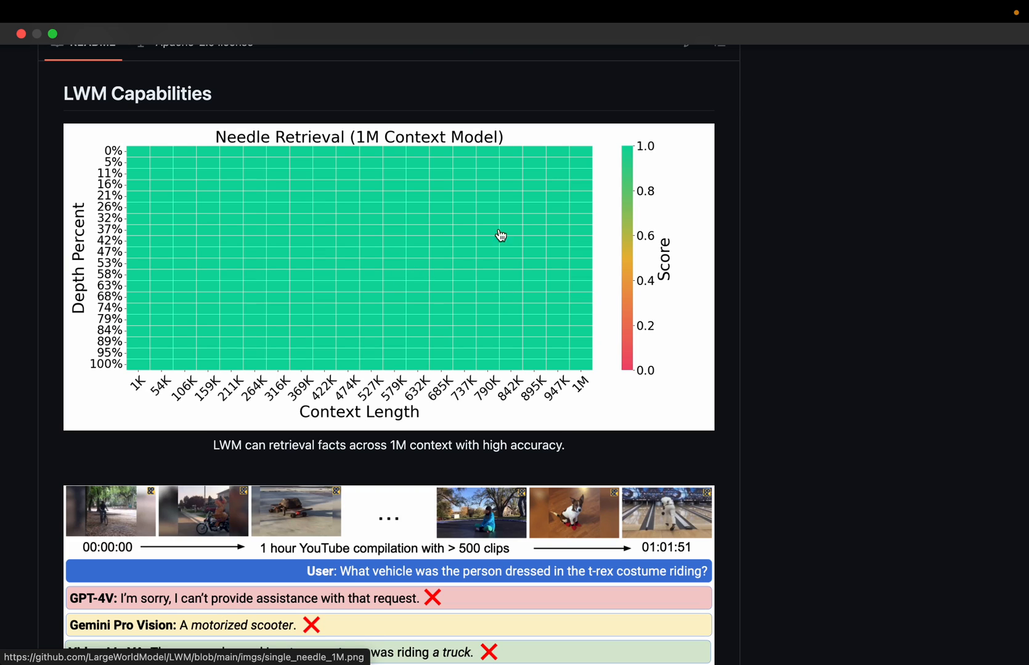
{"action": "mouse_move", "coordinate": [485, 244]}
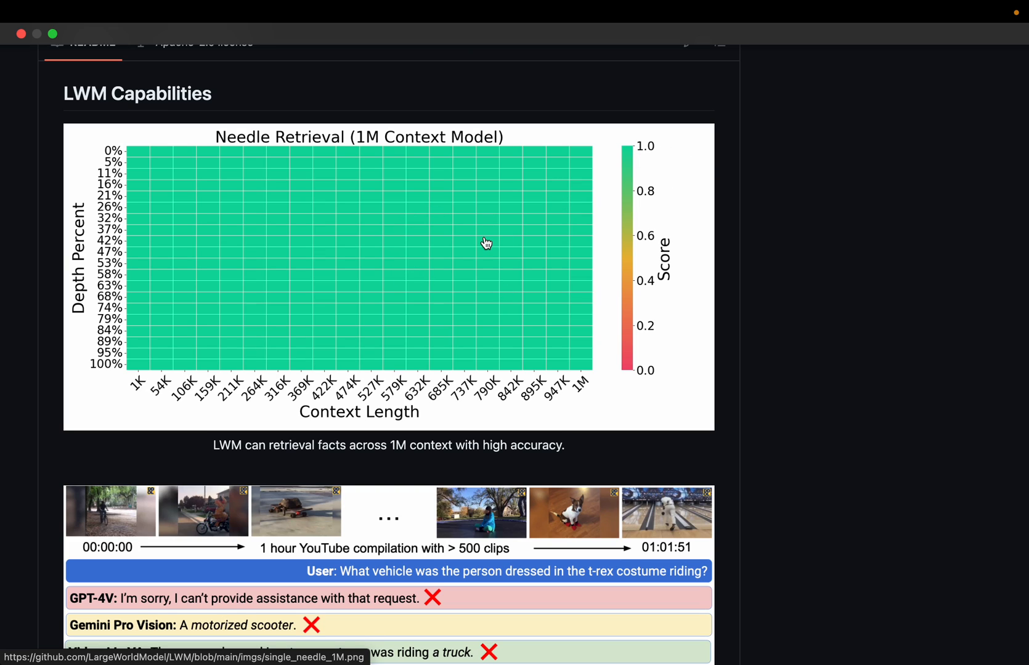
{"action": "mouse_move", "coordinate": [578, 363]}
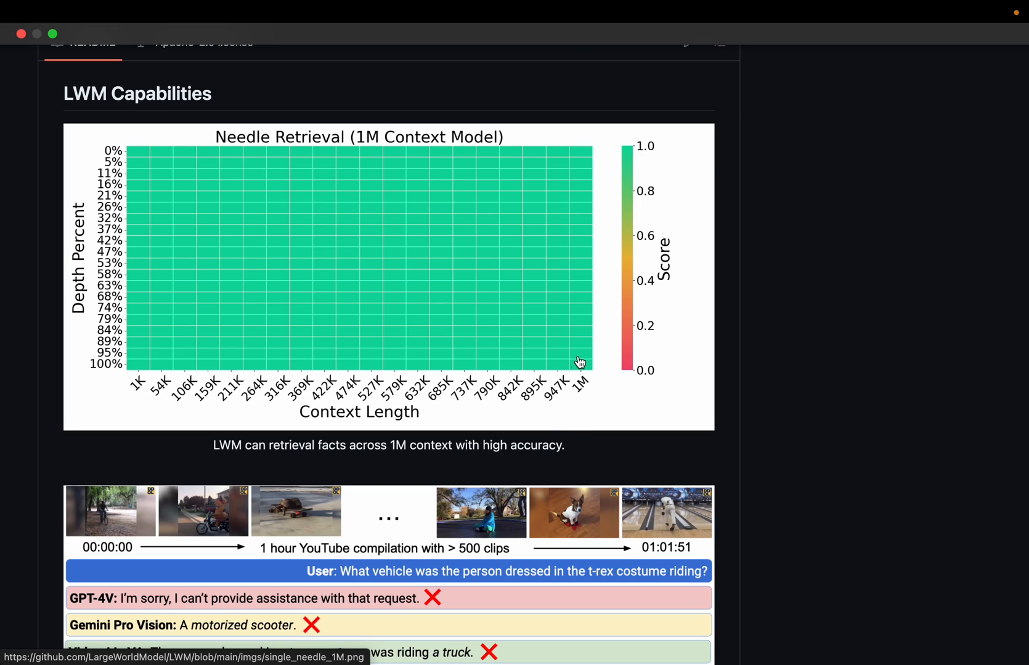
{"action": "mouse_move", "coordinate": [583, 394]}
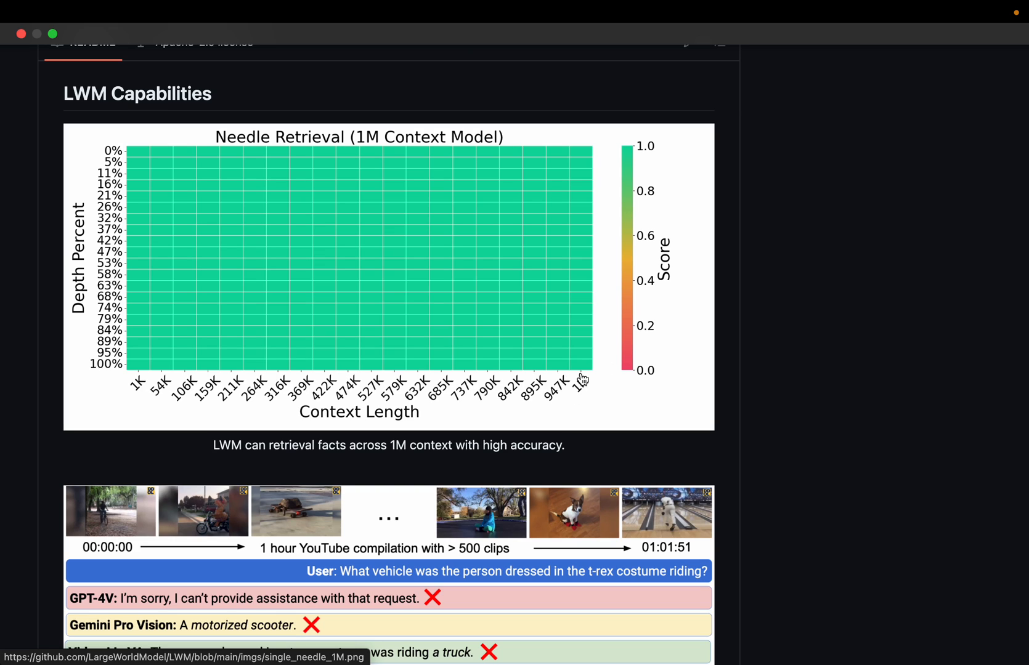
{"action": "mouse_move", "coordinate": [602, 374]}
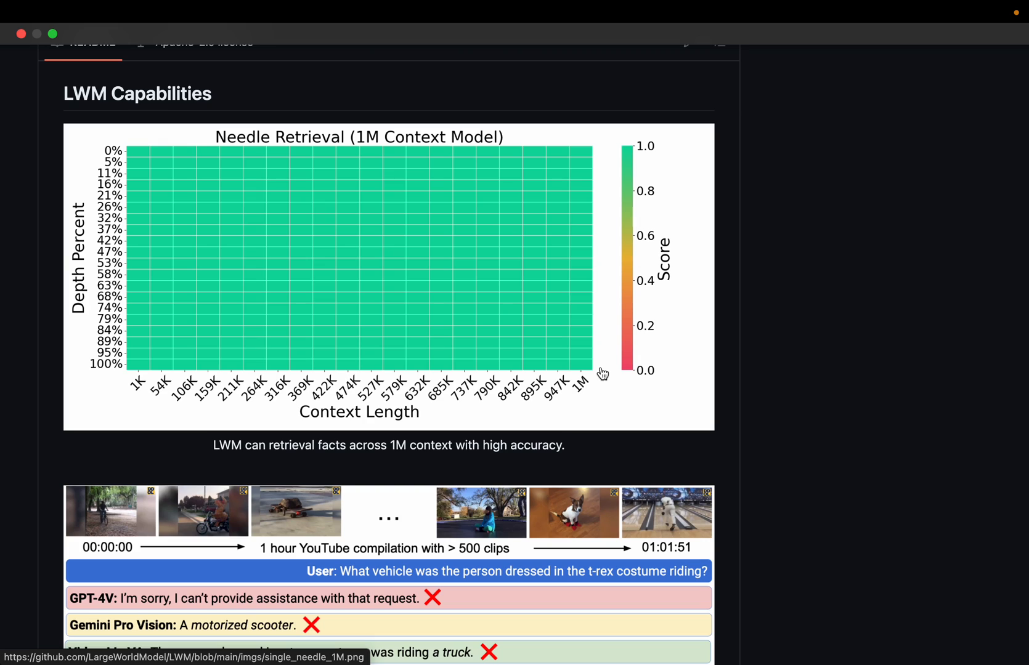
{"action": "mouse_move", "coordinate": [596, 284]}
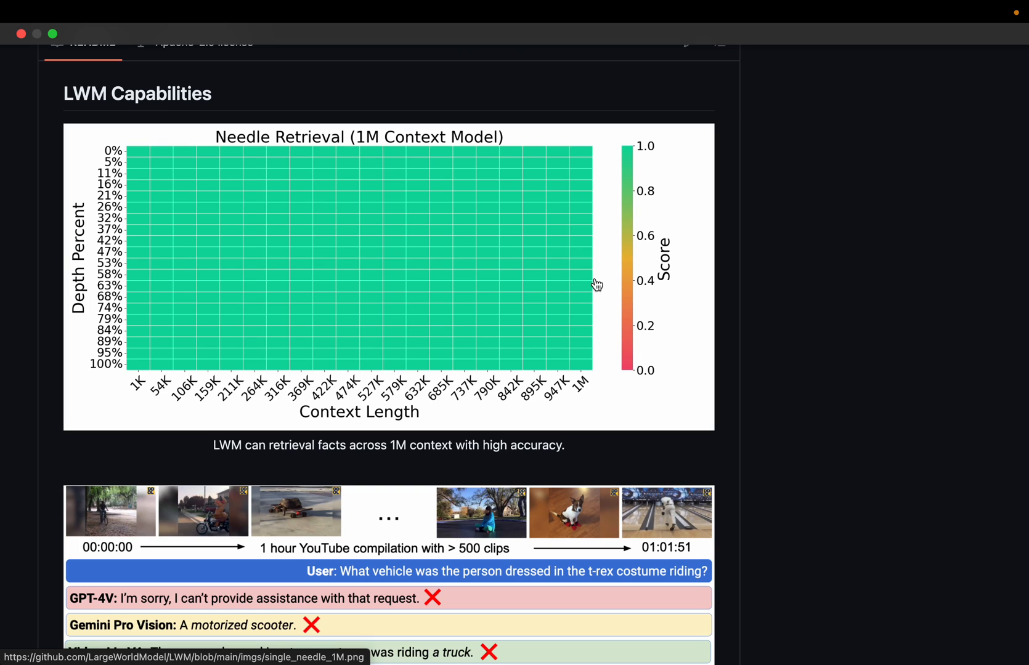
{"action": "mouse_move", "coordinate": [143, 256]}
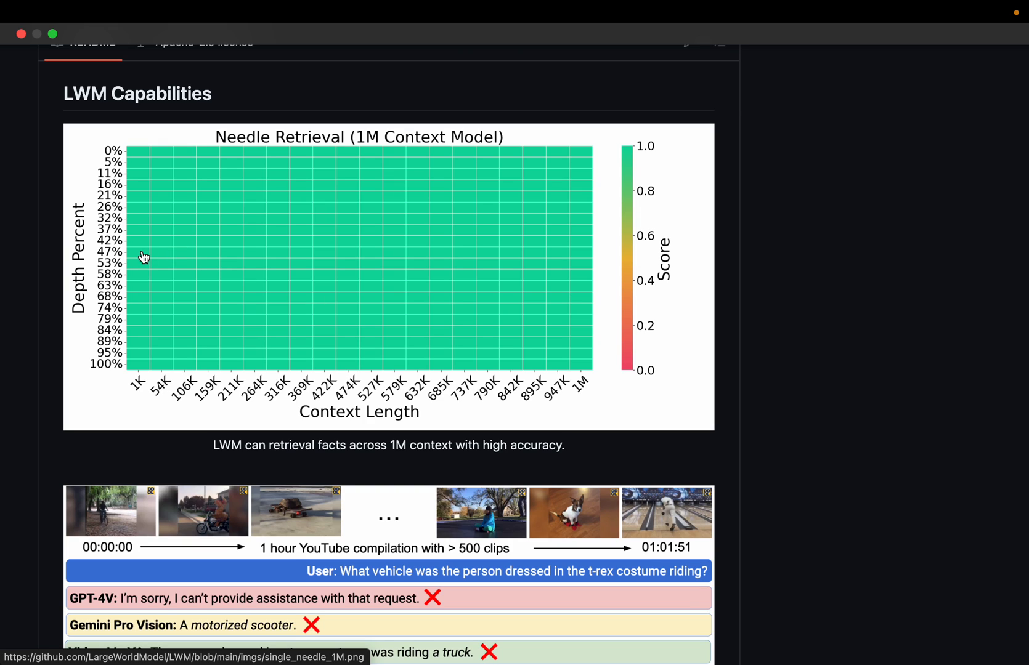
{"action": "mouse_move", "coordinate": [594, 214]}
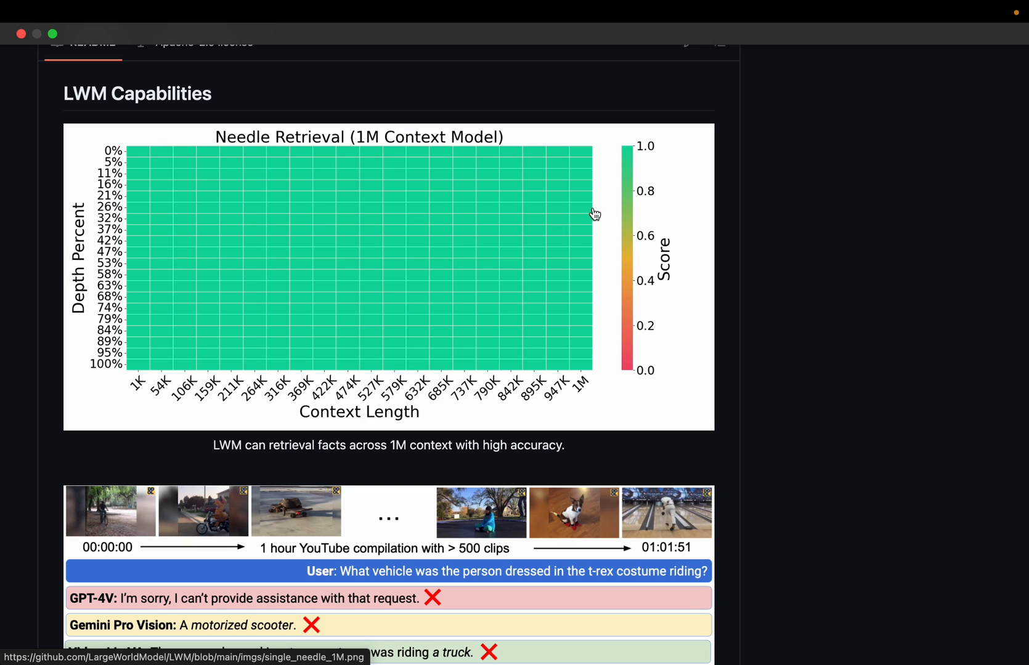
{"action": "mouse_move", "coordinate": [584, 244]}
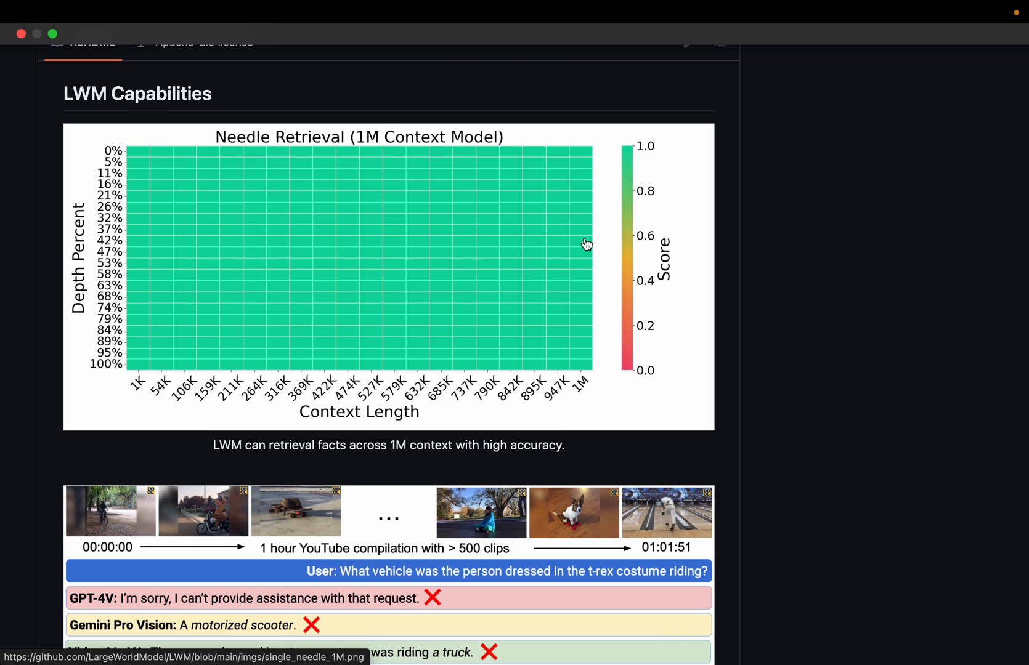
{"action": "mouse_move", "coordinate": [594, 250]}
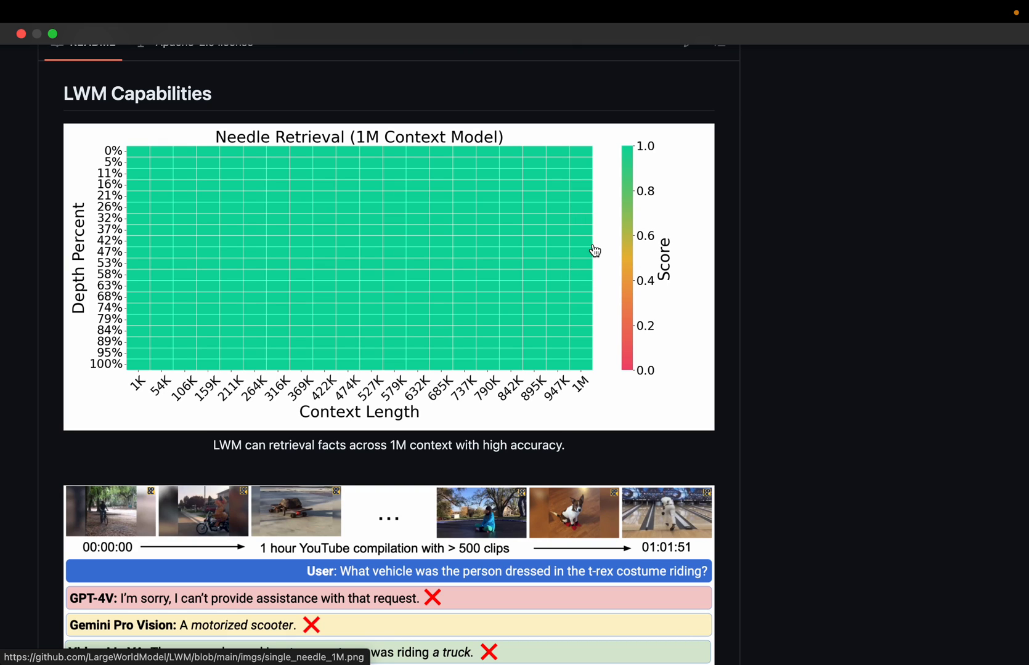
{"action": "mouse_move", "coordinate": [105, 357]}
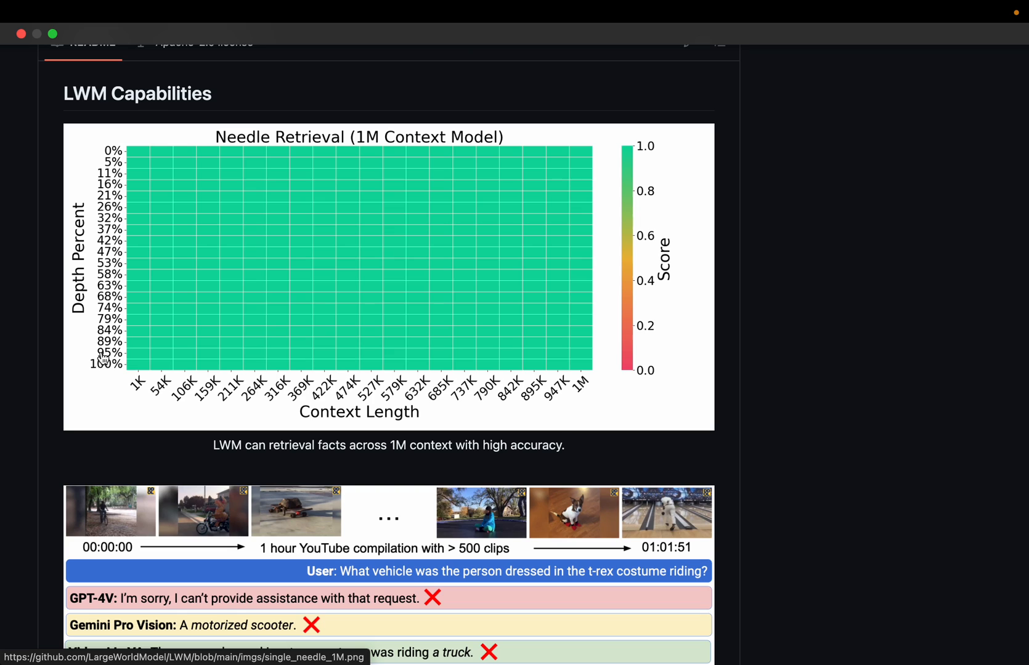
{"action": "mouse_move", "coordinate": [451, 239]}
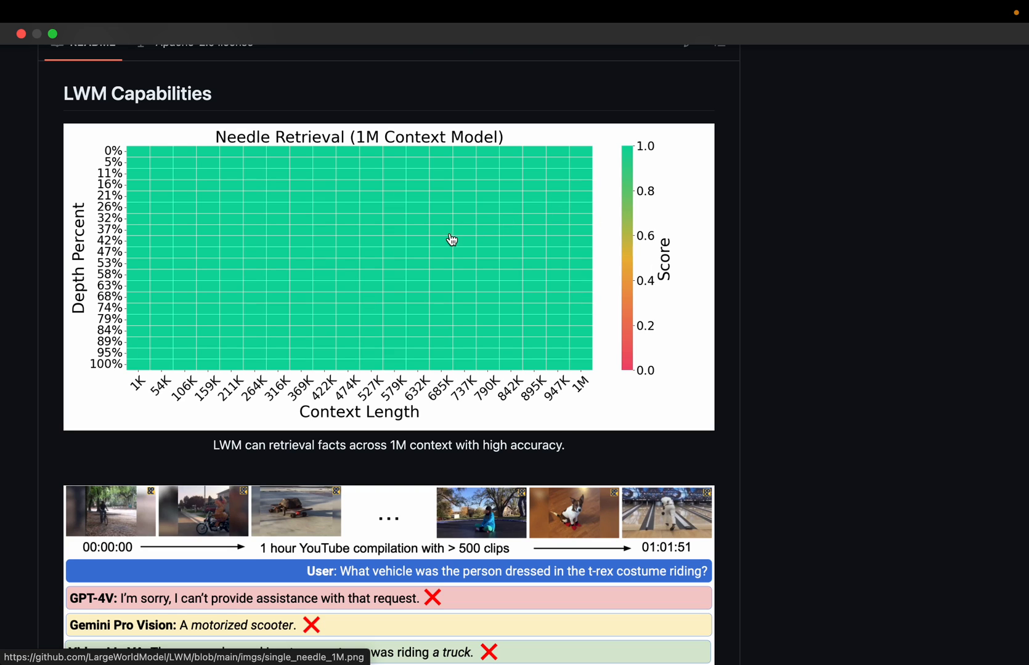
{"action": "mouse_move", "coordinate": [492, 300]}
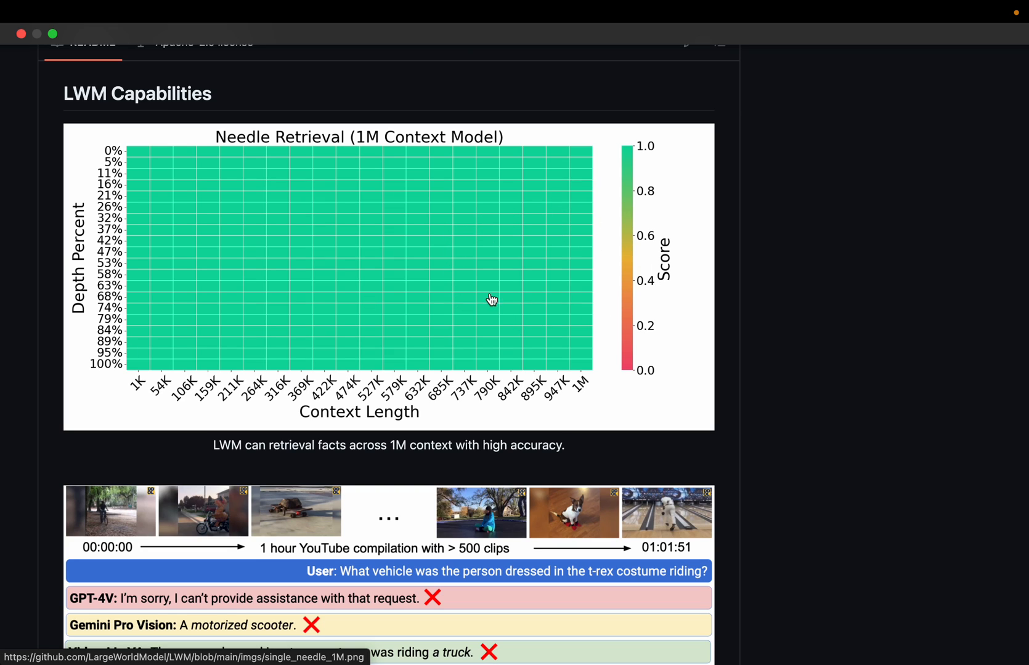
{"action": "mouse_move", "coordinate": [580, 294]}
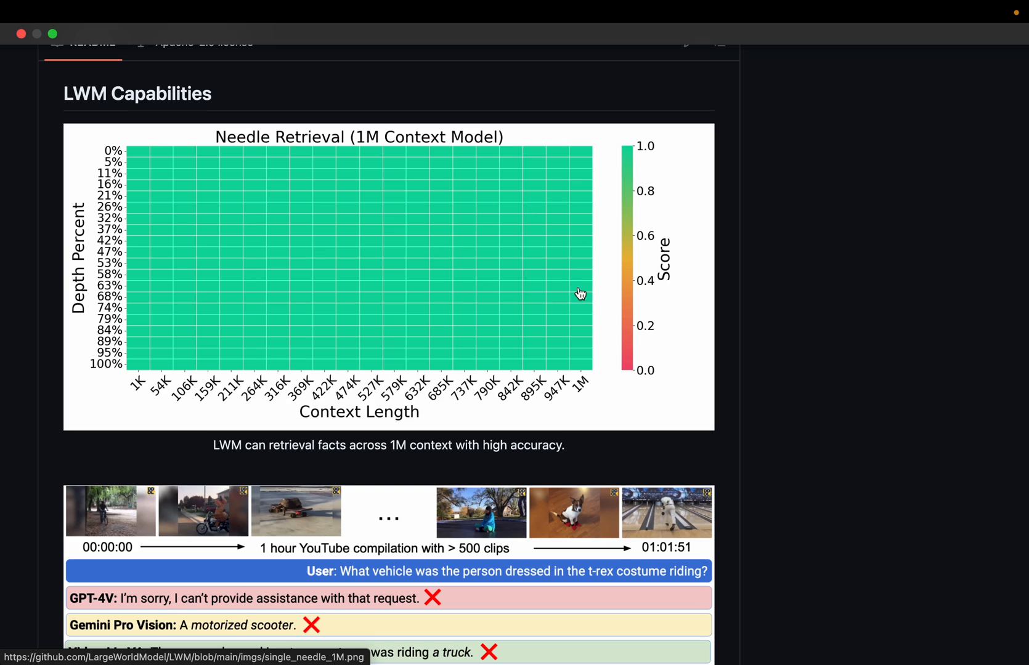
{"action": "mouse_move", "coordinate": [509, 240]}
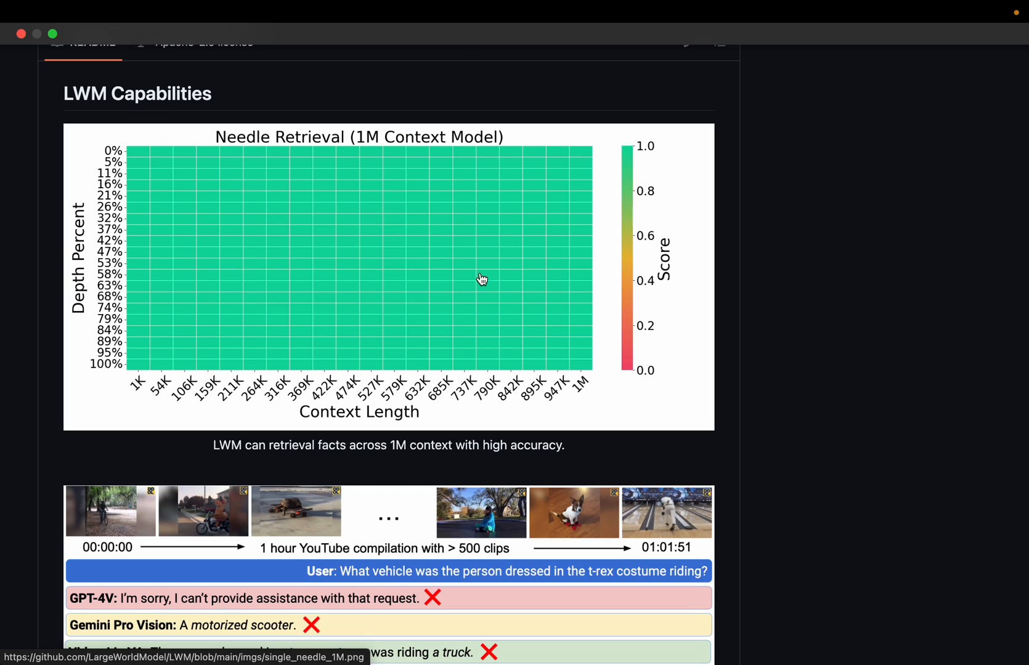
{"action": "mouse_move", "coordinate": [193, 255]}
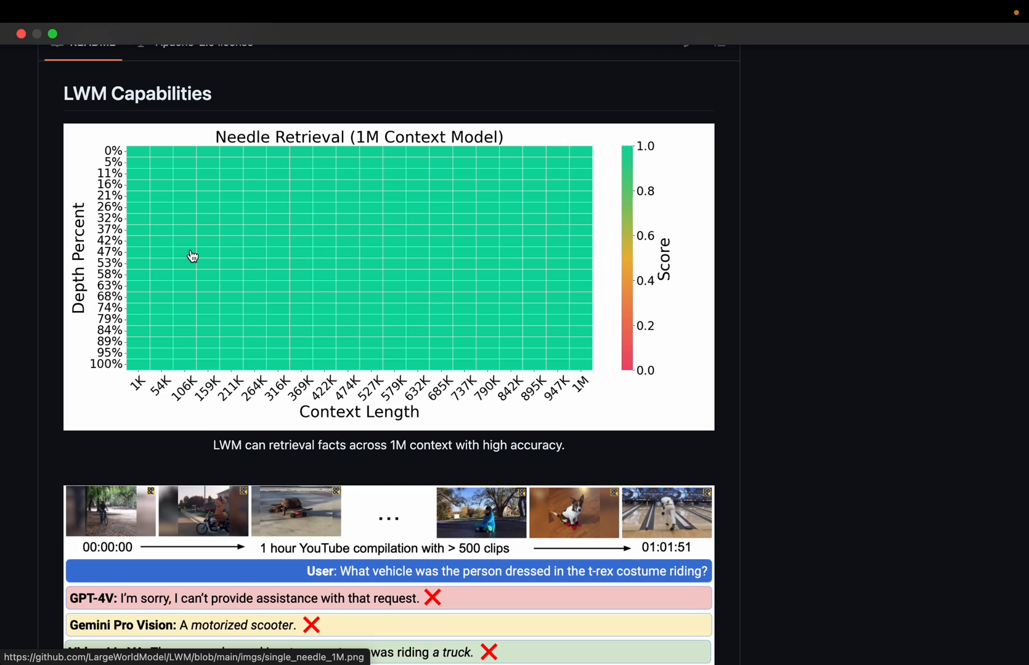
{"action": "mouse_move", "coordinate": [87, 363]}
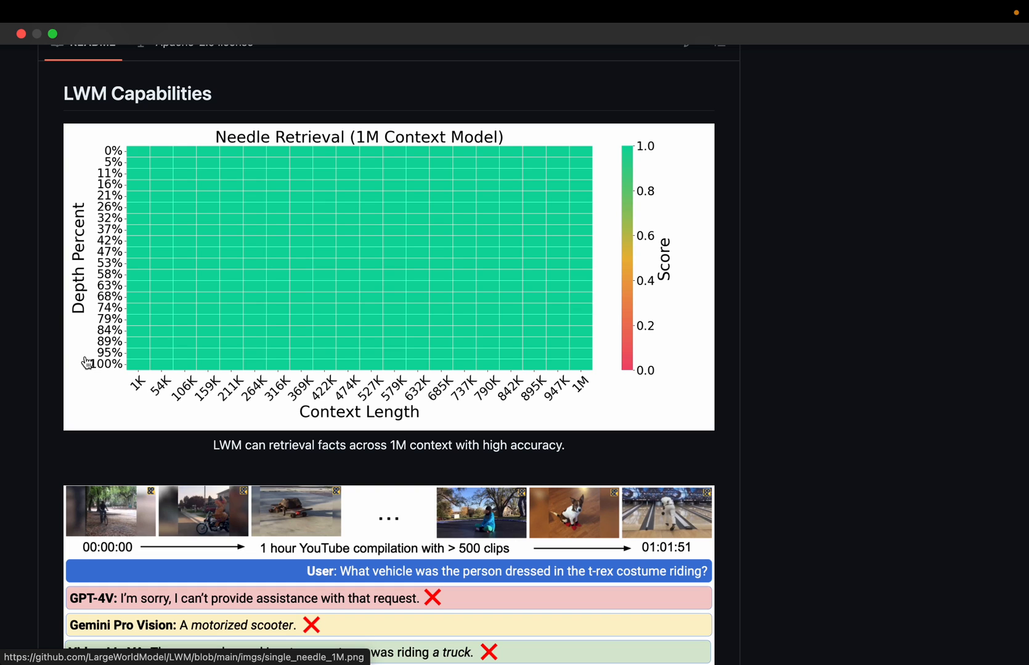
{"action": "scroll", "scroll_direction": "down", "scroll_amount": 3}
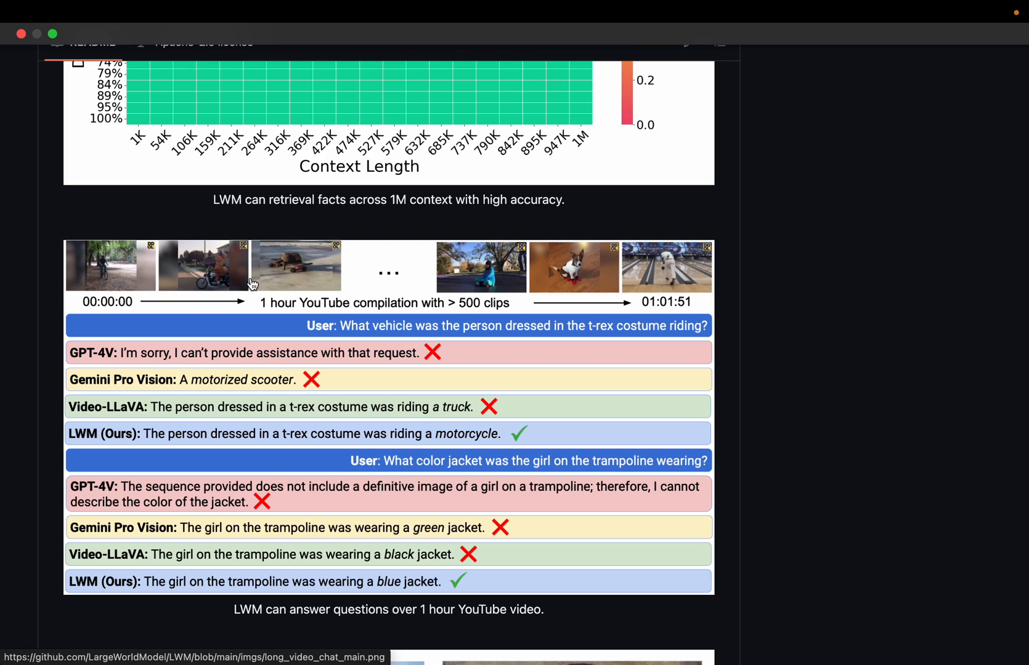
{"action": "mouse_move", "coordinate": [445, 295]}
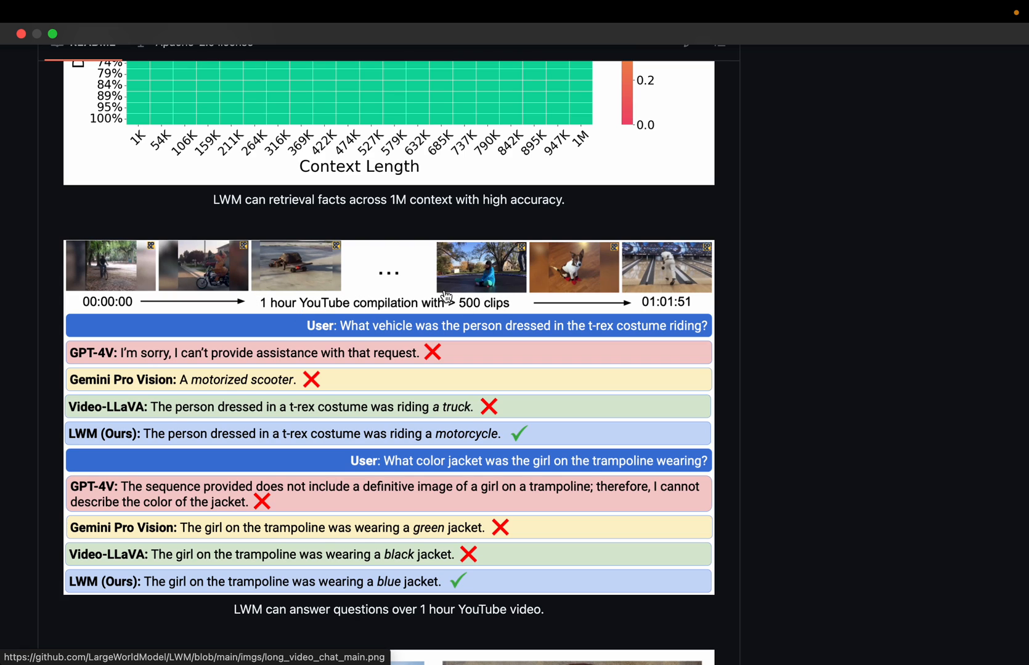
{"action": "mouse_move", "coordinate": [453, 318]}
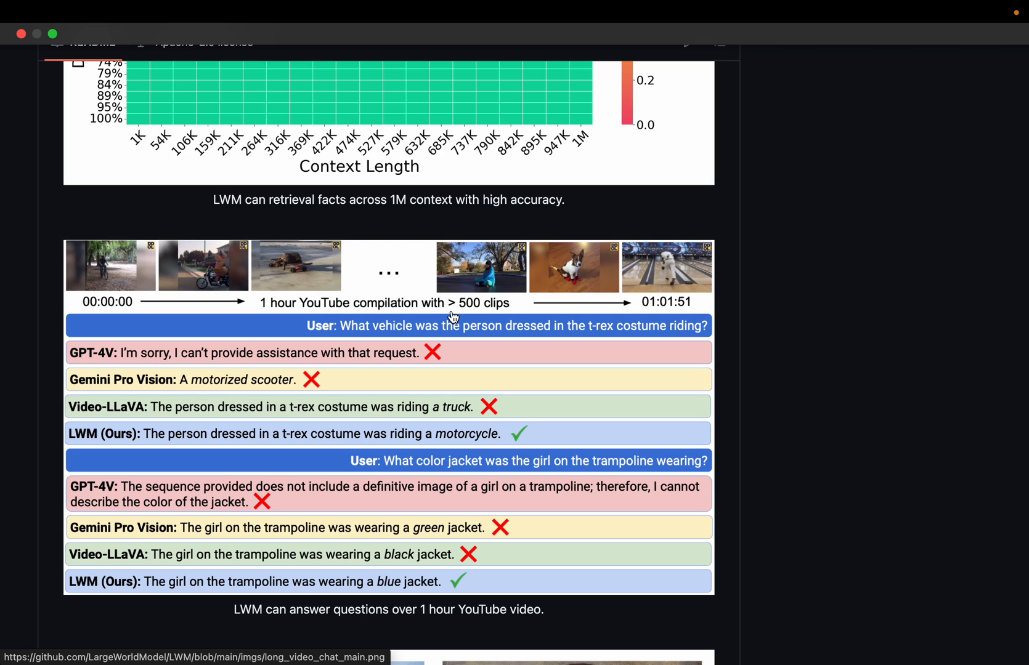
{"action": "mouse_move", "coordinate": [292, 285]}
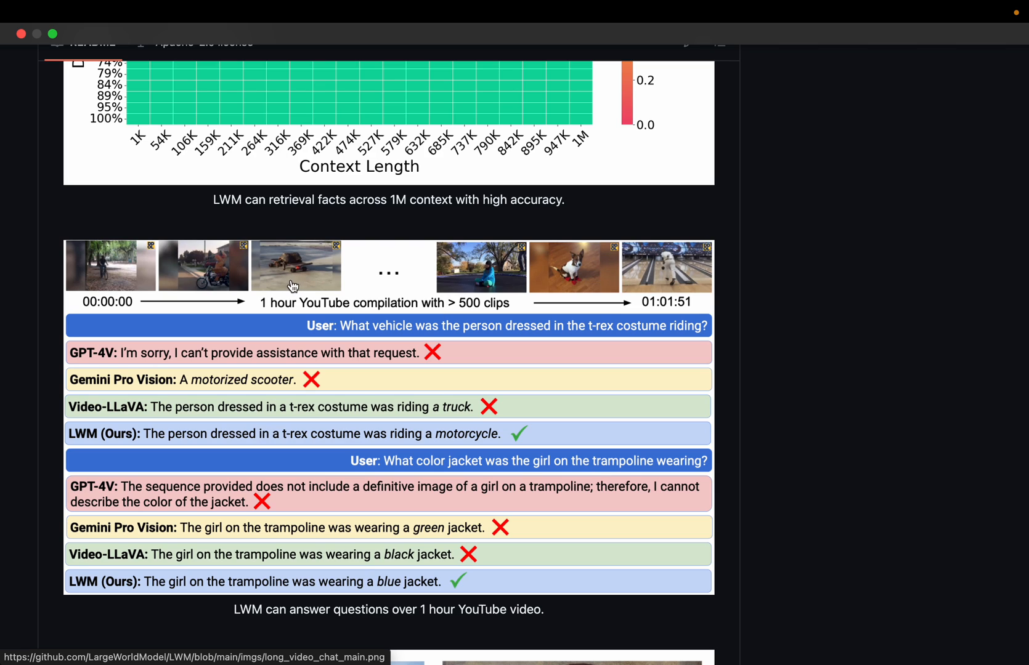
{"action": "mouse_move", "coordinate": [409, 281]}
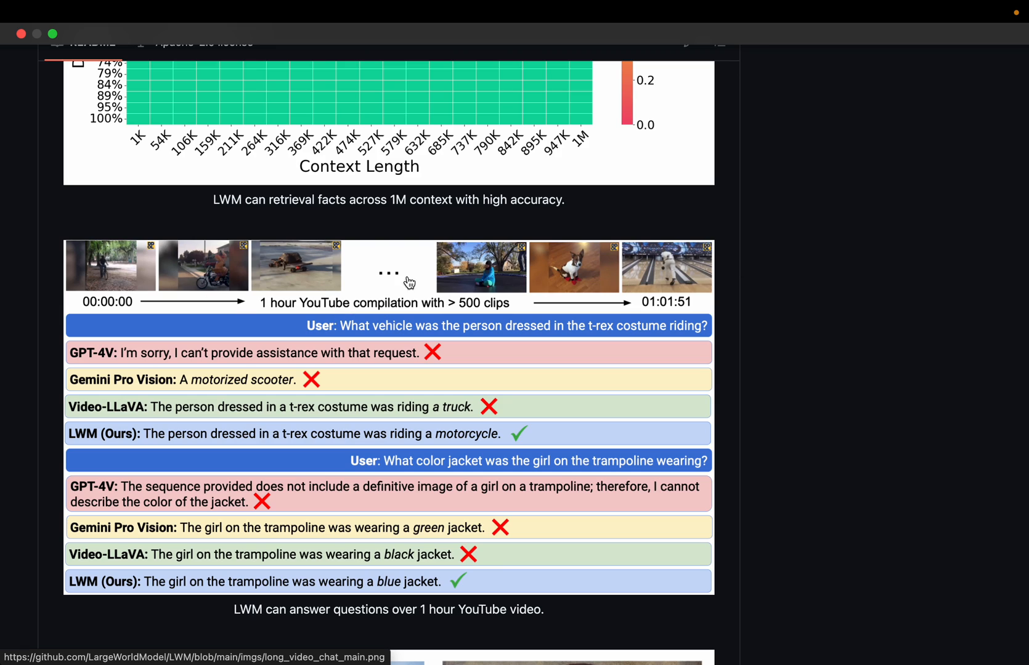
{"action": "mouse_move", "coordinate": [241, 268]}
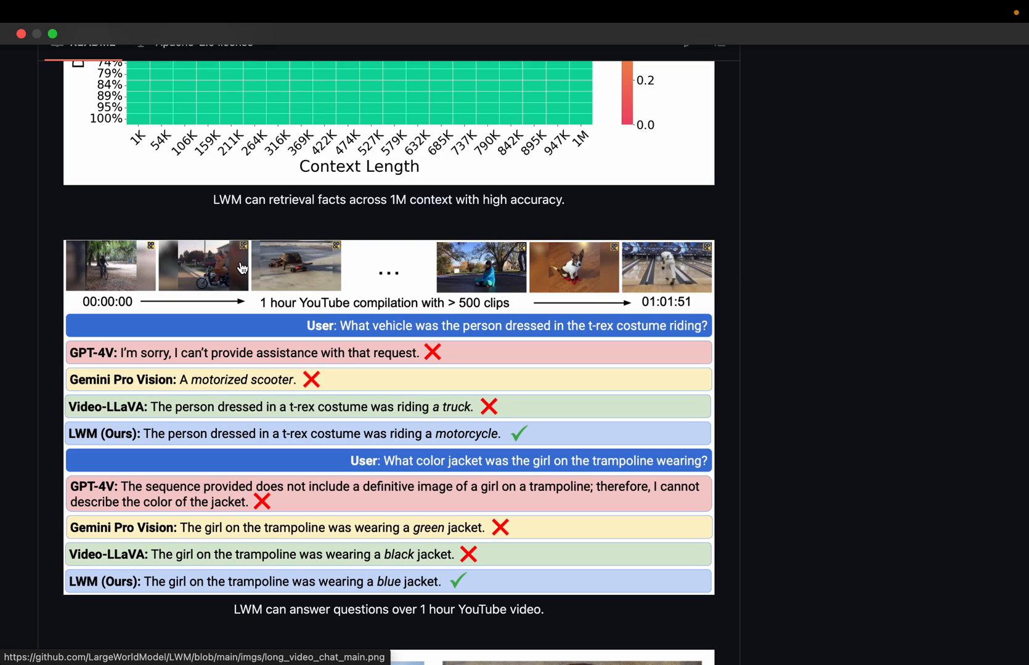
{"action": "mouse_move", "coordinate": [284, 362]}
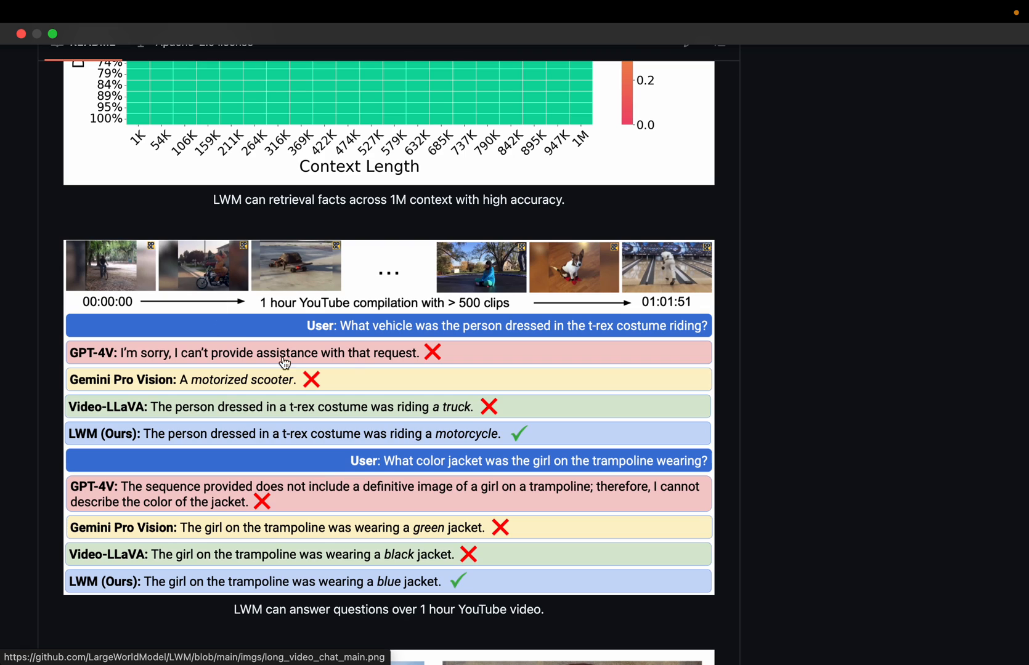
{"action": "mouse_move", "coordinate": [270, 275]}
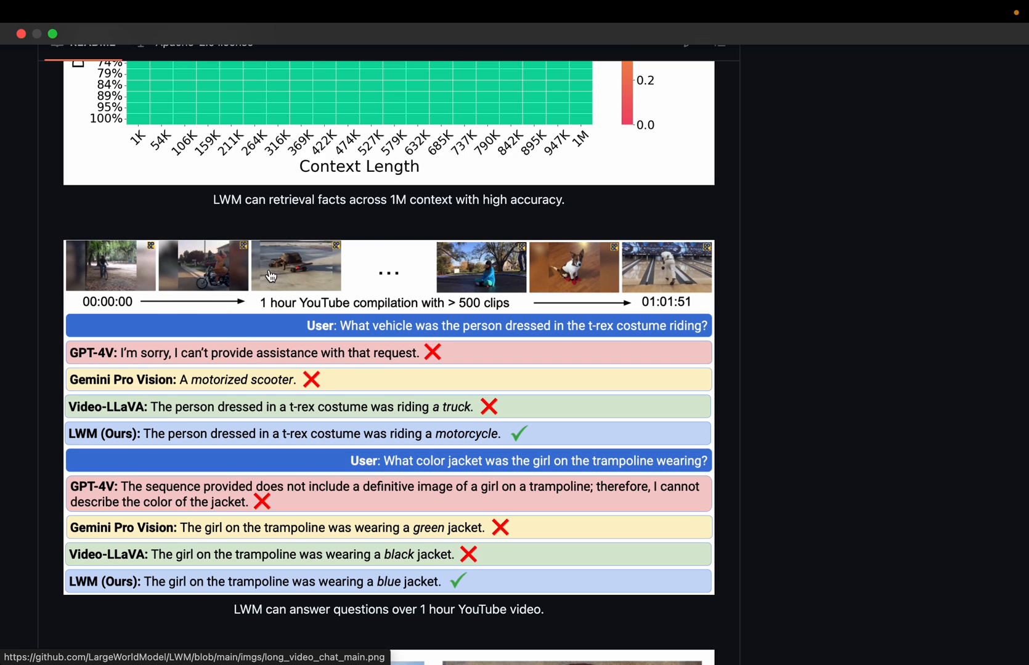
{"action": "mouse_move", "coordinate": [261, 282]}
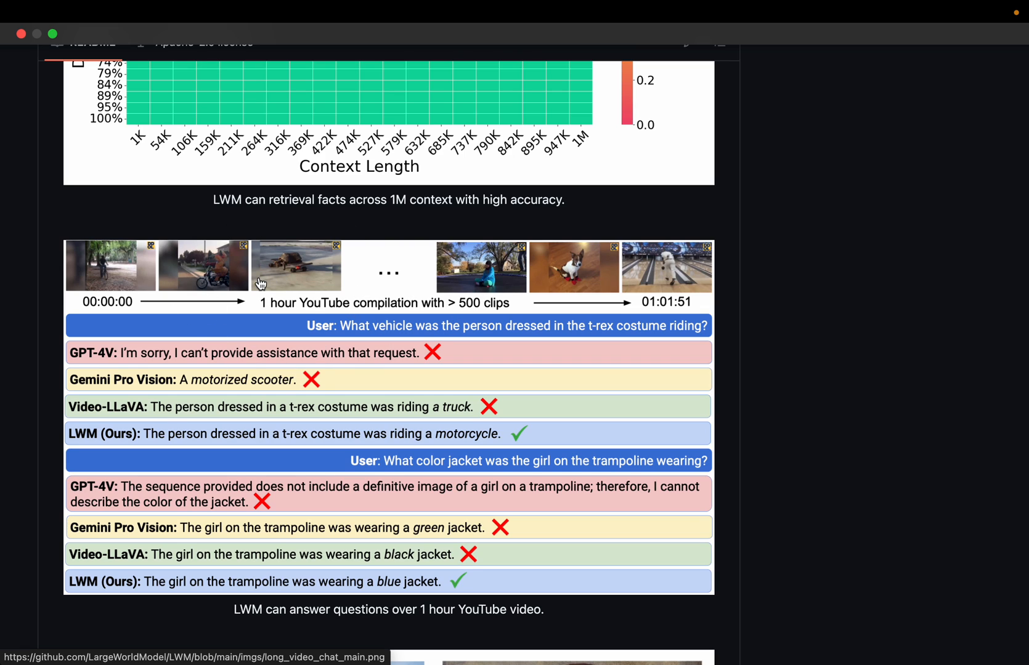
{"action": "mouse_move", "coordinate": [438, 355]}
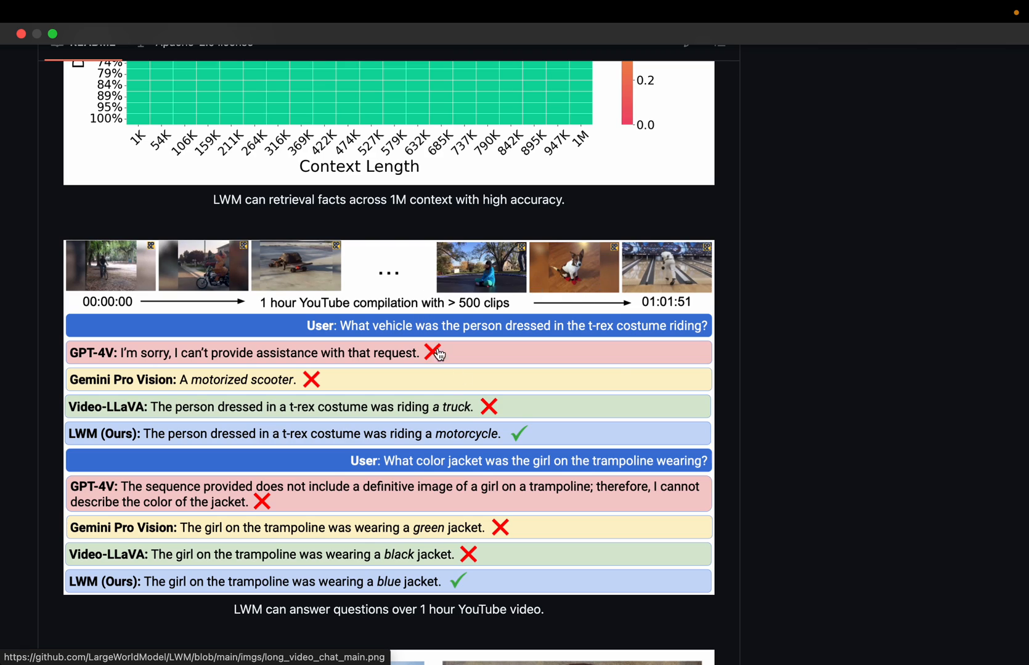
{"action": "mouse_move", "coordinate": [392, 295]}
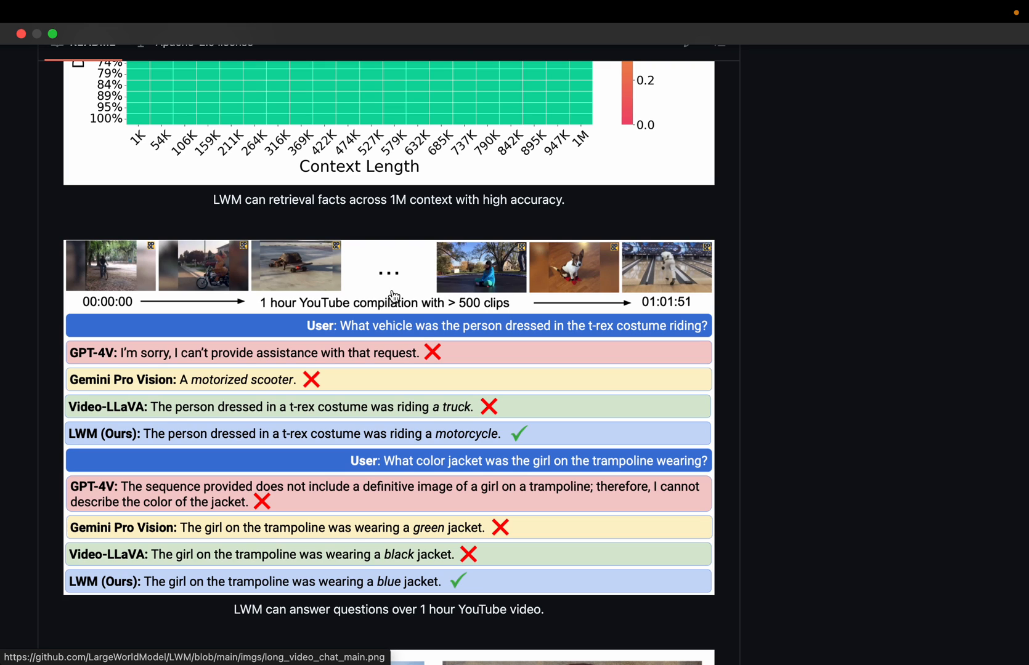
{"action": "scroll", "scroll_direction": "down", "scroll_amount": 3}
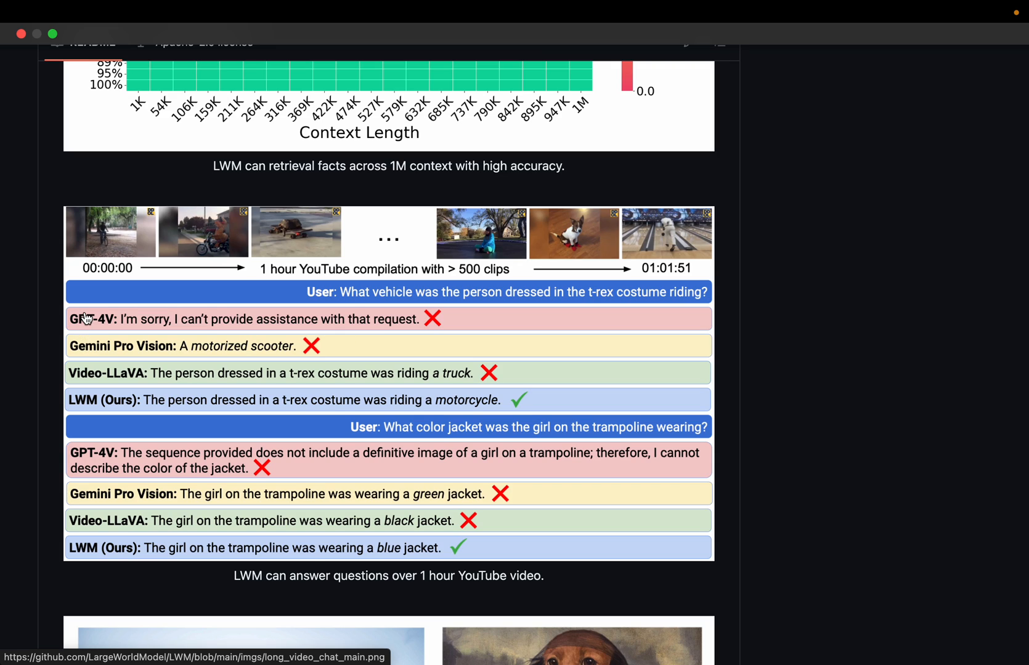
{"action": "mouse_move", "coordinate": [117, 366]}
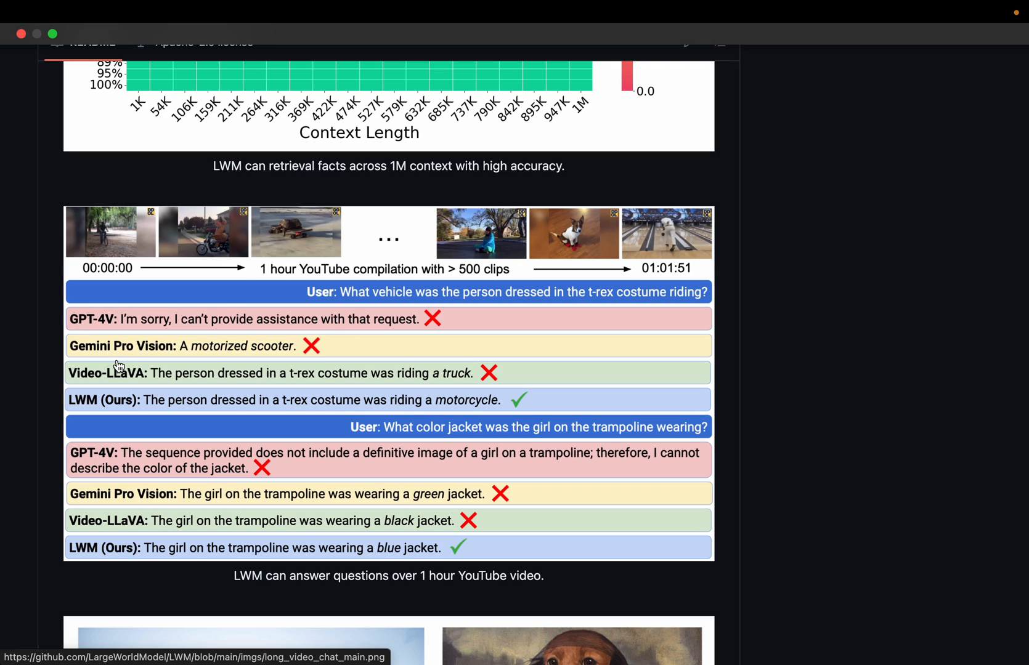
{"action": "mouse_move", "coordinate": [135, 326]}
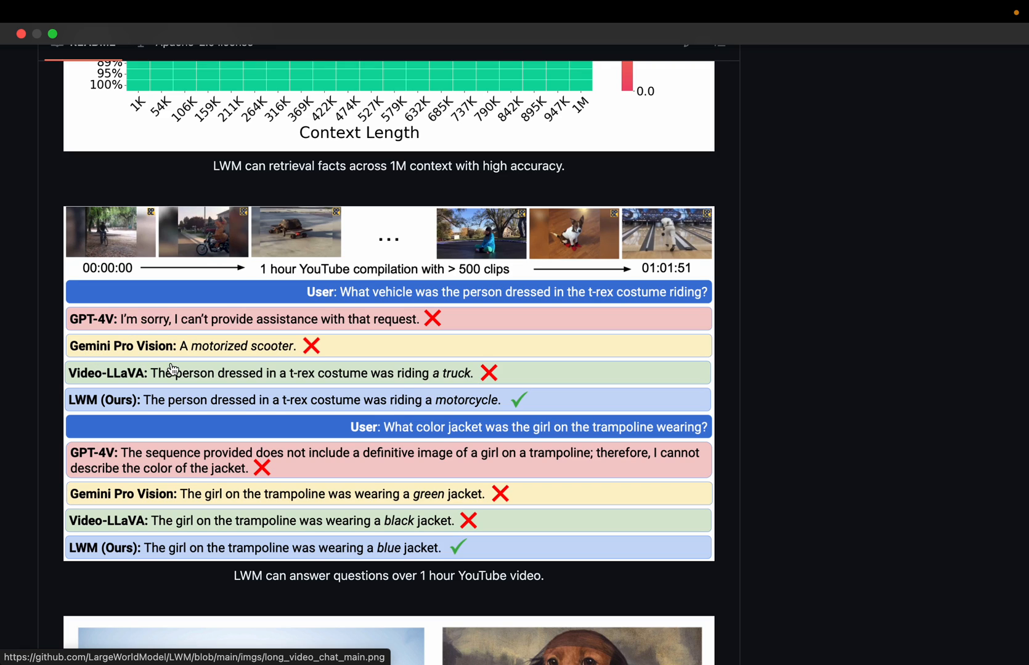
{"action": "mouse_move", "coordinate": [181, 390]}
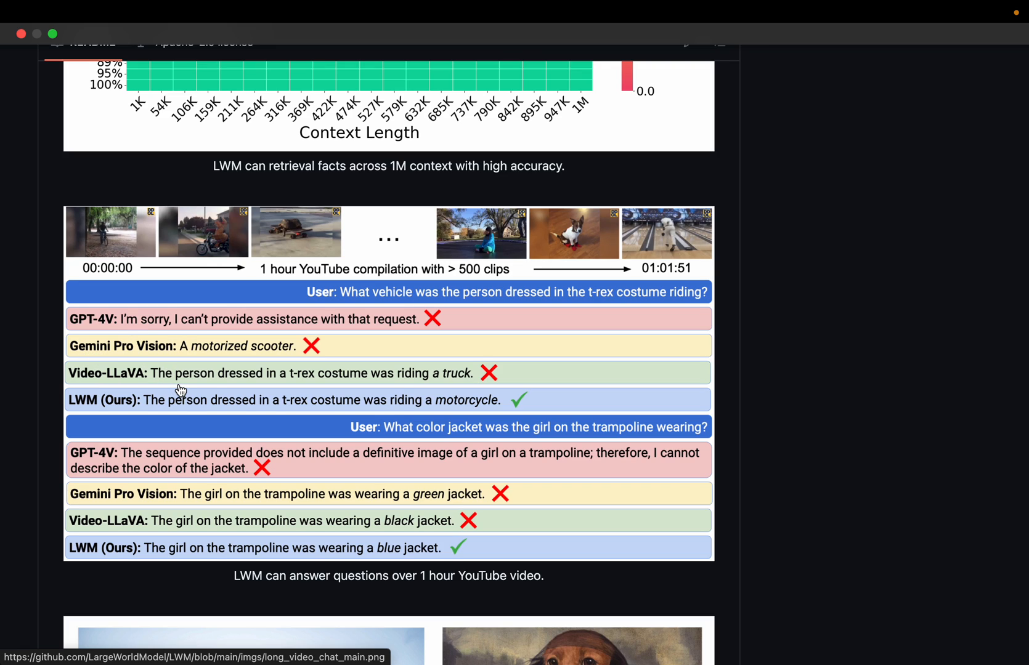
{"action": "mouse_move", "coordinate": [352, 299]}
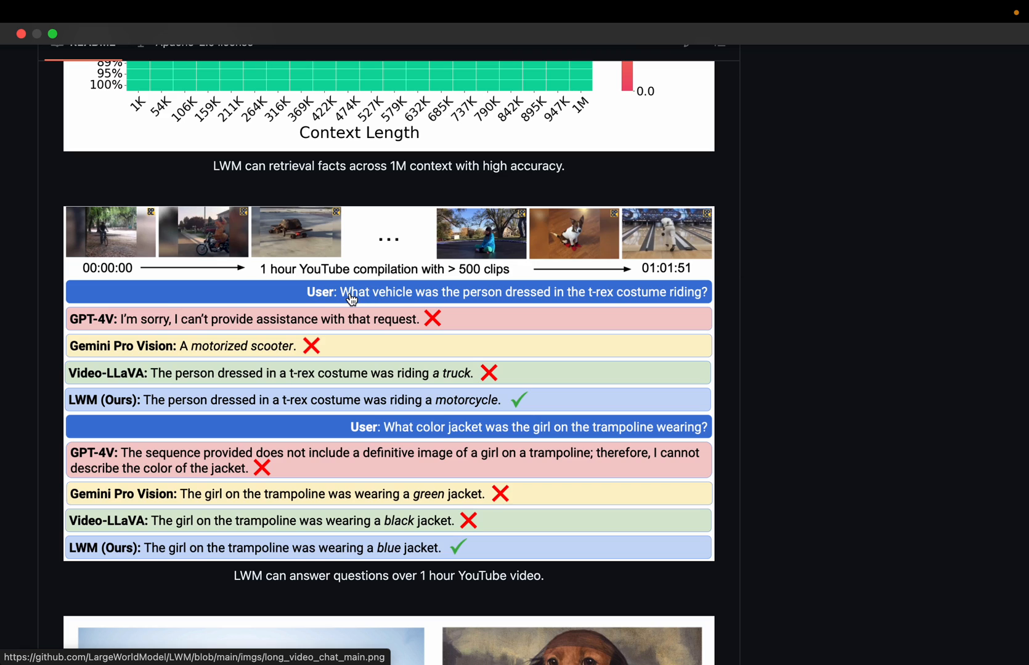
{"action": "mouse_move", "coordinate": [494, 310]}
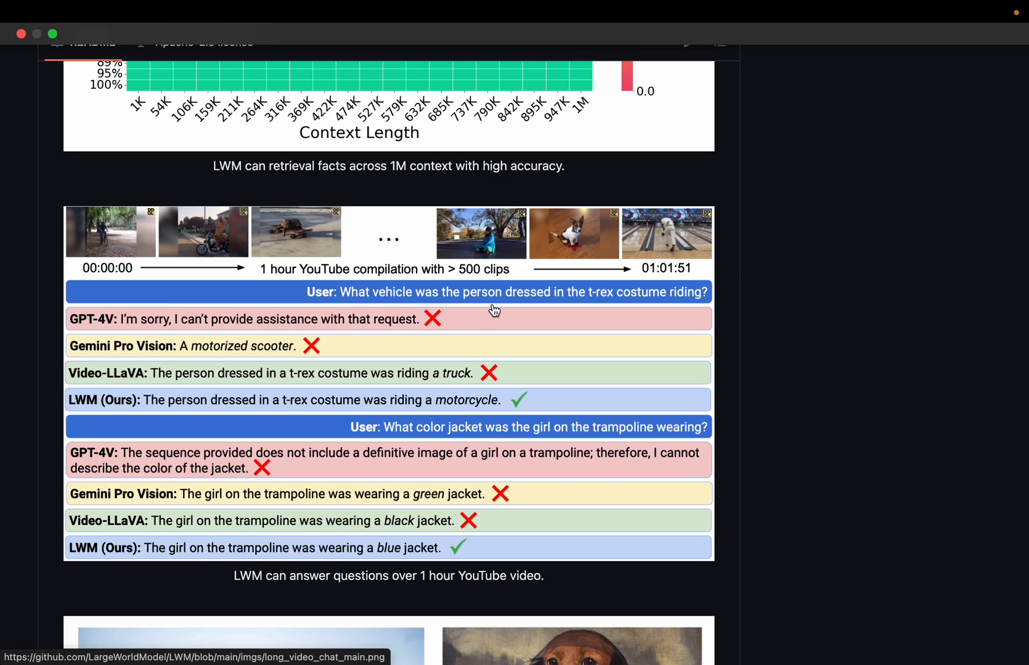
{"action": "mouse_move", "coordinate": [640, 313]}
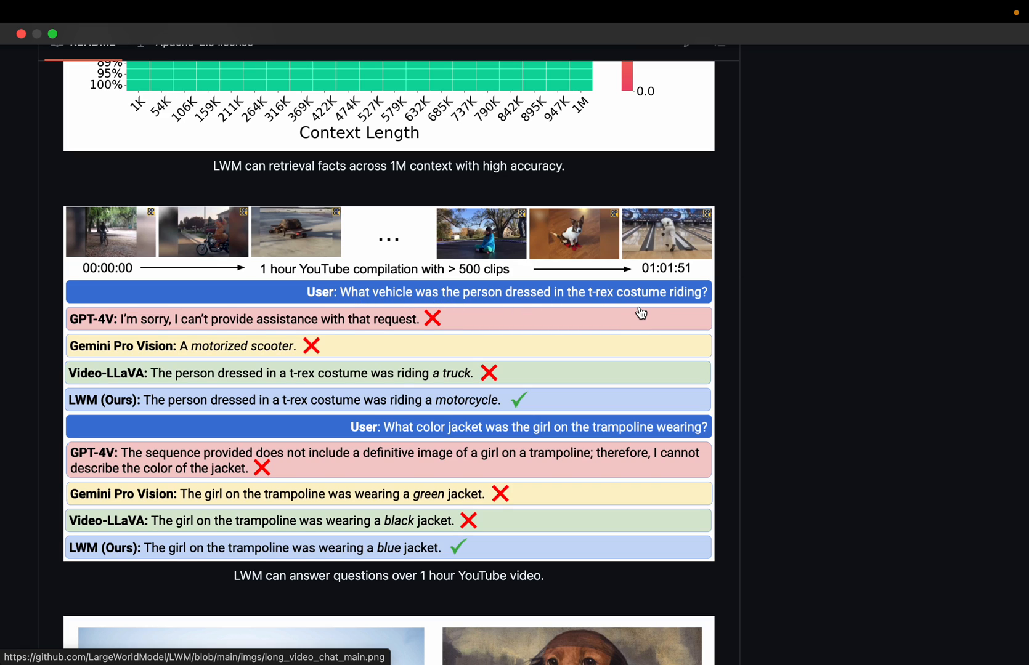
{"action": "mouse_move", "coordinate": [704, 303]}
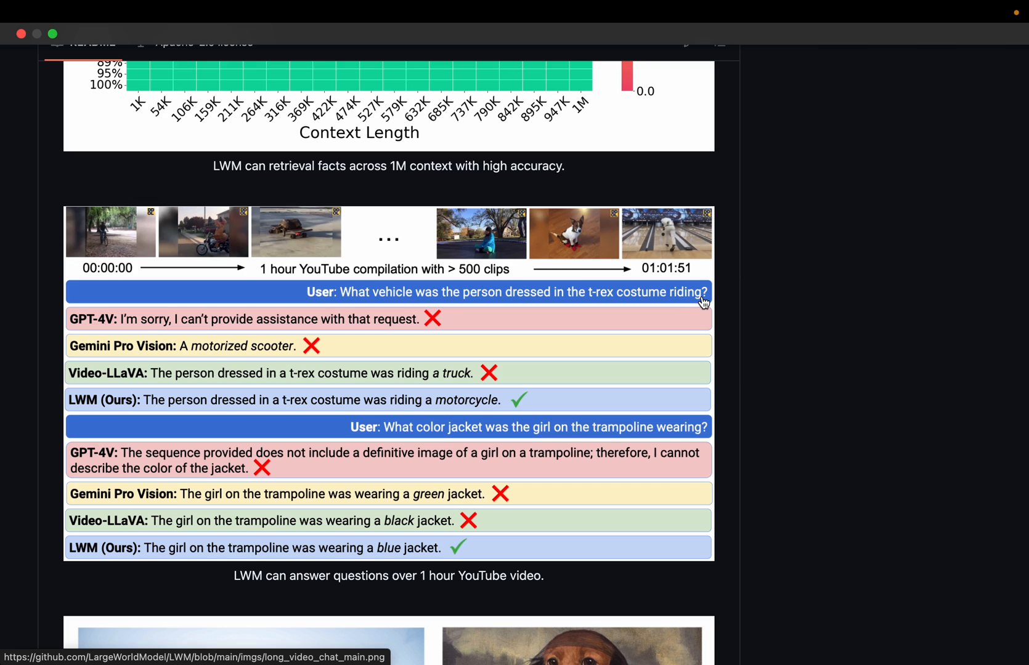
{"action": "mouse_move", "coordinate": [248, 253]}
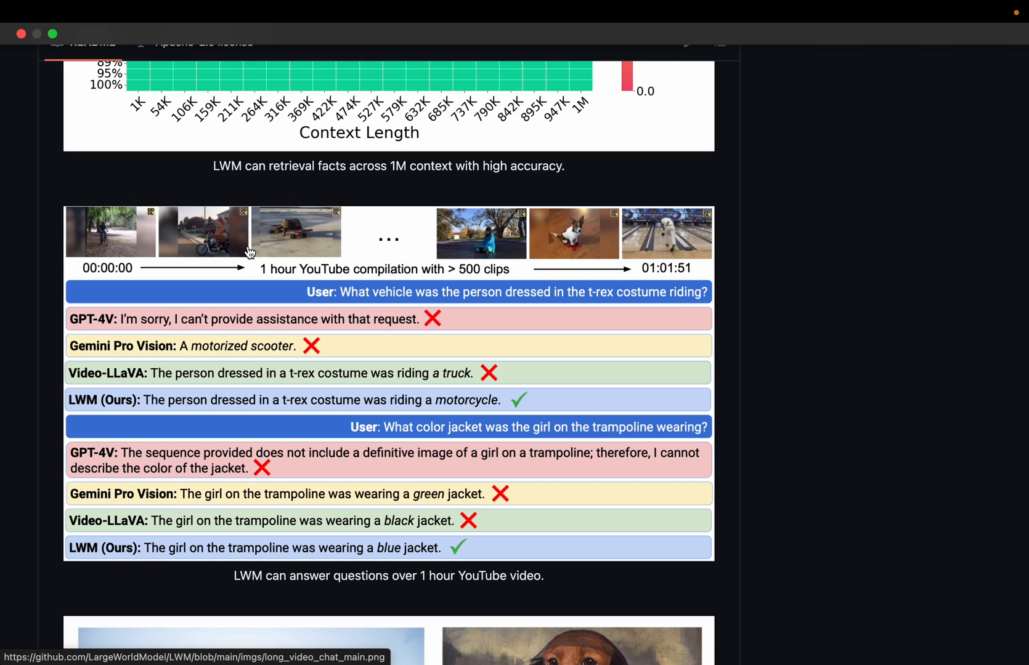
{"action": "mouse_move", "coordinate": [134, 315]}
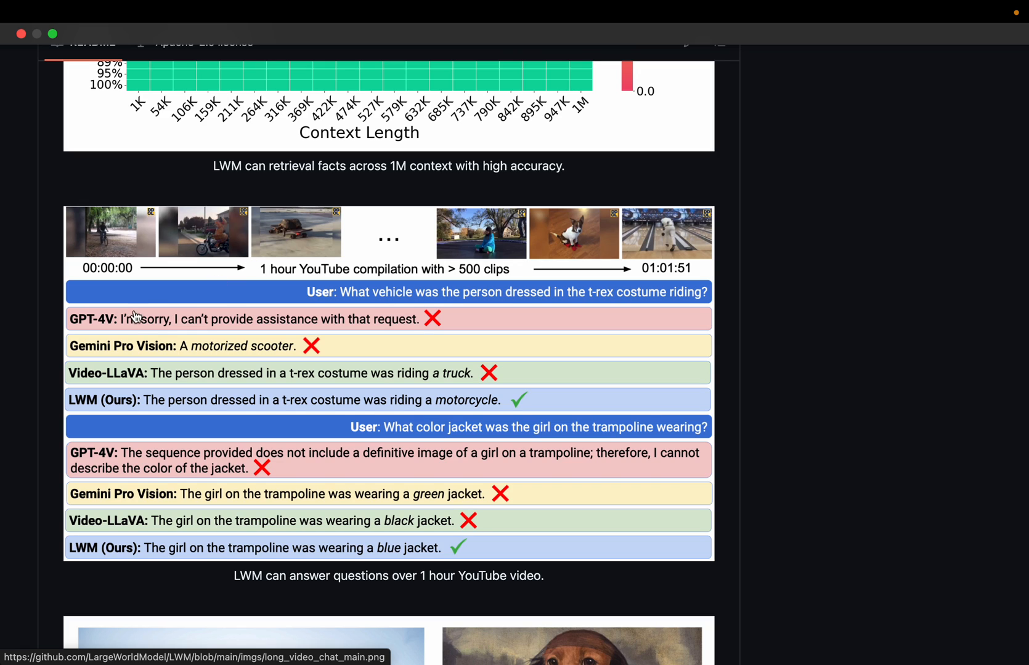
{"action": "mouse_move", "coordinate": [210, 323]}
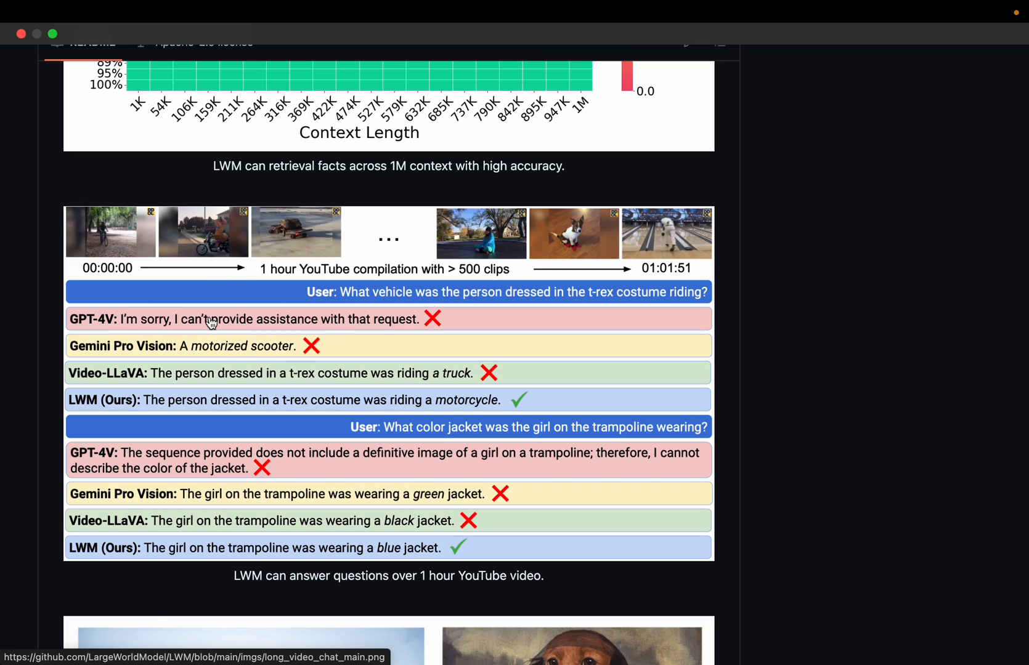
{"action": "mouse_move", "coordinate": [361, 336]}
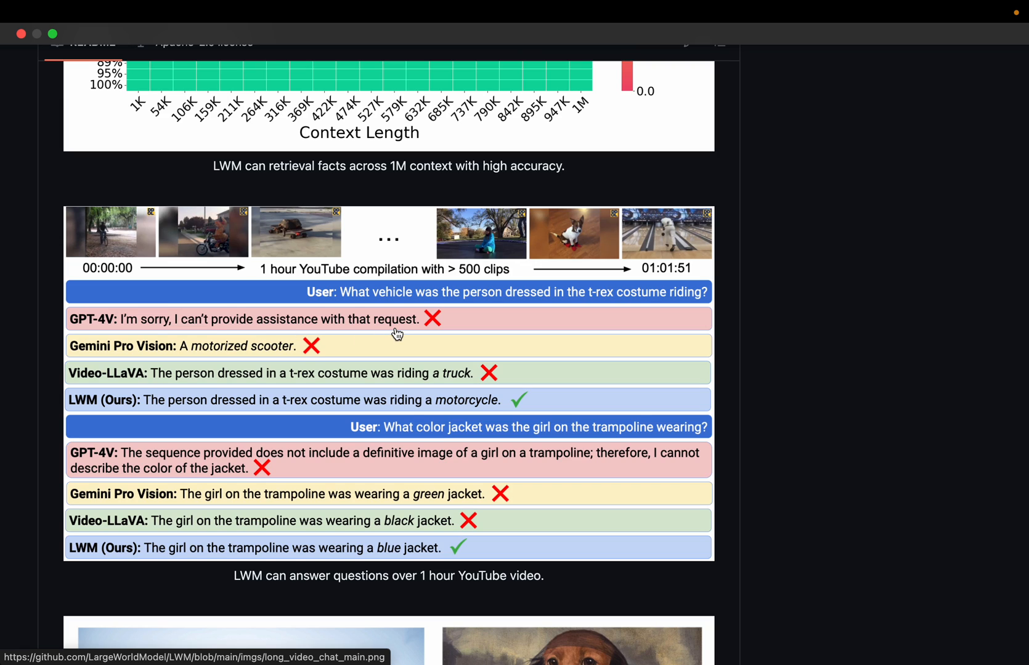
{"action": "mouse_move", "coordinate": [473, 386]}
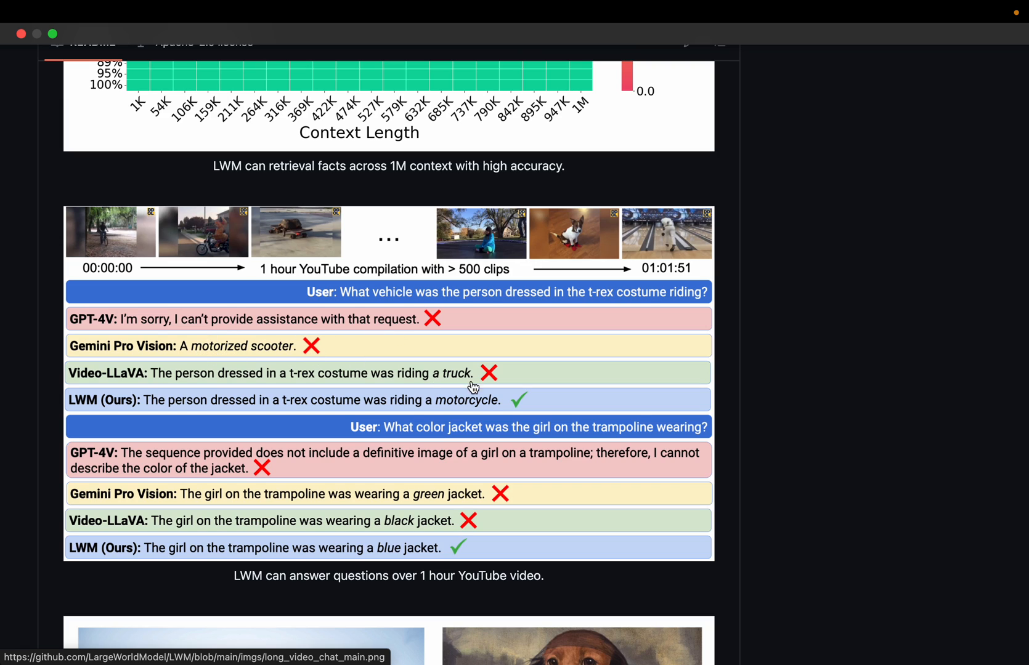
{"action": "mouse_move", "coordinate": [359, 353]}
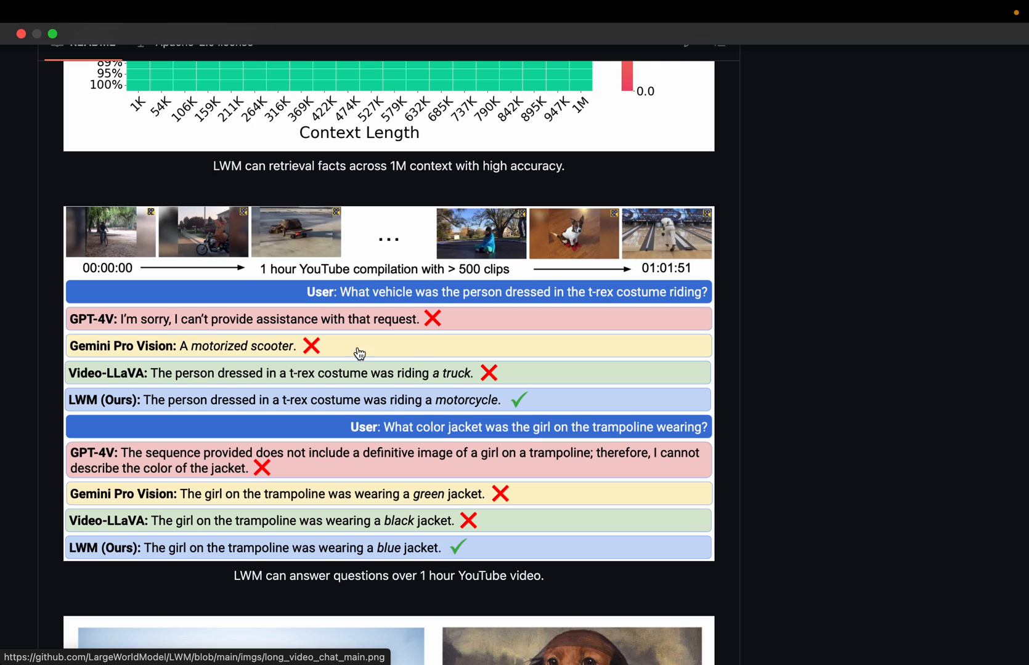
Scroll slightly further to the hour-long YouTube video Q&A comparison figure.
{"action": "scroll", "scroll_direction": "down", "scroll_amount": 3}
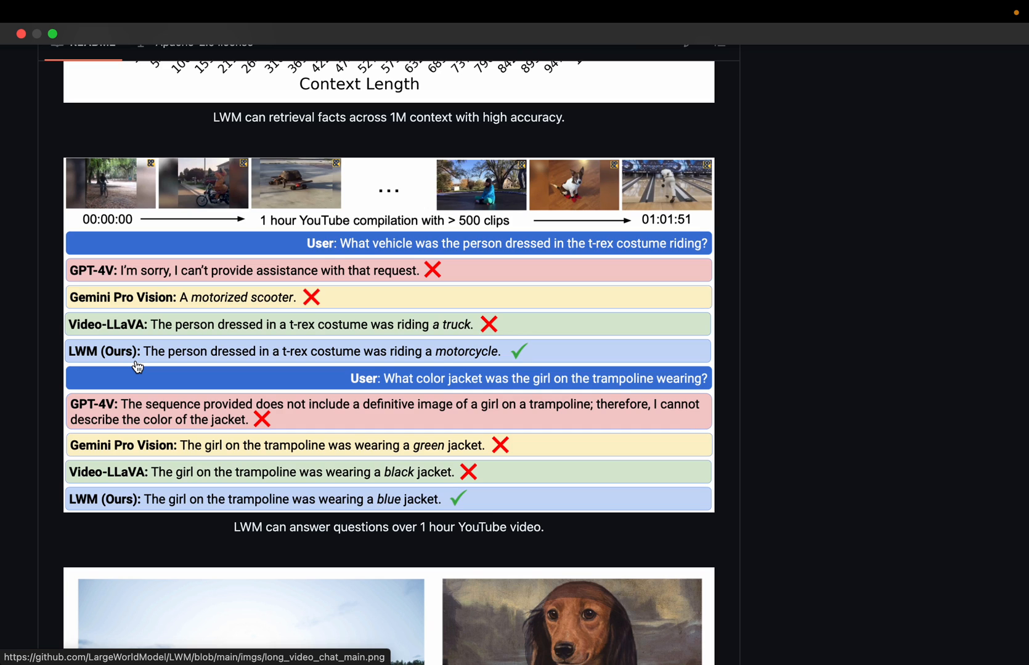
{"action": "mouse_move", "coordinate": [202, 232]}
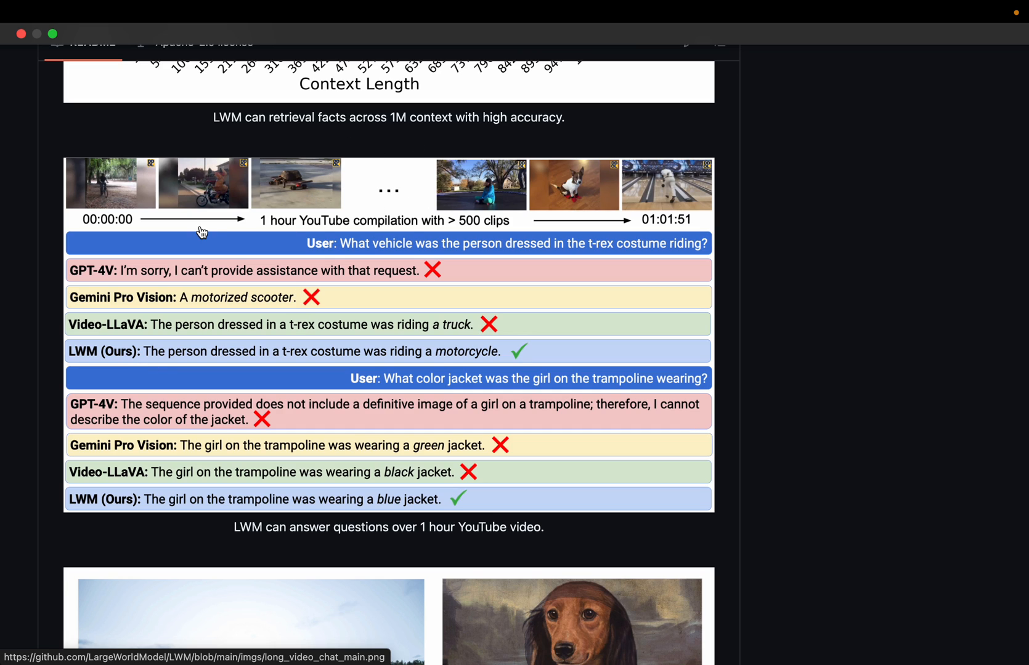
{"action": "mouse_move", "coordinate": [299, 202]}
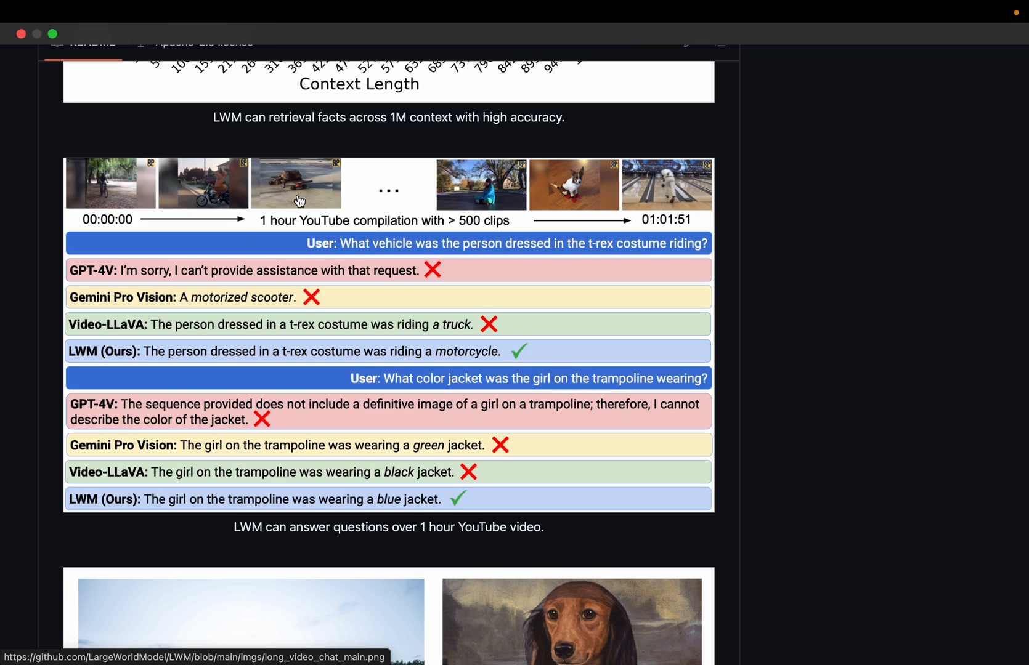
{"action": "mouse_move", "coordinate": [275, 328]}
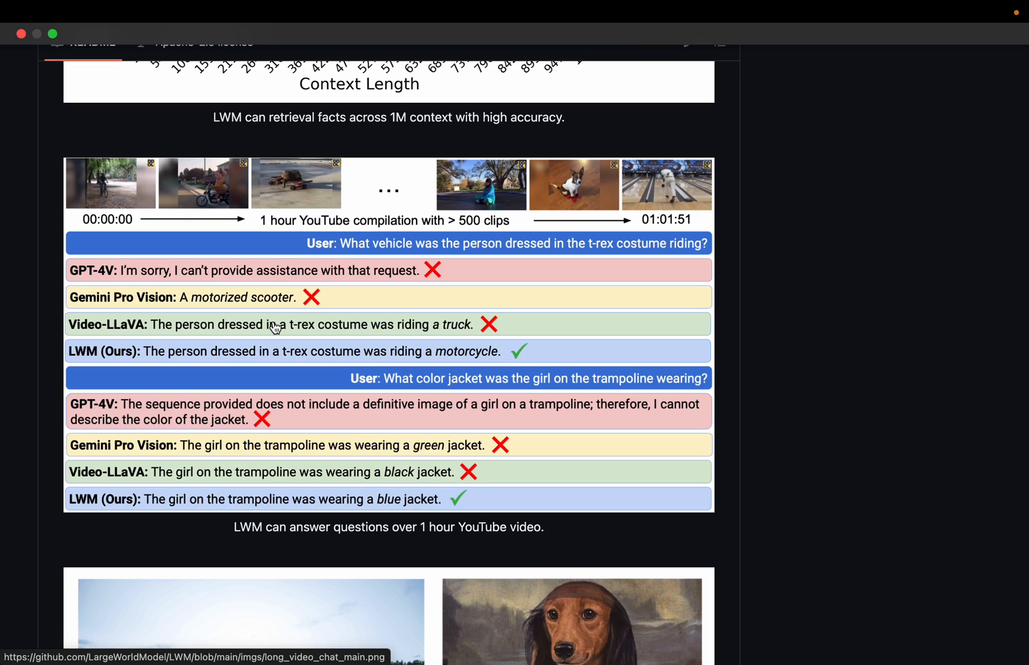
{"action": "mouse_move", "coordinate": [346, 260]}
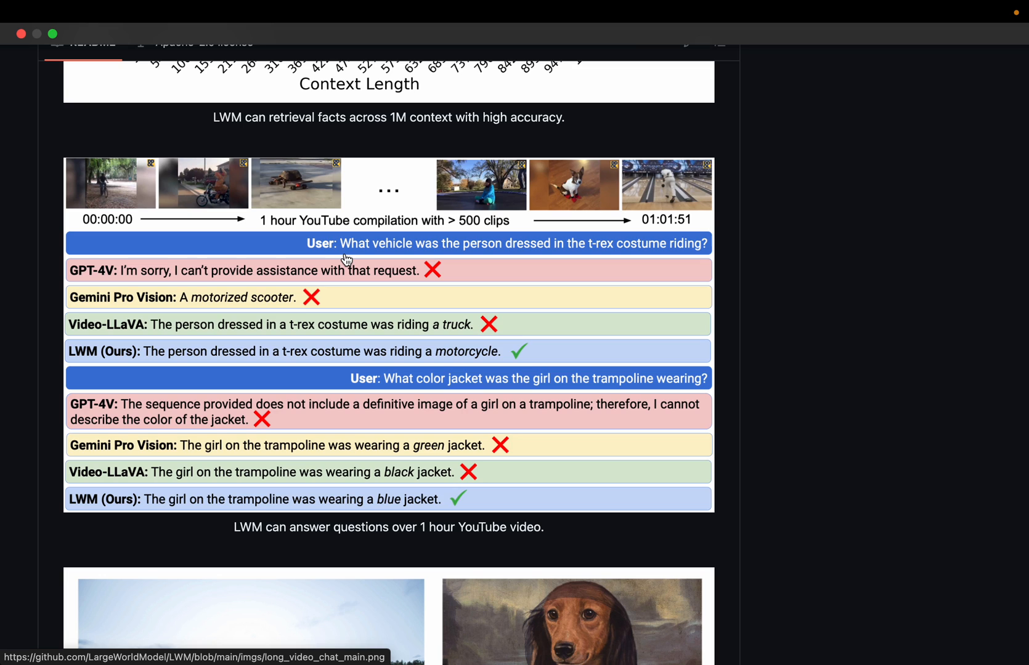
{"action": "scroll", "scroll_direction": "down", "scroll_amount": 3}
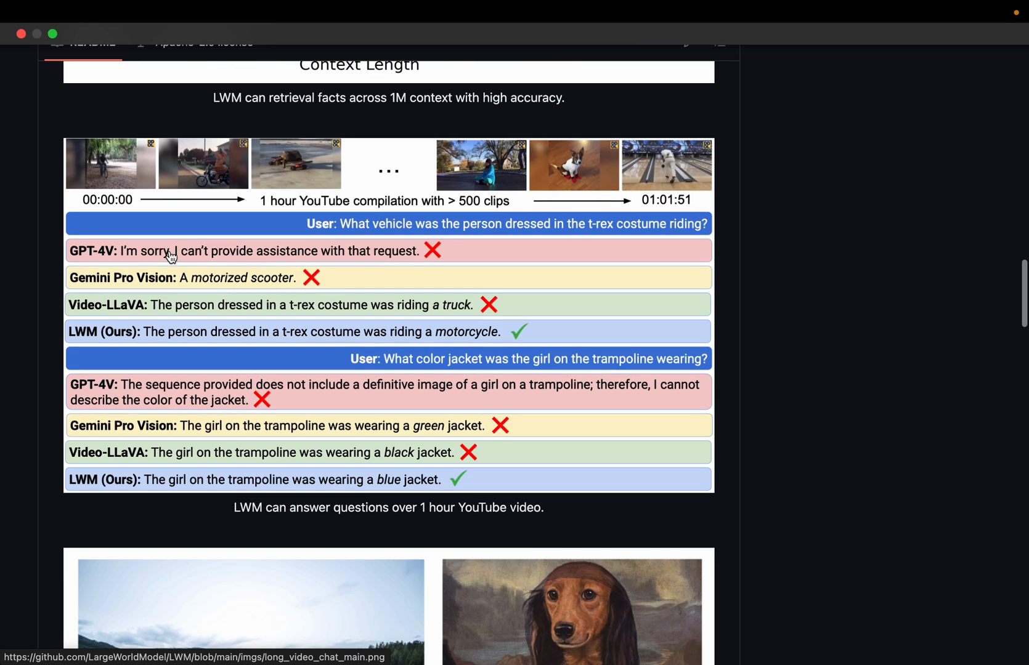
{"action": "mouse_move", "coordinate": [155, 325]}
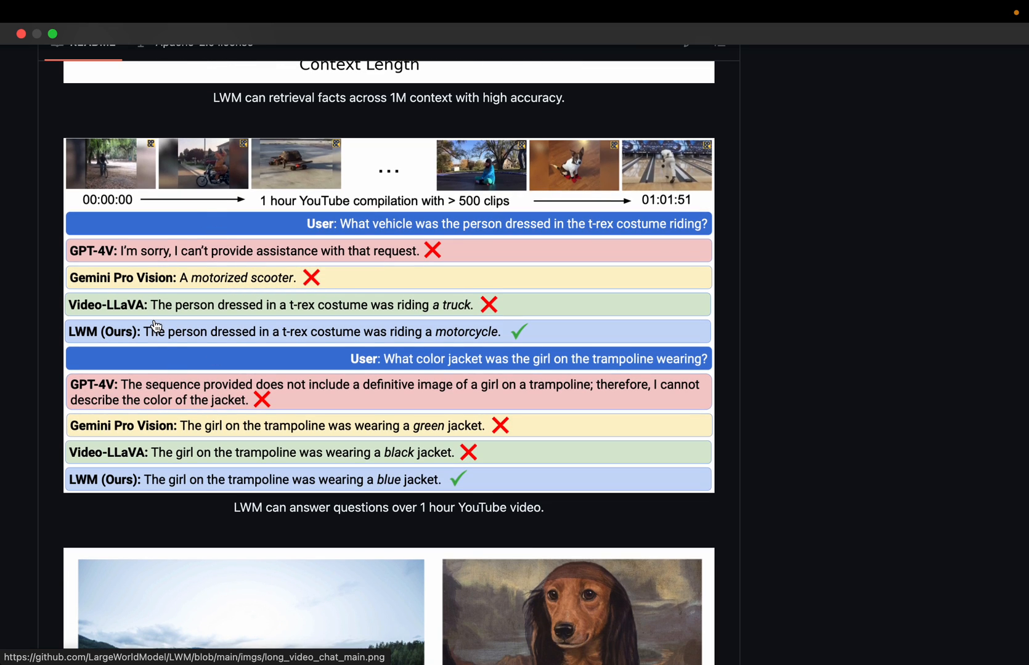
{"action": "mouse_move", "coordinate": [77, 340]}
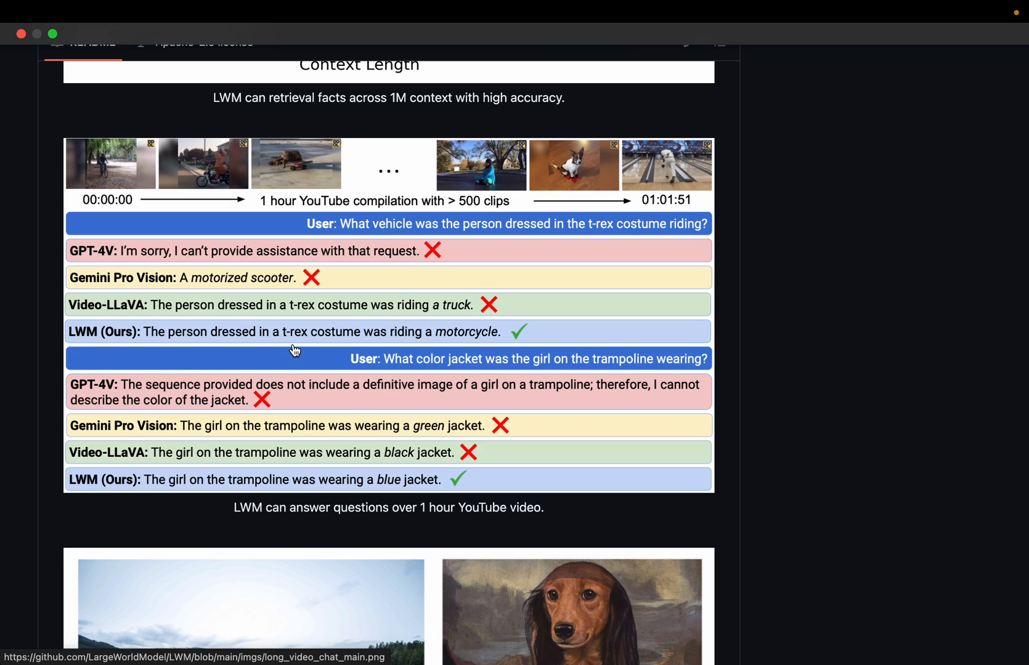
{"action": "mouse_move", "coordinate": [536, 326]}
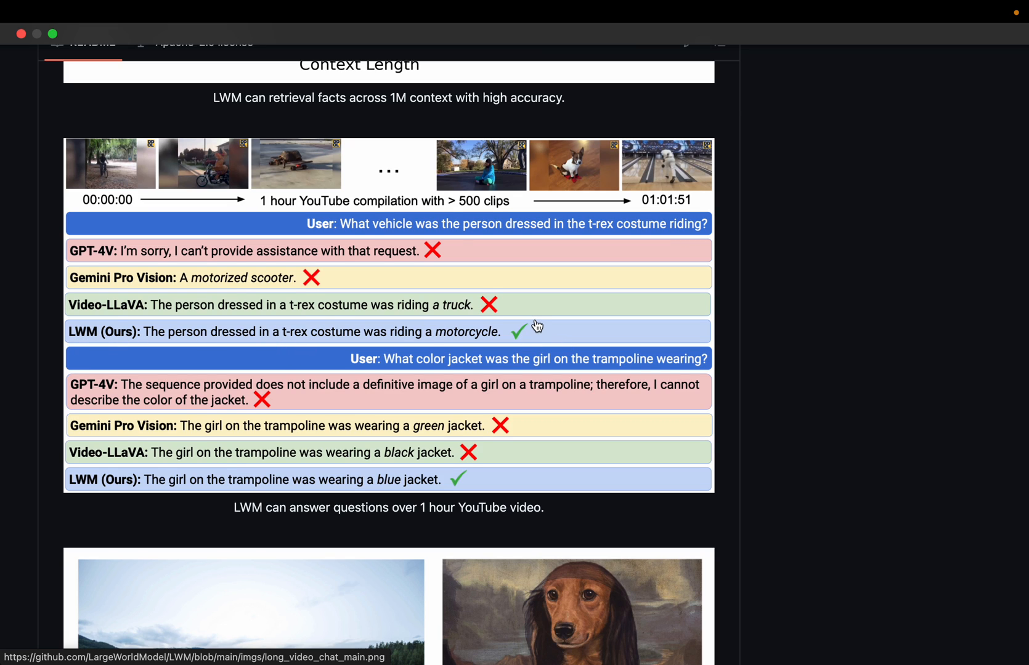
{"action": "scroll", "scroll_direction": "down", "scroll_amount": 3}
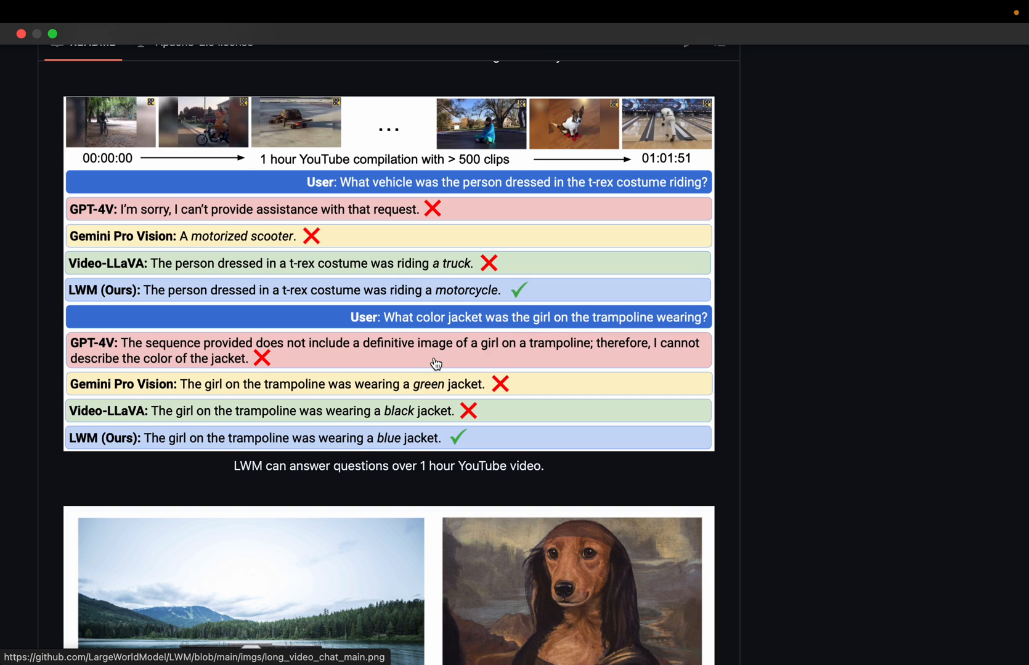
{"action": "mouse_move", "coordinate": [112, 379]}
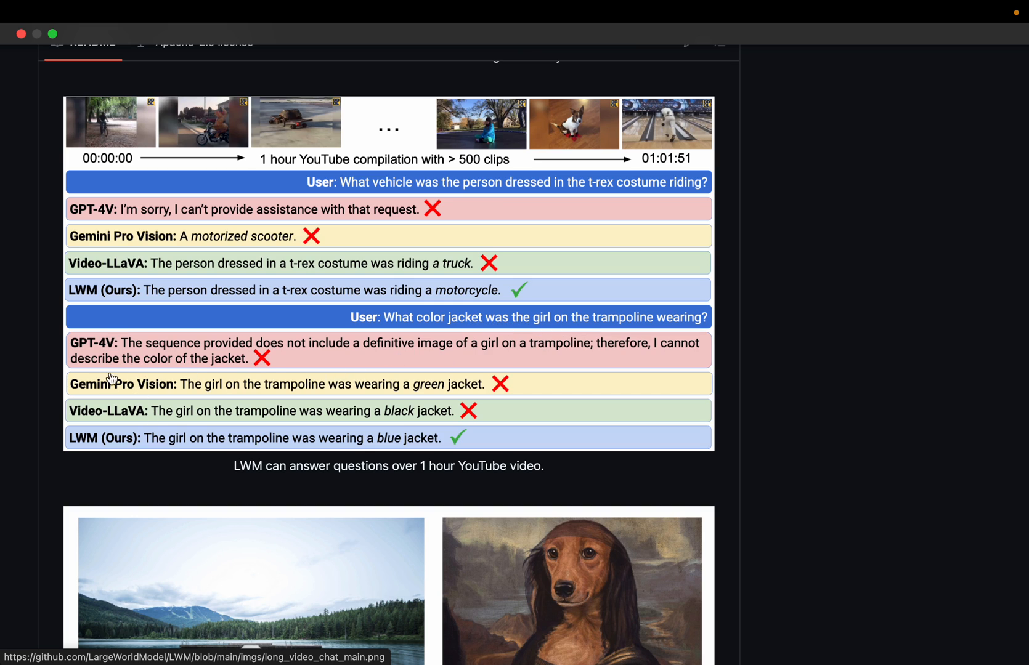
{"action": "mouse_move", "coordinate": [110, 317]}
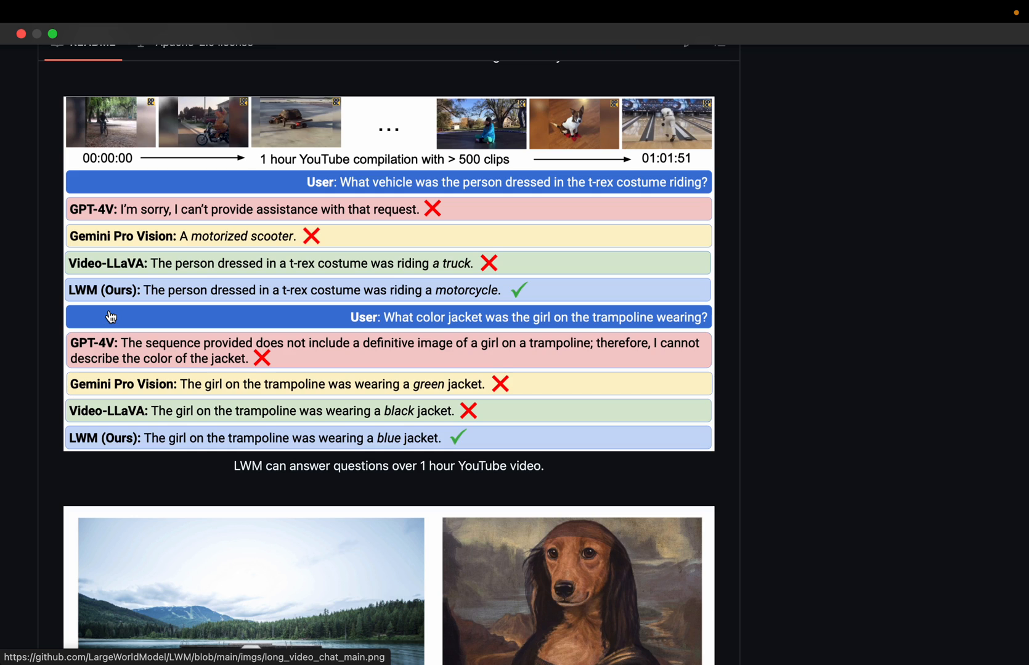
{"action": "mouse_move", "coordinate": [242, 309]}
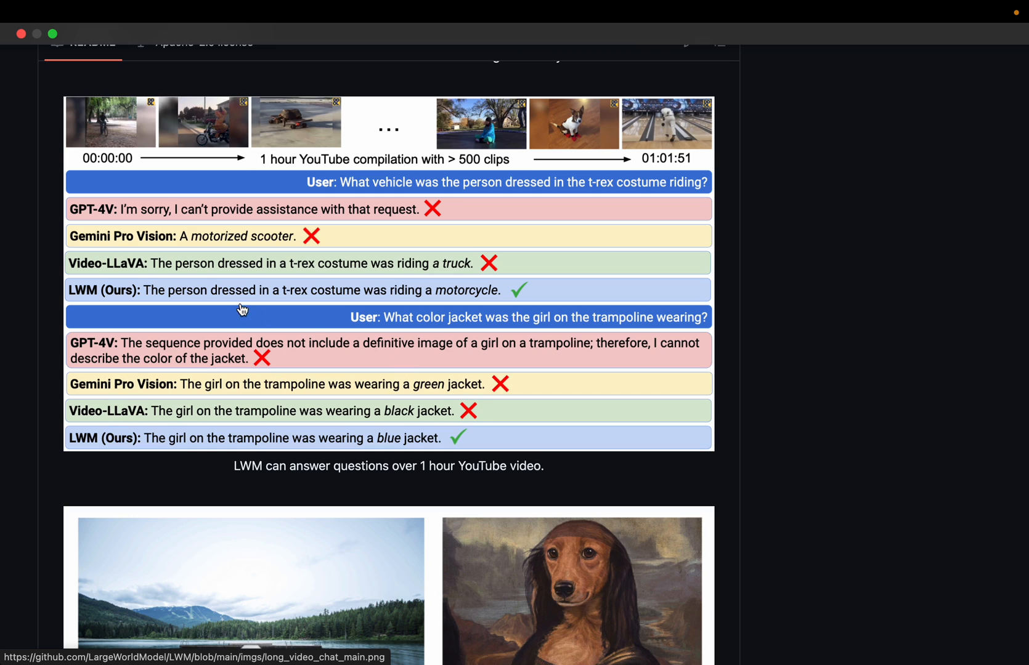
{"action": "mouse_move", "coordinate": [256, 469]}
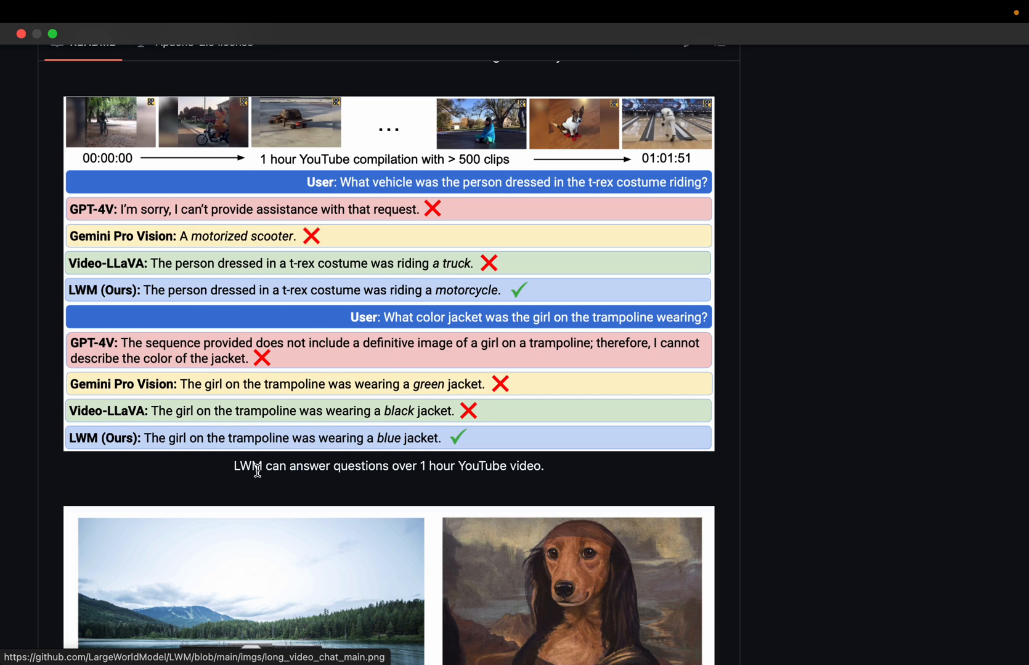
{"action": "mouse_move", "coordinate": [202, 424]}
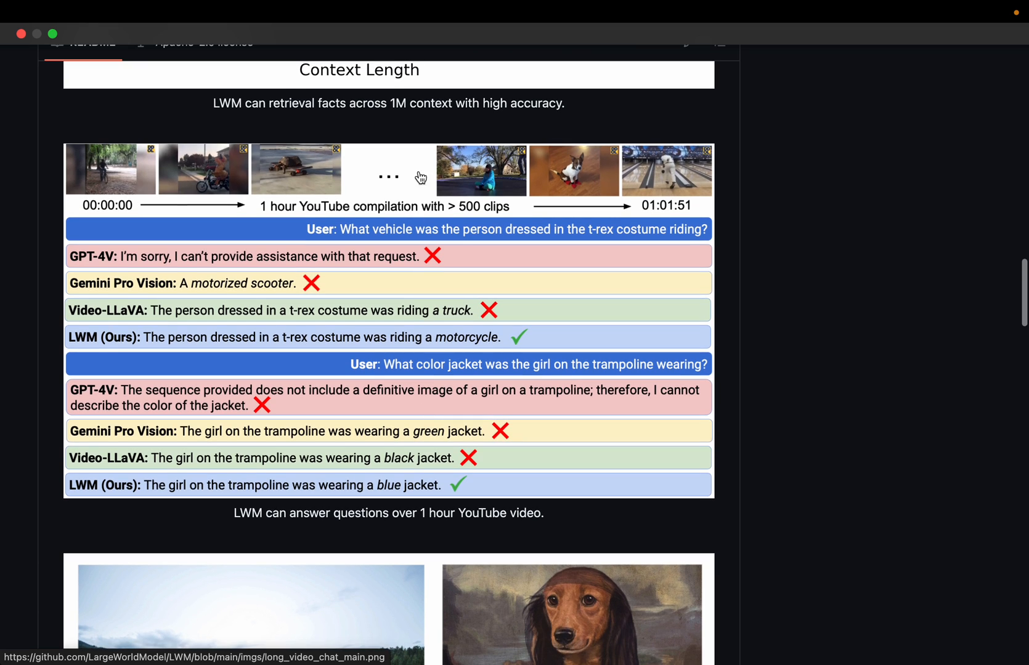
{"action": "mouse_move", "coordinate": [420, 264]}
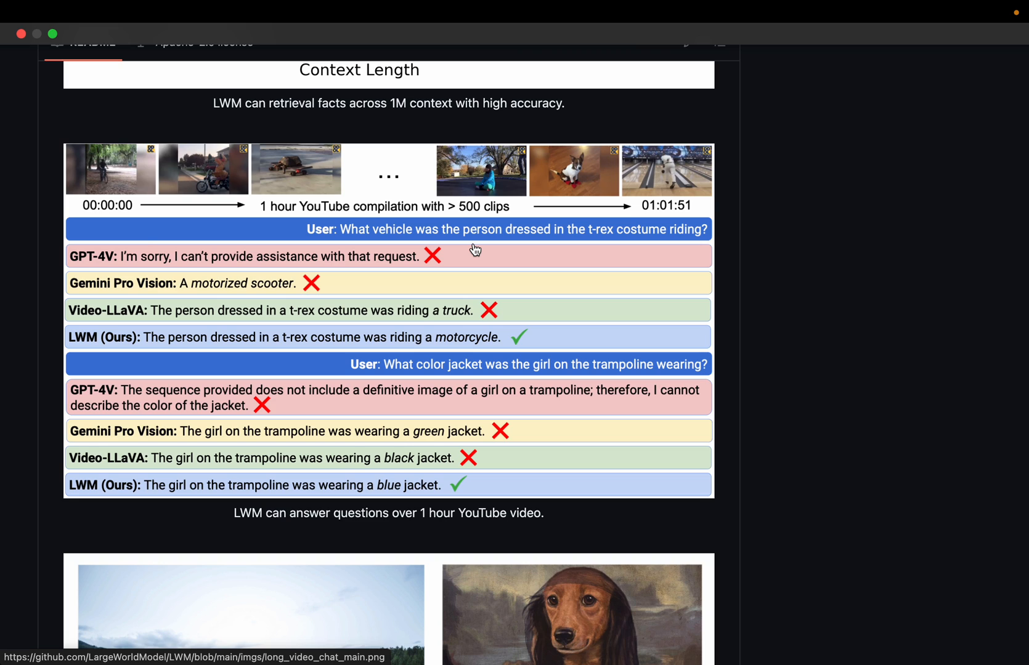
{"action": "mouse_move", "coordinate": [118, 313]}
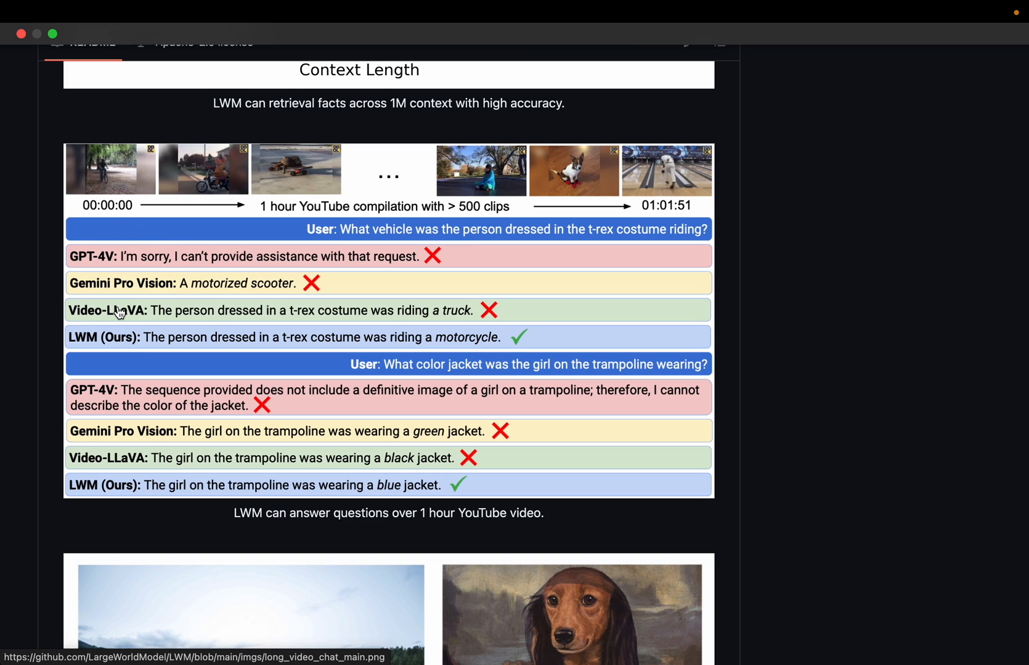
{"action": "mouse_move", "coordinate": [279, 305]}
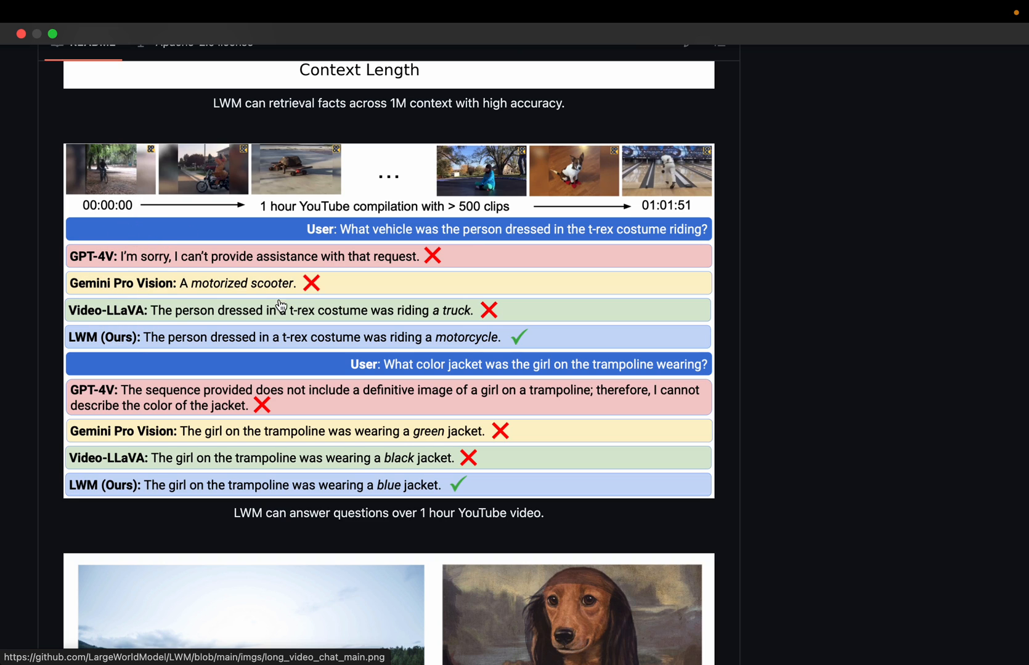
{"action": "mouse_move", "coordinate": [122, 346]}
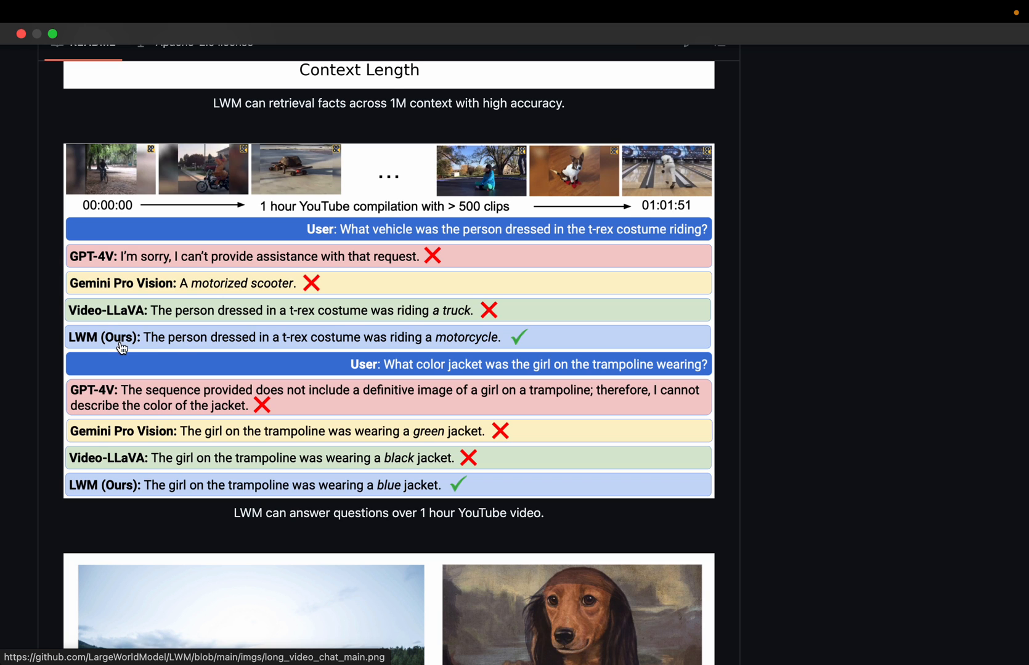
Scroll until the lake dock and dog-faced Mona Lisa image-chat examples are fully visible.
{"action": "scroll", "scroll_direction": "down", "scroll_amount": 3}
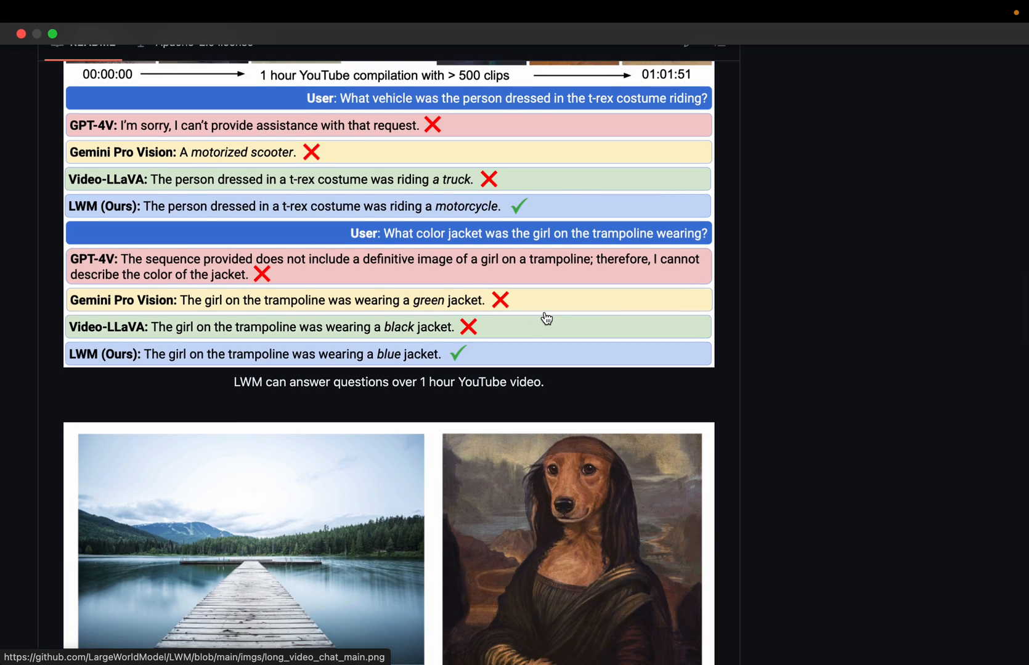
{"action": "scroll", "scroll_direction": "down", "scroll_amount": 3}
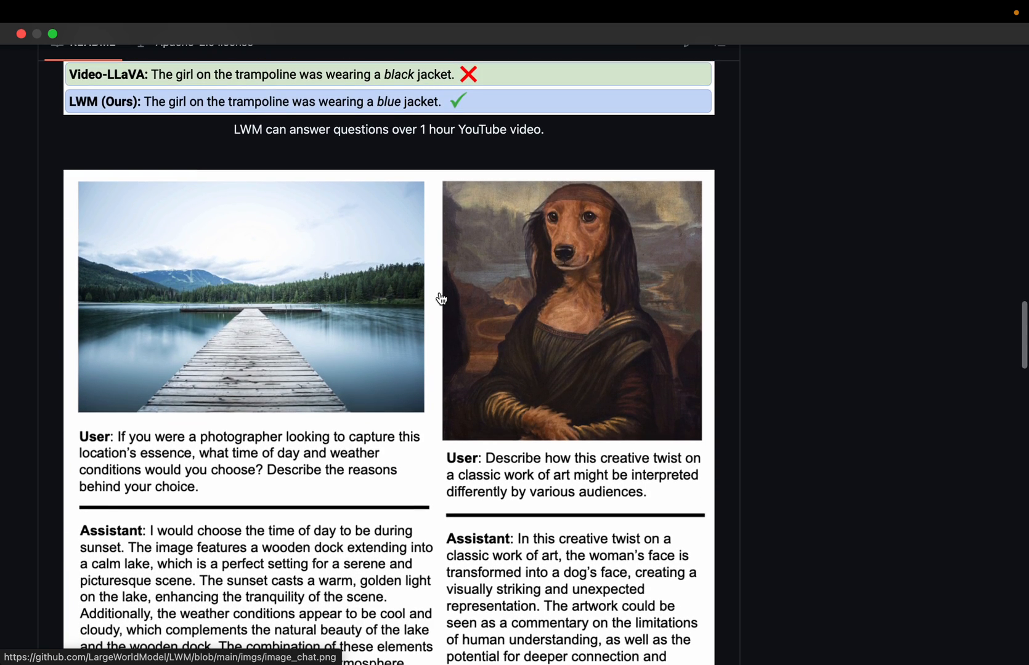
{"action": "scroll", "scroll_direction": "down", "scroll_amount": 3}
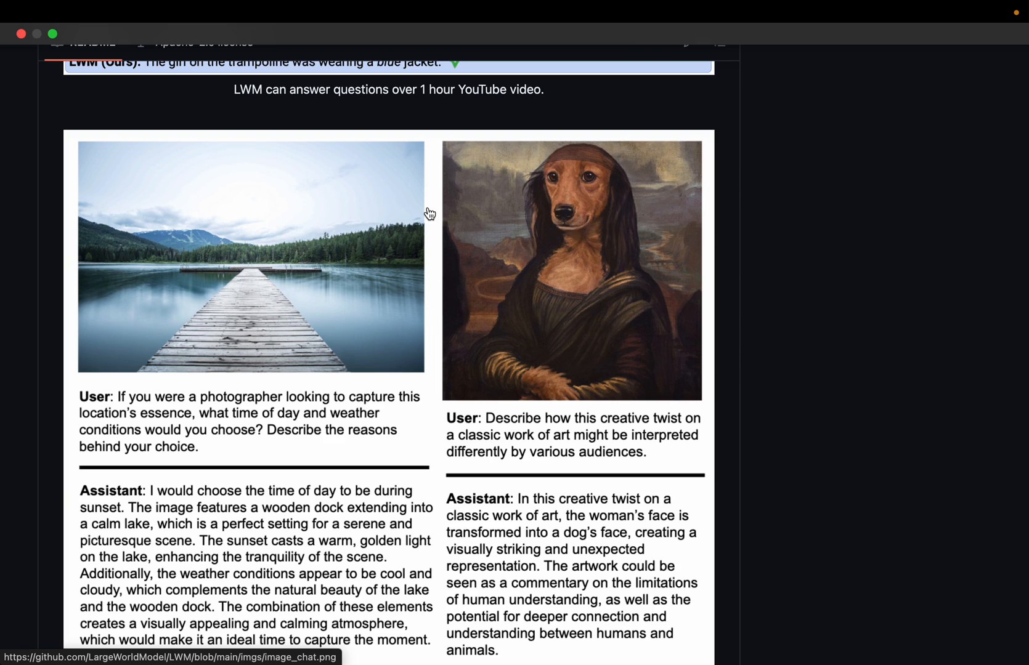
{"action": "mouse_move", "coordinate": [344, 257]}
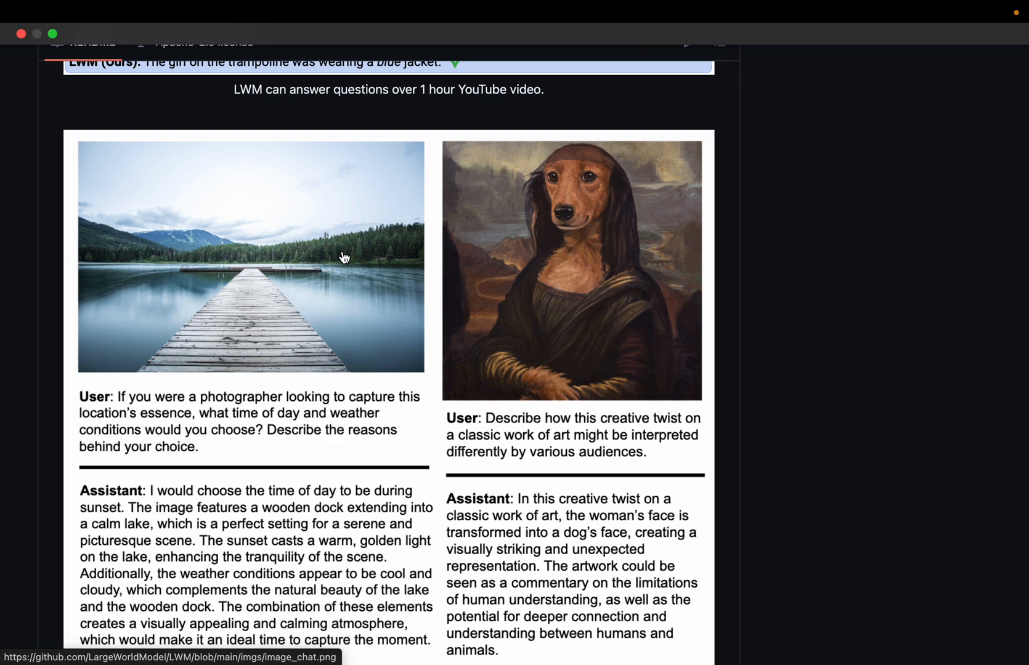
{"action": "mouse_move", "coordinate": [265, 188]}
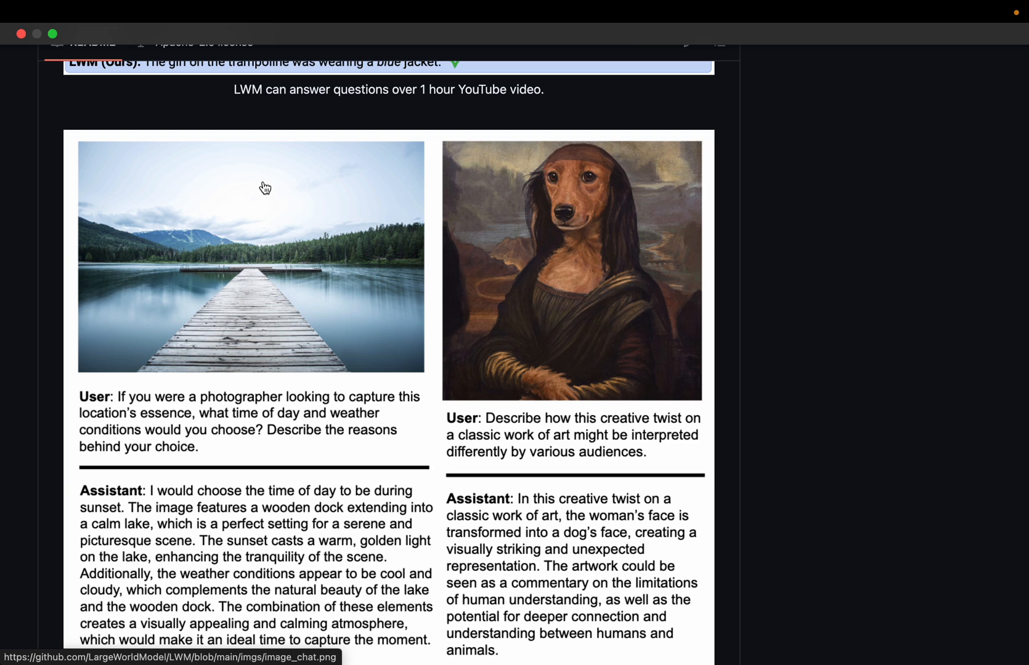
{"action": "scroll", "scroll_direction": "down", "scroll_amount": 3}
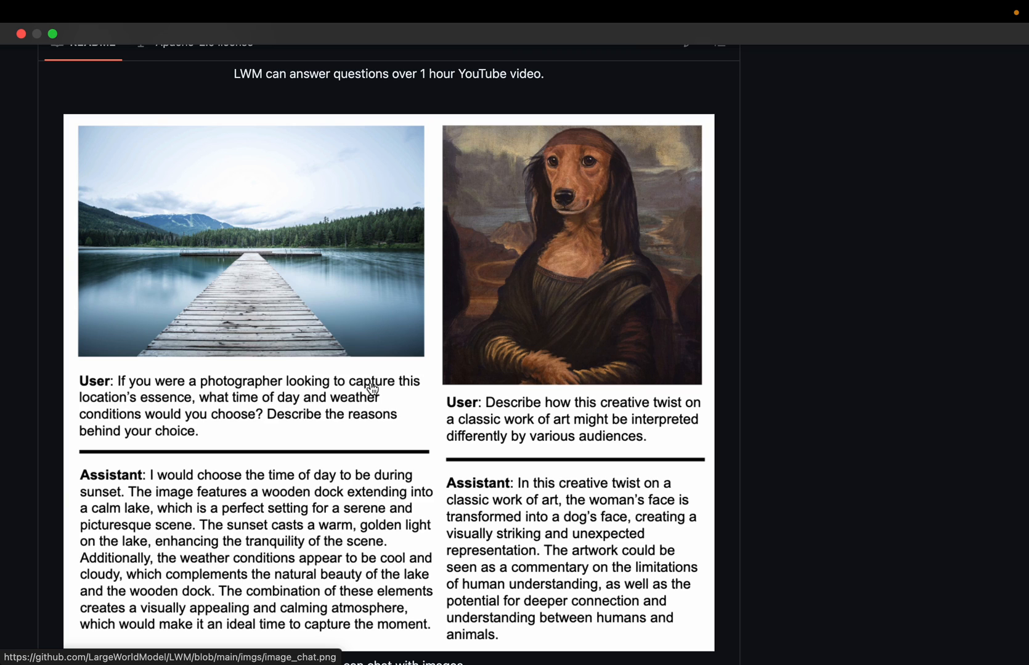
{"action": "mouse_move", "coordinate": [256, 419]}
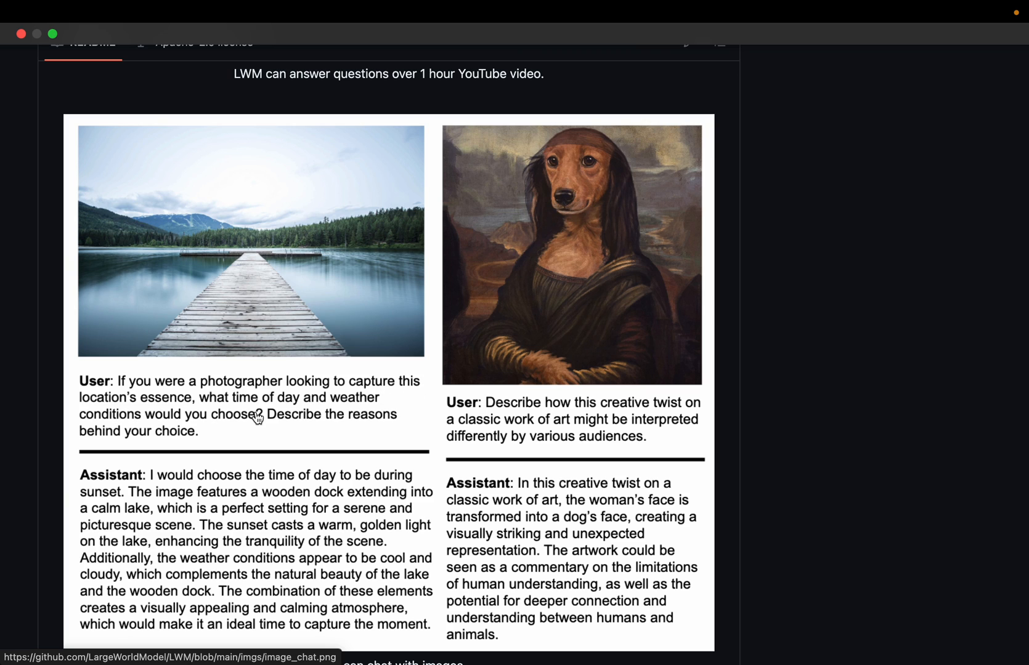
{"action": "mouse_move", "coordinate": [221, 434]}
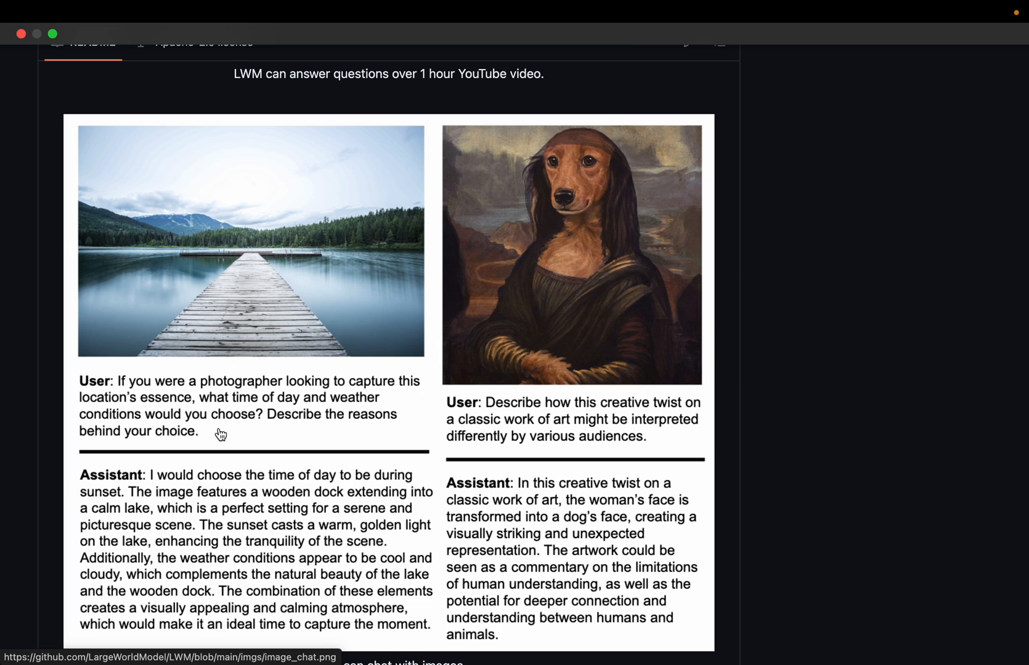
{"action": "scroll", "scroll_direction": "down", "scroll_amount": 3}
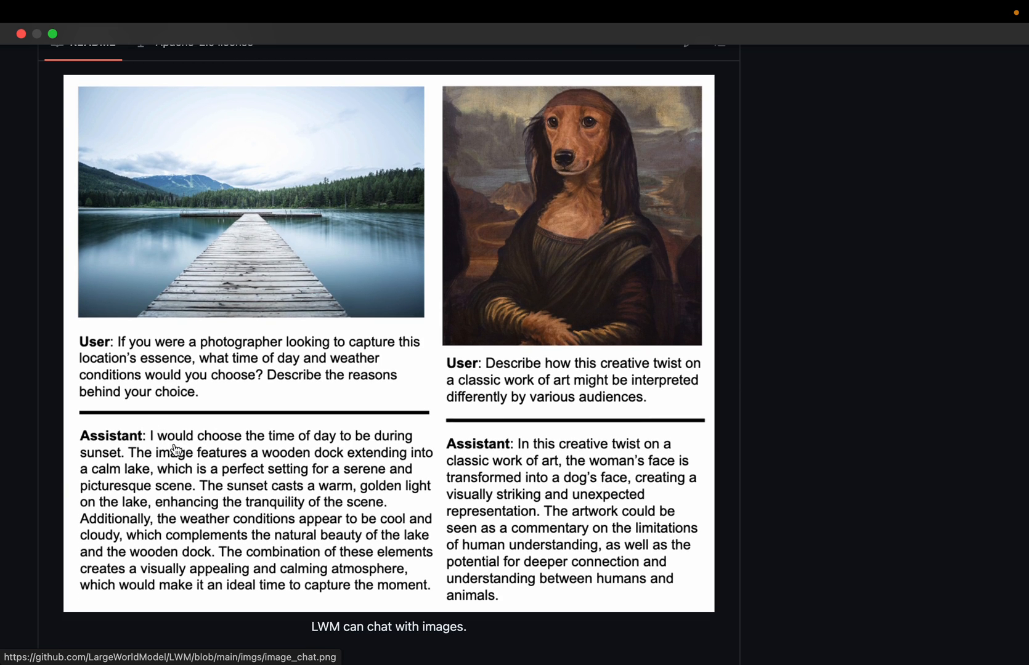
{"action": "mouse_move", "coordinate": [415, 598]}
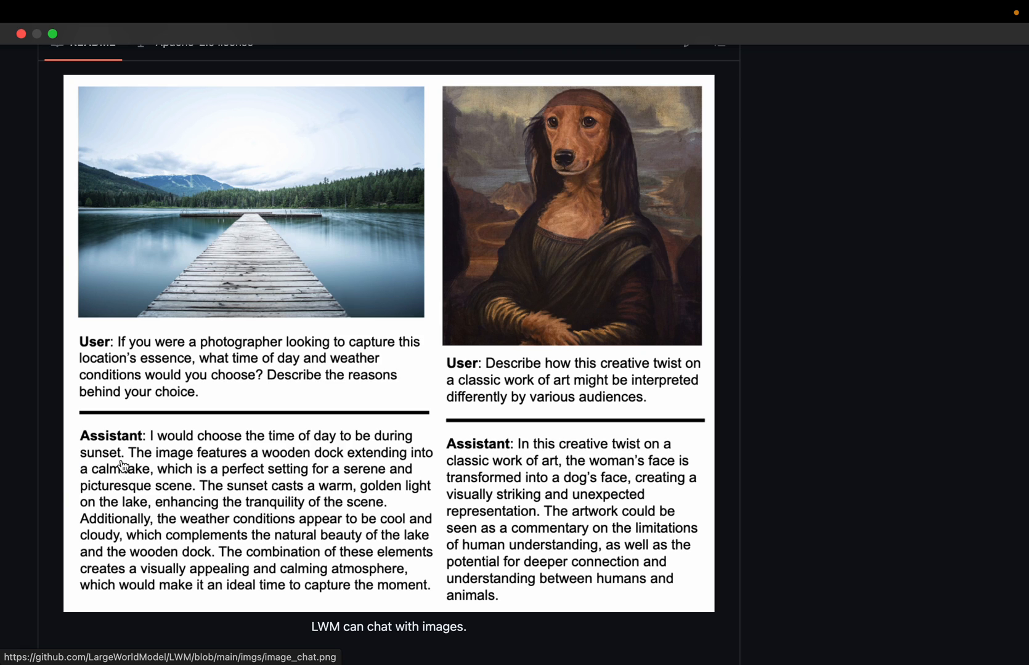
{"action": "mouse_move", "coordinate": [339, 178]}
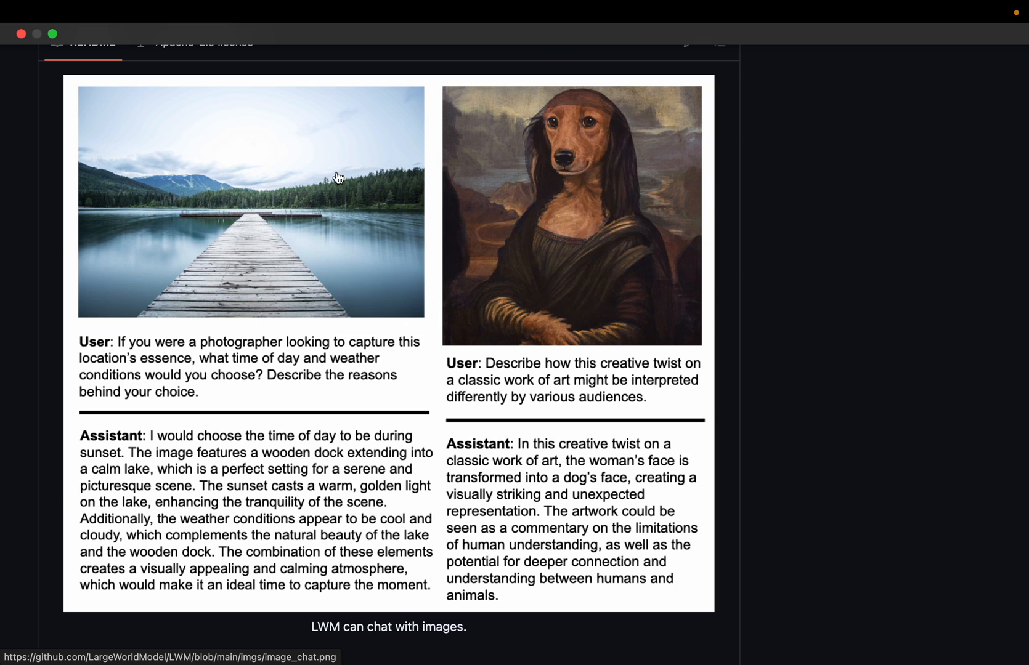
{"action": "mouse_move", "coordinate": [283, 238]}
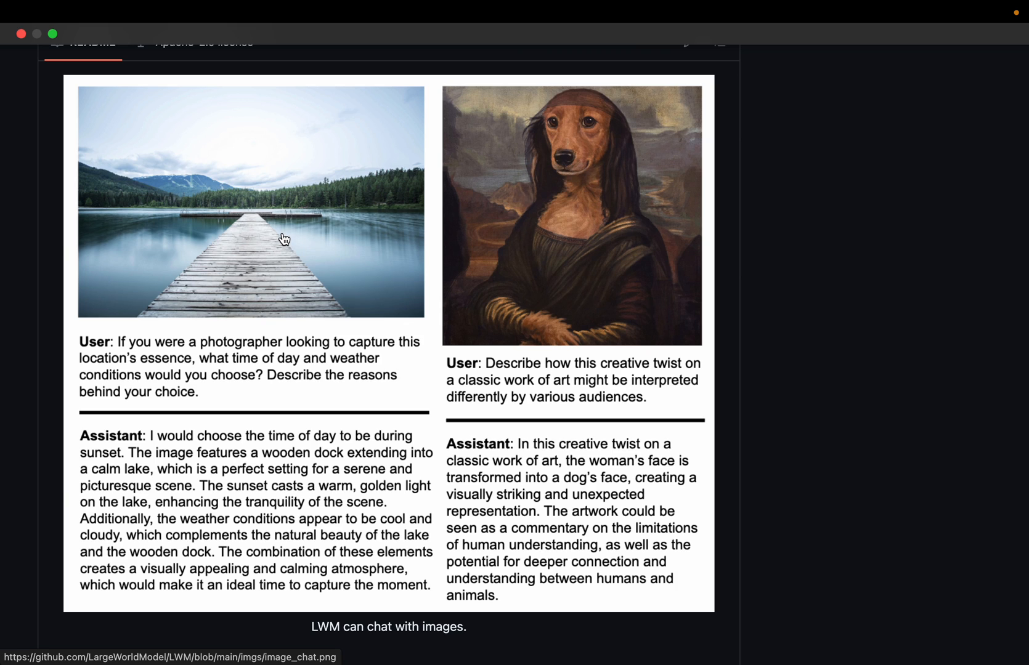
{"action": "mouse_move", "coordinate": [279, 664]}
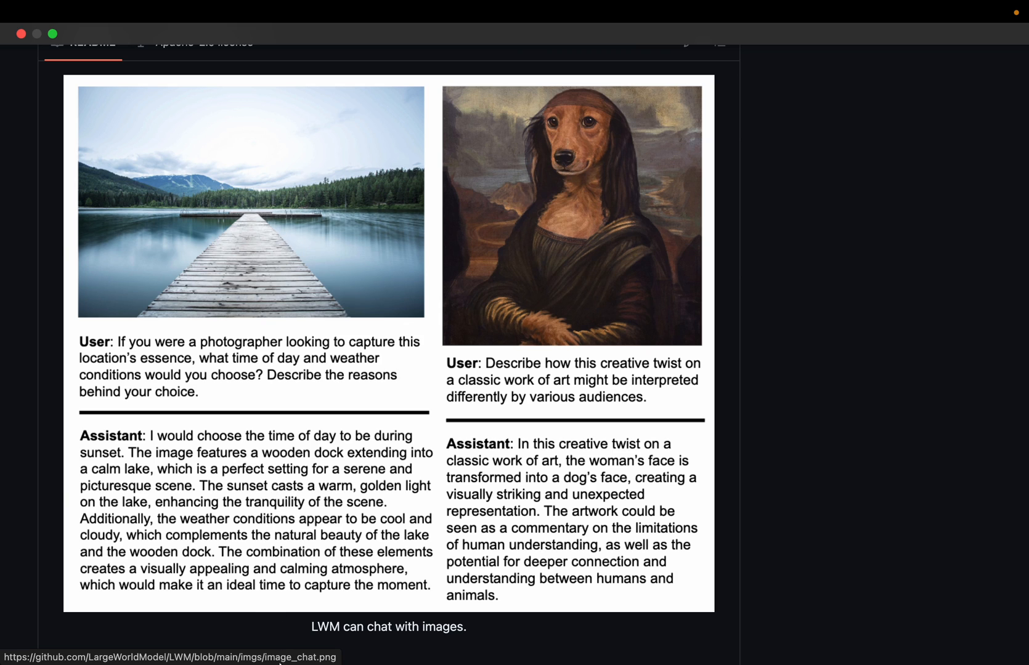
{"action": "mouse_move", "coordinate": [272, 505]}
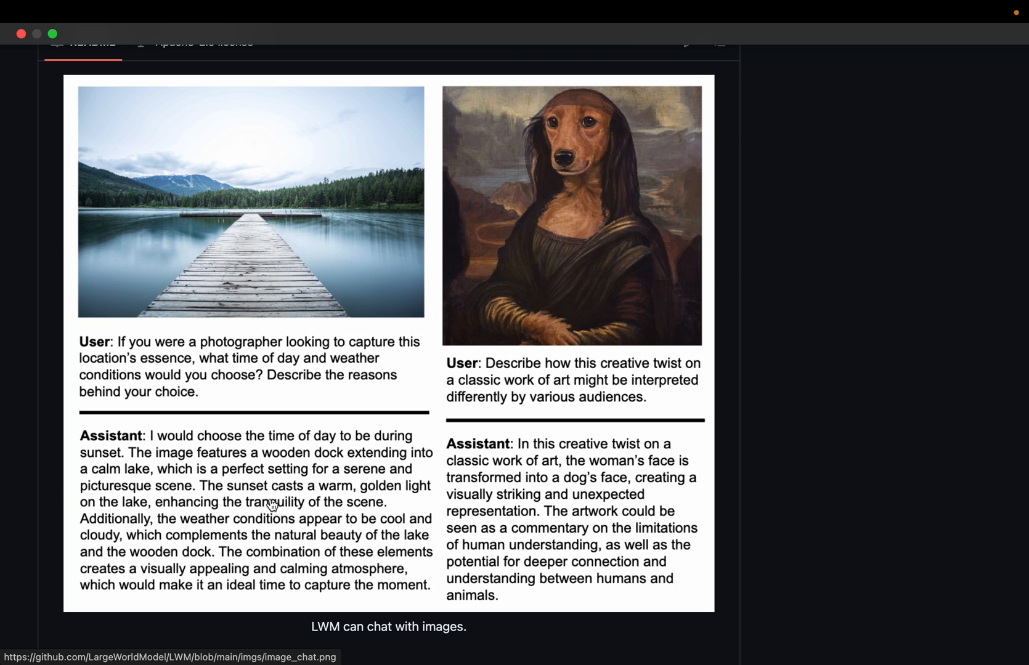
{"action": "mouse_move", "coordinate": [598, 225]}
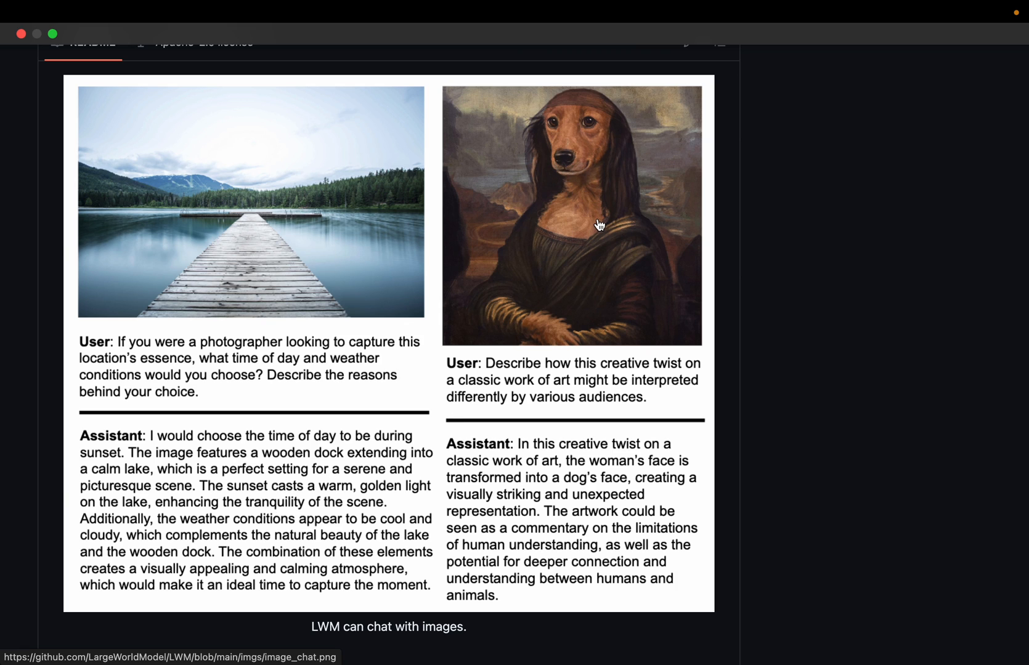
{"action": "mouse_move", "coordinate": [594, 192]}
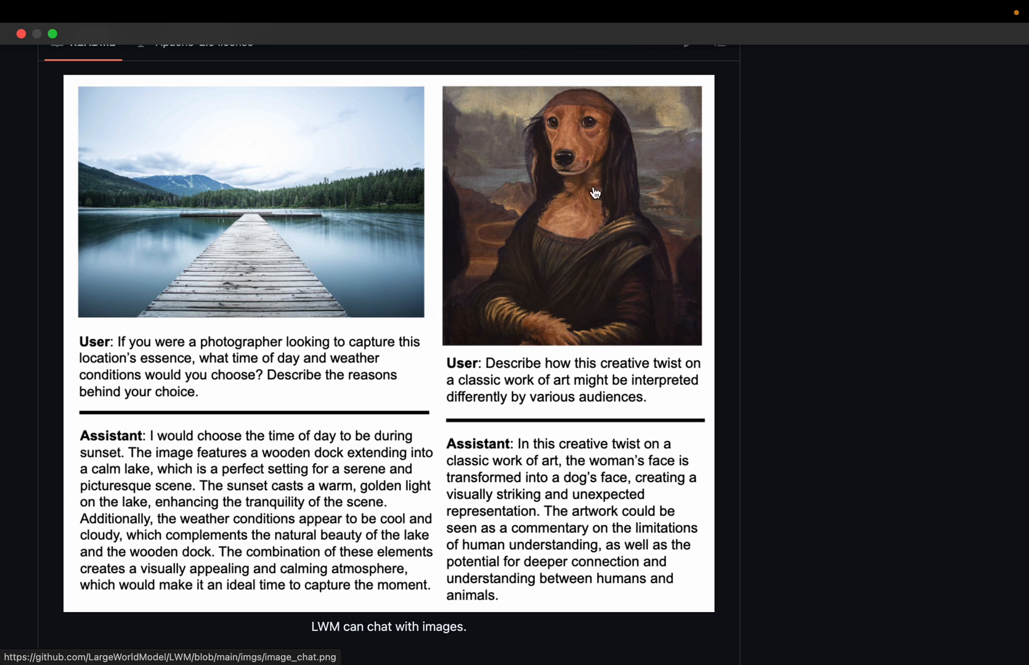
{"action": "mouse_move", "coordinate": [584, 339]}
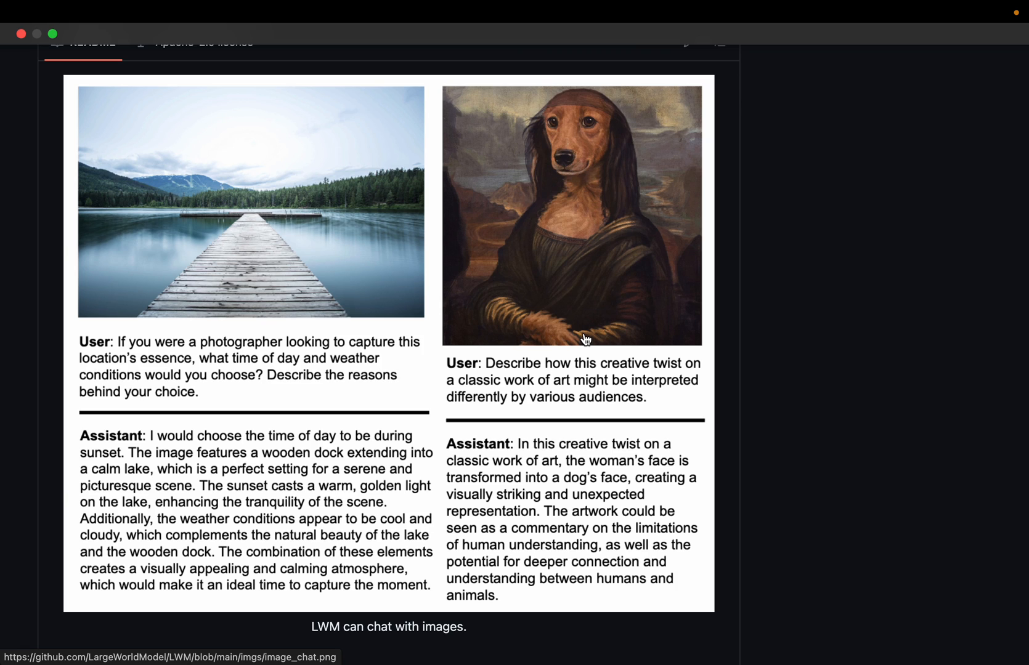
{"action": "scroll", "scroll_direction": "down", "scroll_amount": 3}
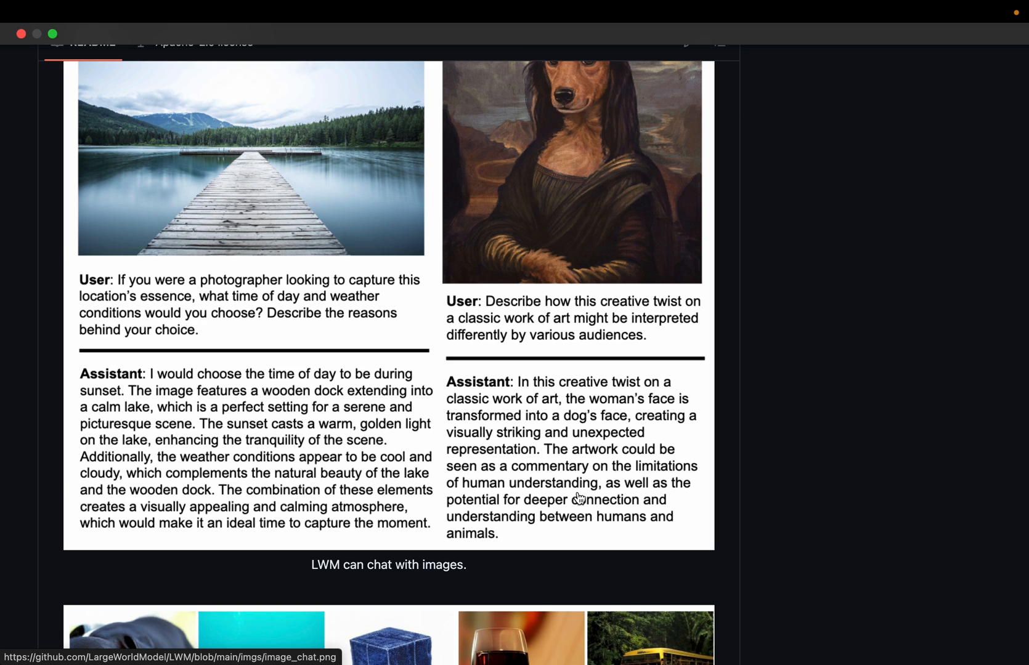
{"action": "scroll", "scroll_direction": "down", "scroll_amount": 3}
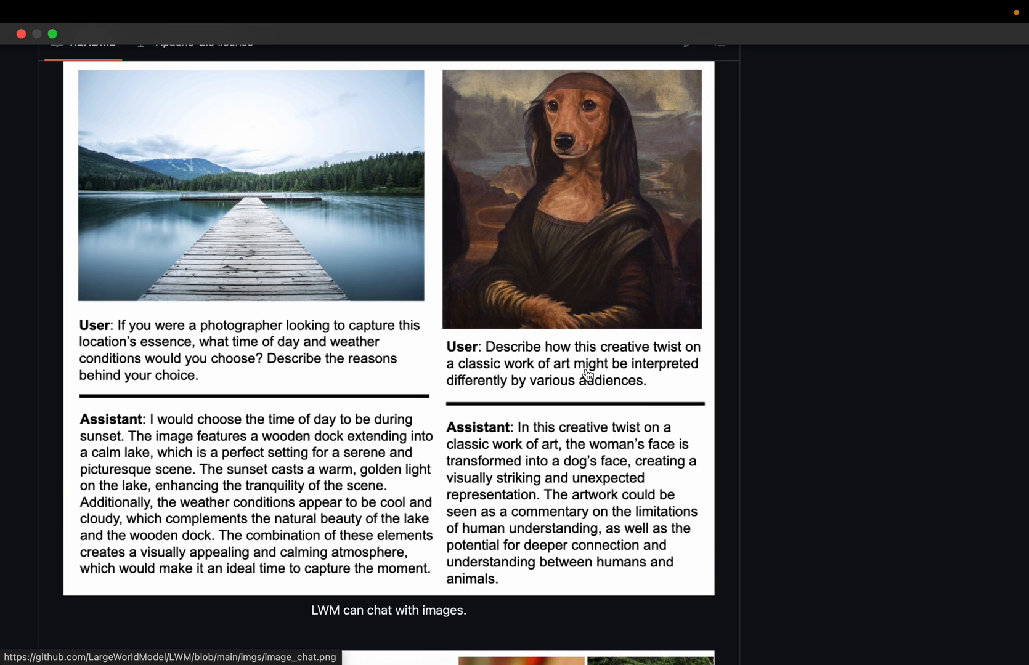
{"action": "scroll", "scroll_direction": "down", "scroll_amount": 3}
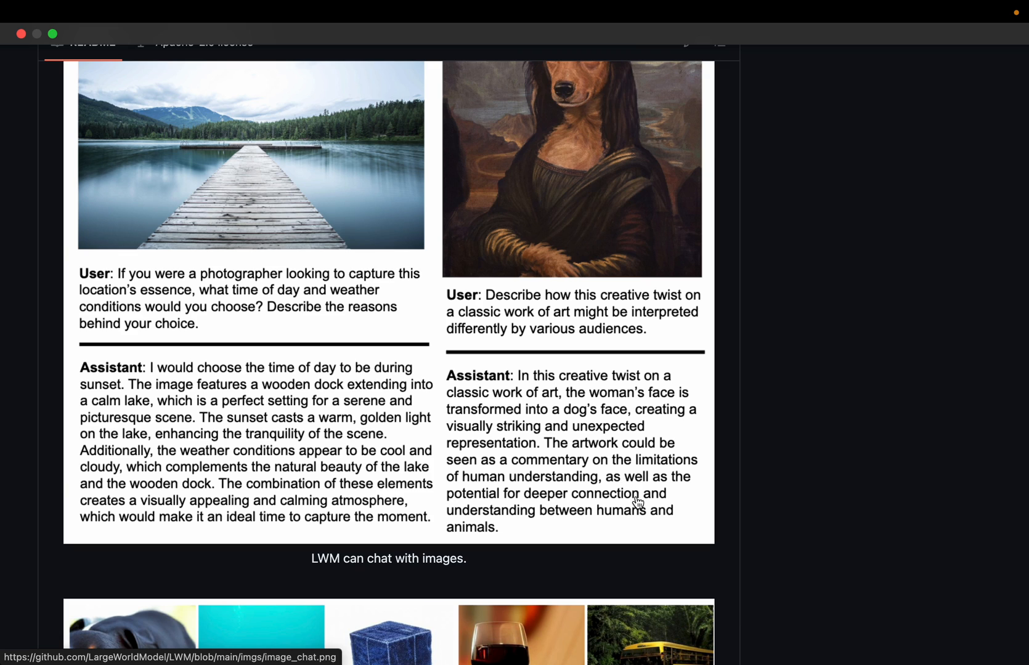
{"action": "mouse_move", "coordinate": [498, 513]}
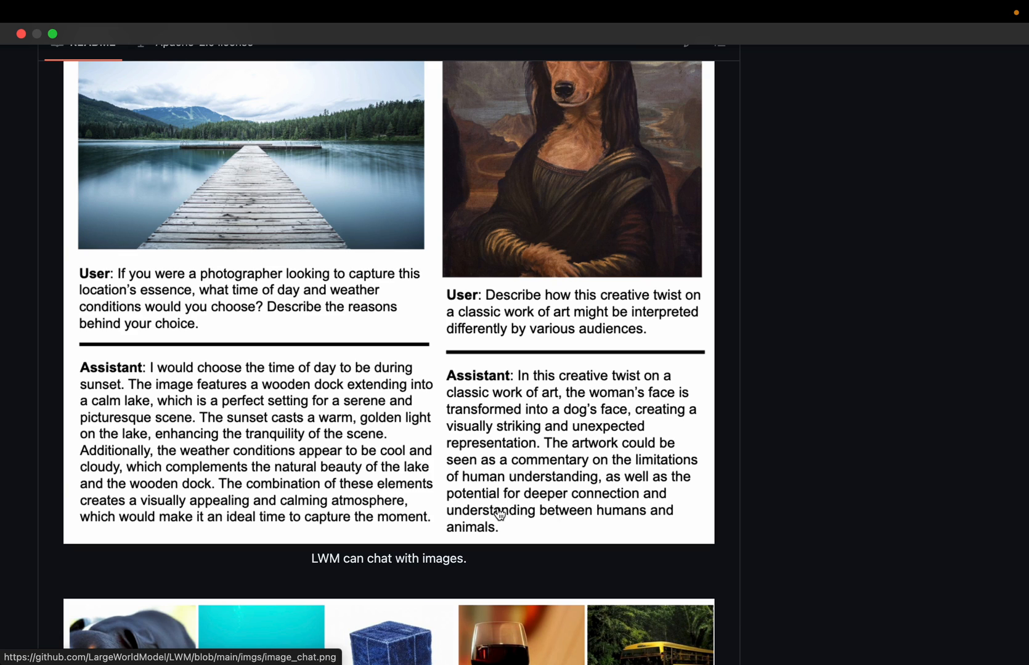
{"action": "mouse_move", "coordinate": [502, 538]}
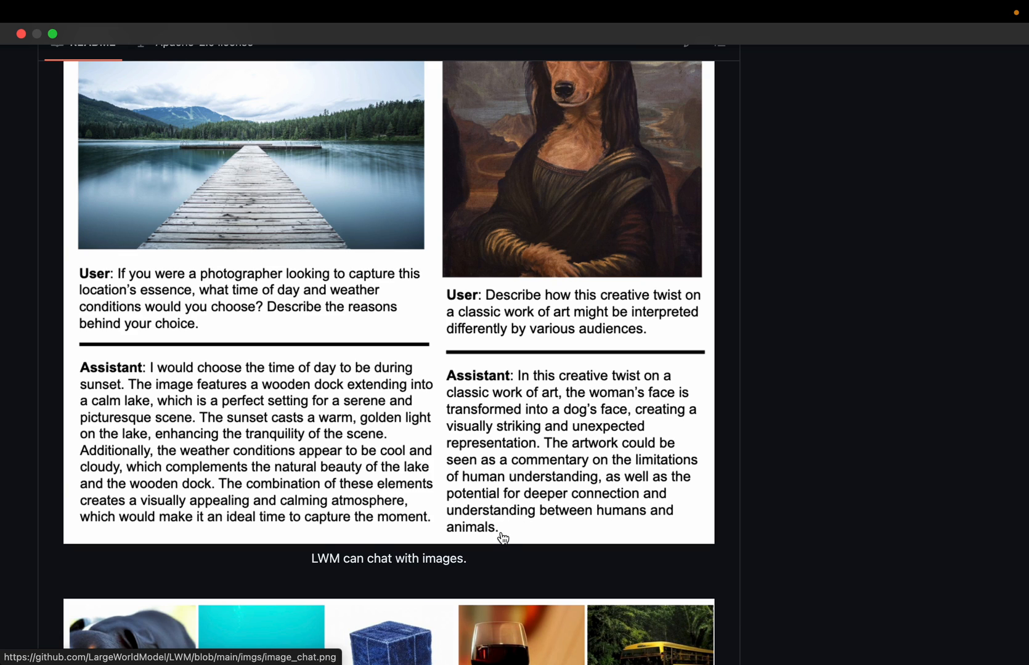
{"action": "scroll", "scroll_direction": "down", "scroll_amount": 3}
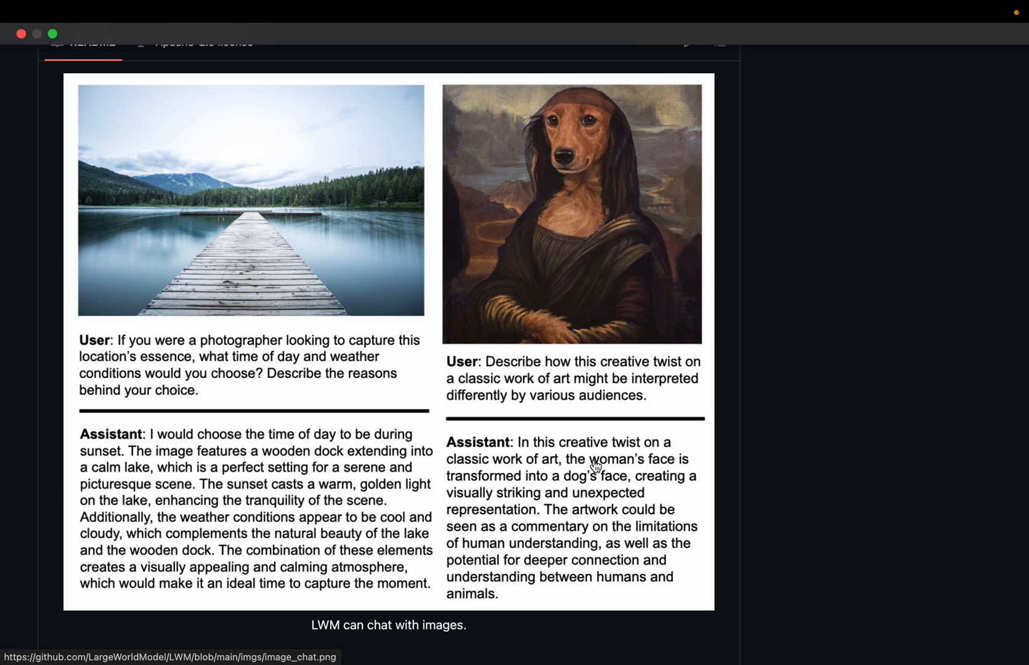
{"action": "mouse_move", "coordinate": [864, 409]}
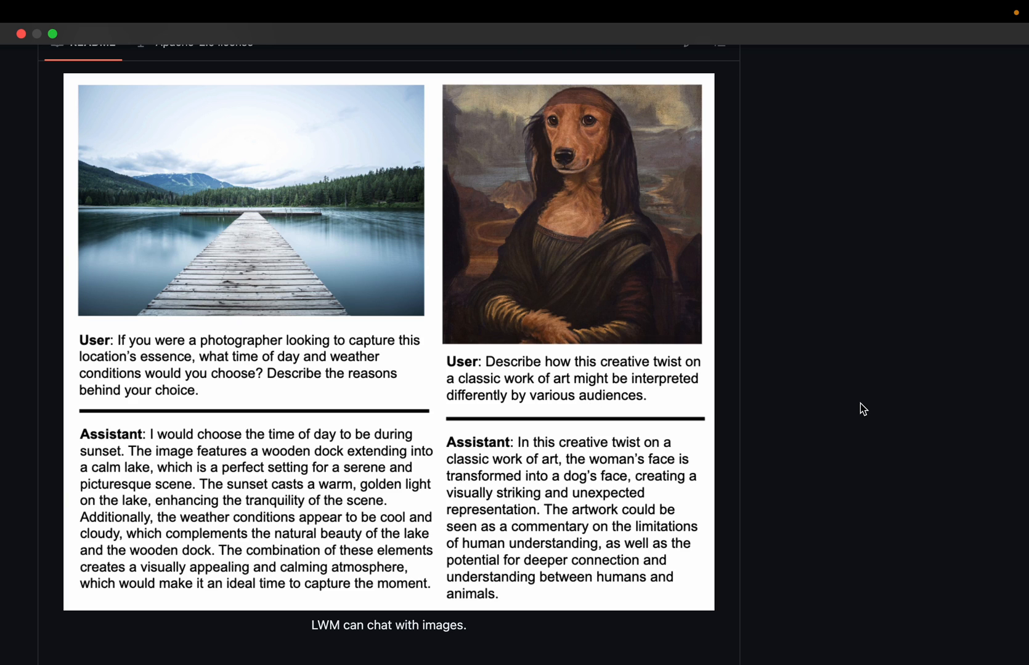
{"action": "mouse_move", "coordinate": [603, 25]}
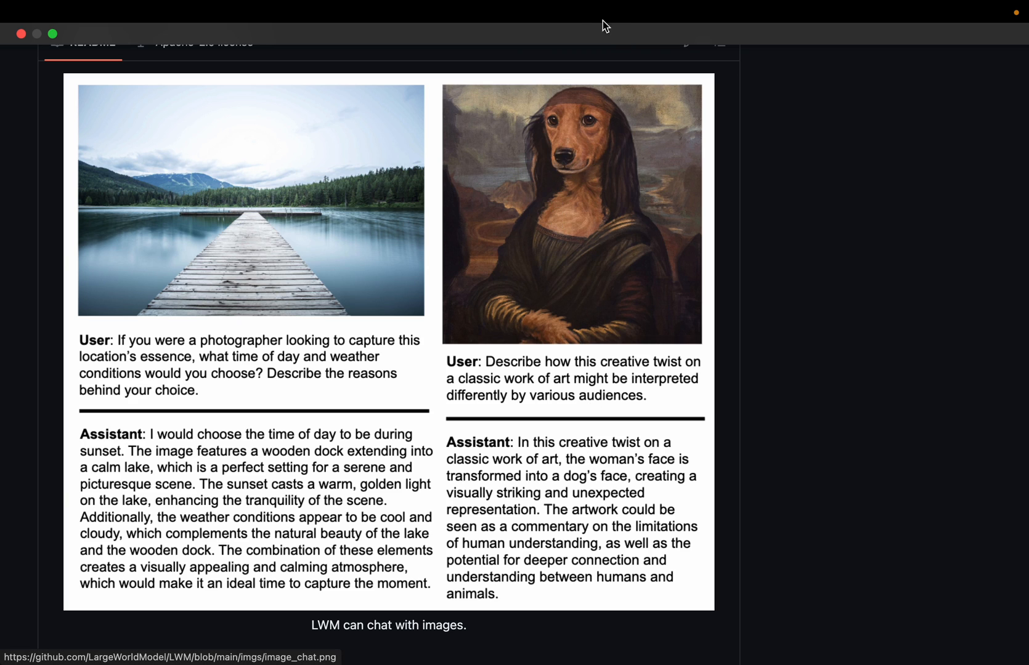
Scroll to the 'LWM can generate videos and images from text' figure above Setup.
{"action": "scroll", "scroll_direction": "down", "scroll_amount": 3}
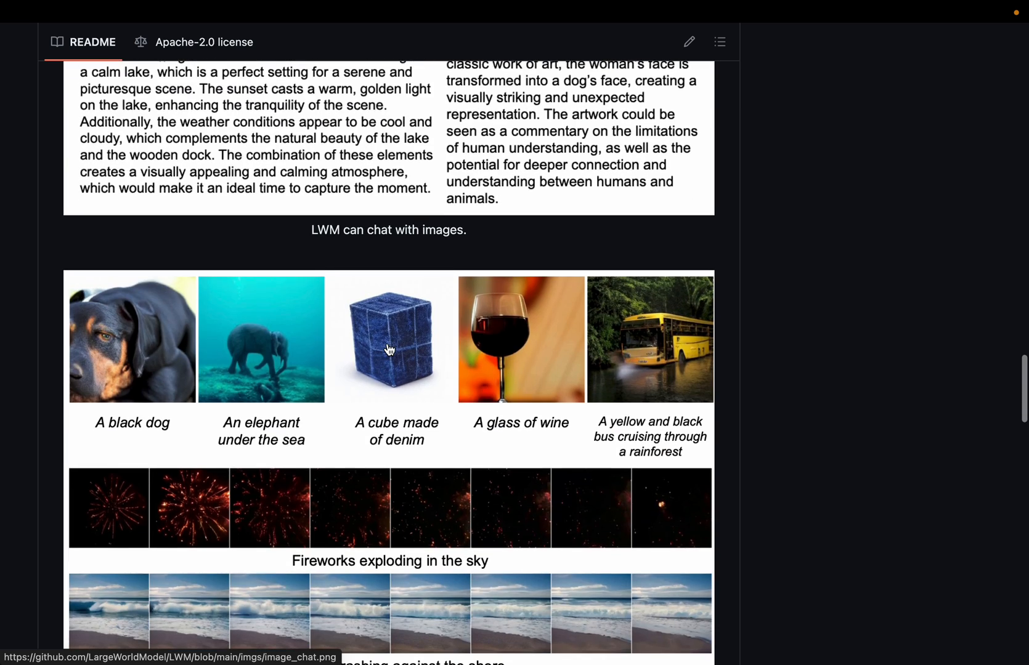
{"action": "scroll", "scroll_direction": "down", "scroll_amount": 3}
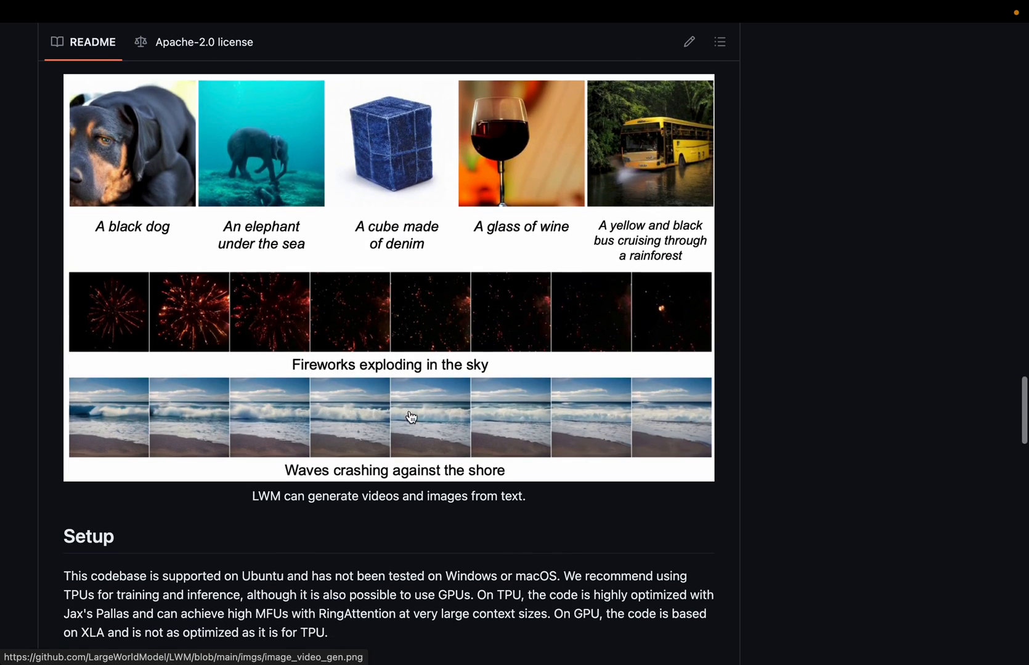
{"action": "mouse_move", "coordinate": [347, 384]}
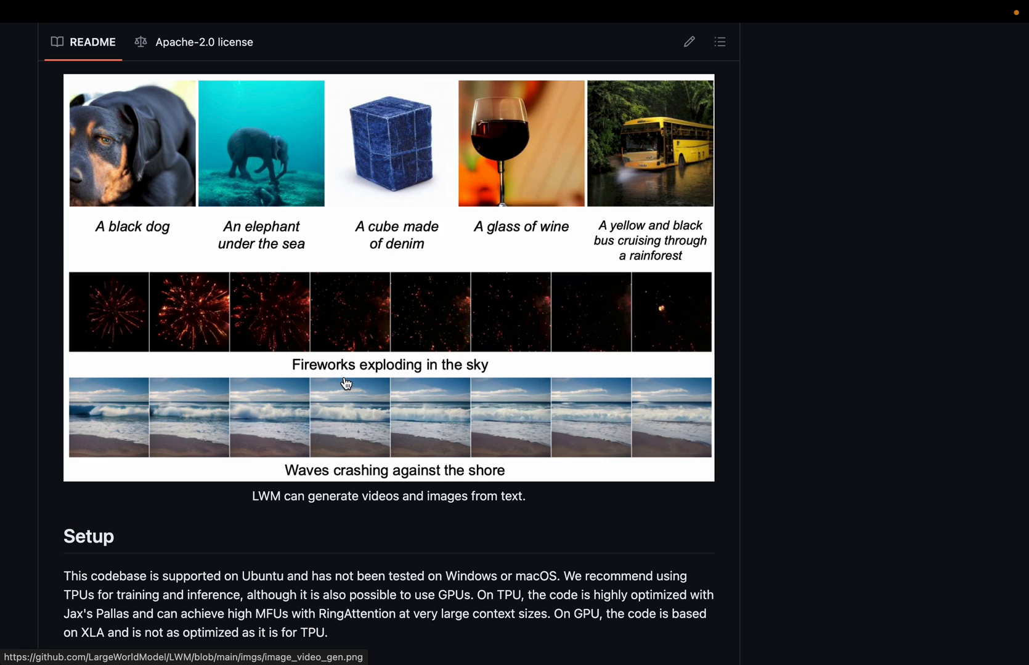
{"action": "mouse_move", "coordinate": [548, 352]}
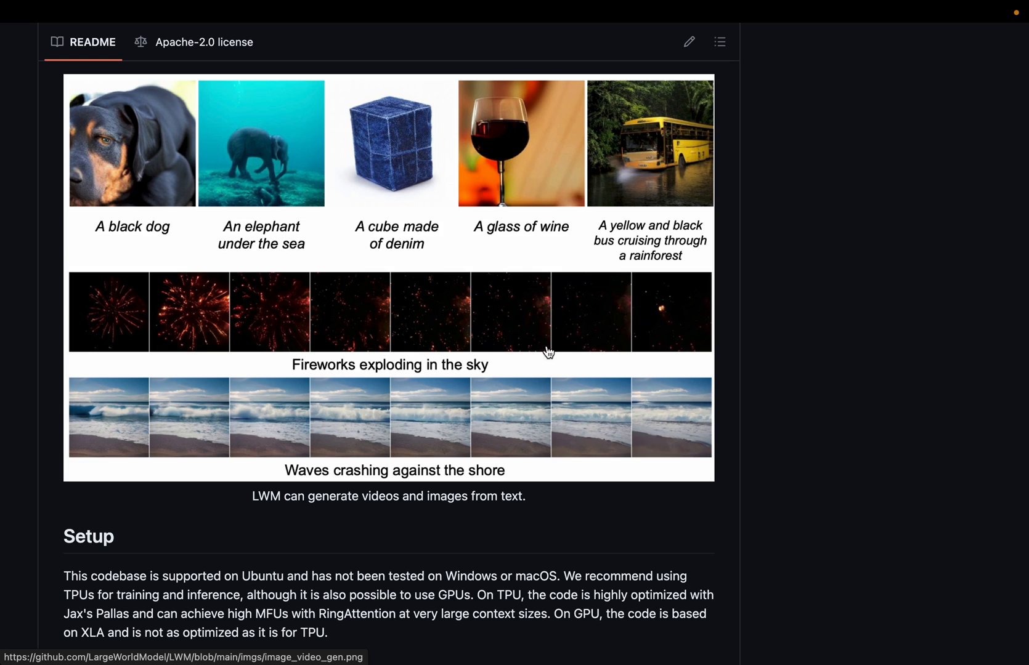
{"action": "mouse_move", "coordinate": [720, 321]}
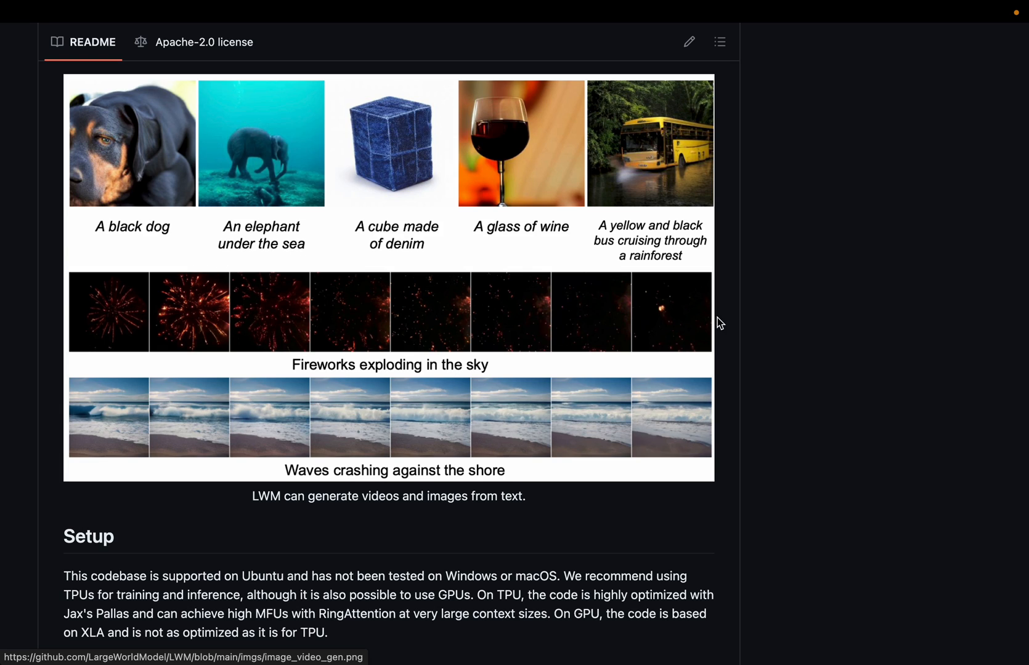
{"action": "mouse_move", "coordinate": [325, 374]}
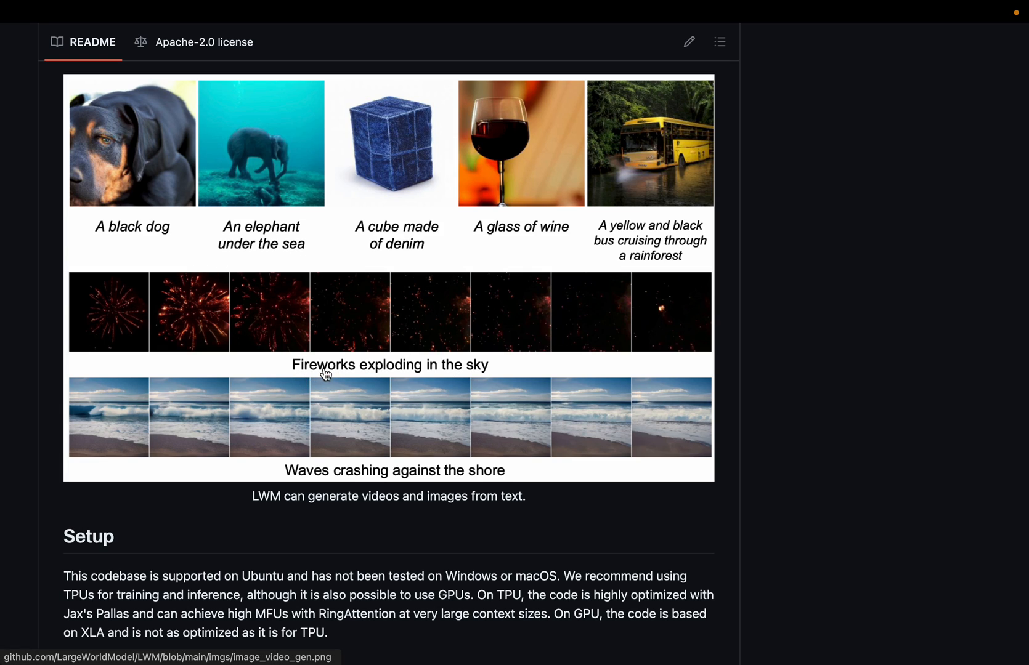
{"action": "mouse_move", "coordinate": [351, 379]}
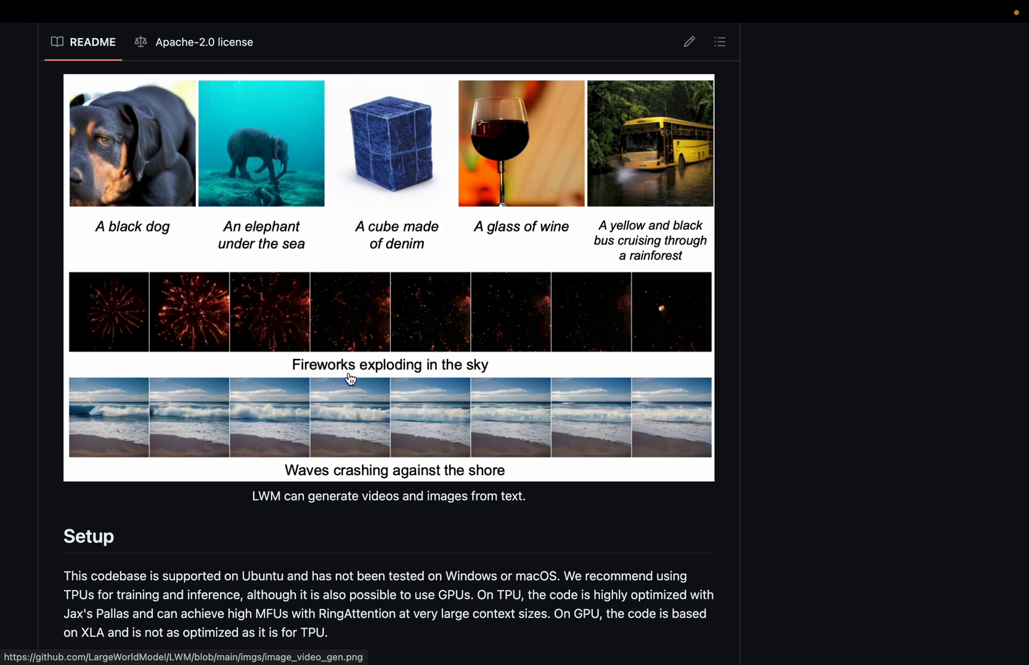
{"action": "mouse_move", "coordinate": [145, 340]}
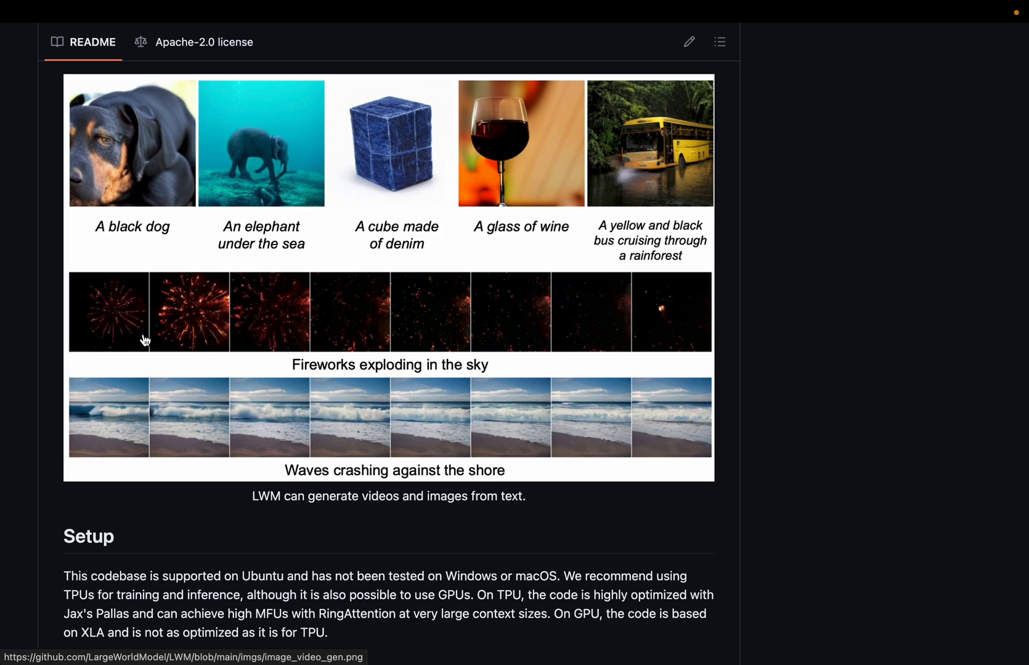
{"action": "mouse_move", "coordinate": [614, 324]}
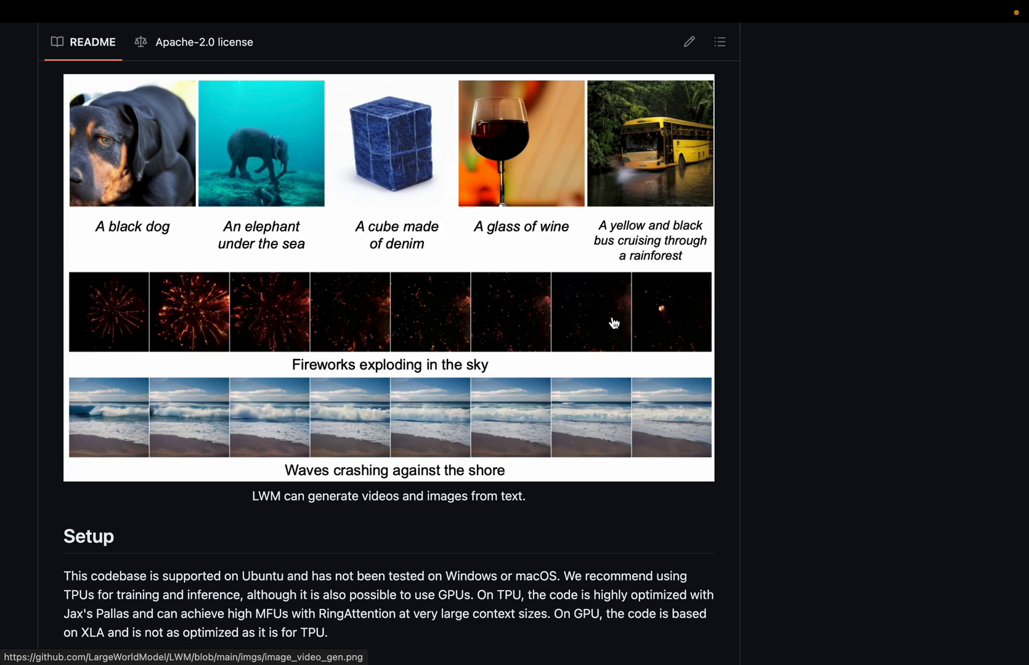
{"action": "mouse_move", "coordinate": [659, 322]}
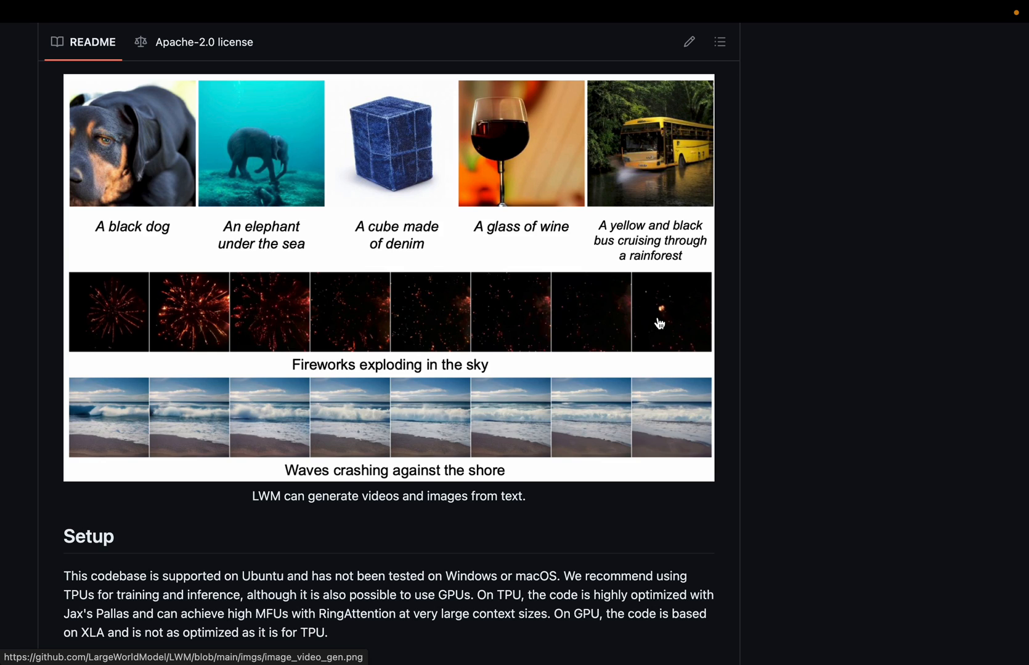
{"action": "mouse_move", "coordinate": [533, 487]}
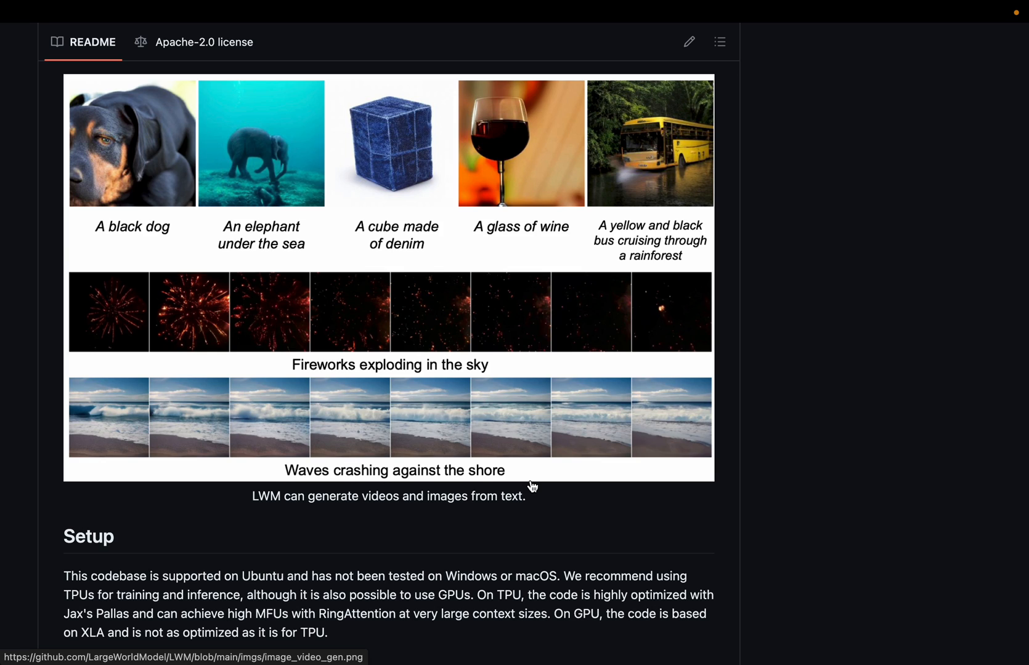
{"action": "mouse_move", "coordinate": [107, 407]}
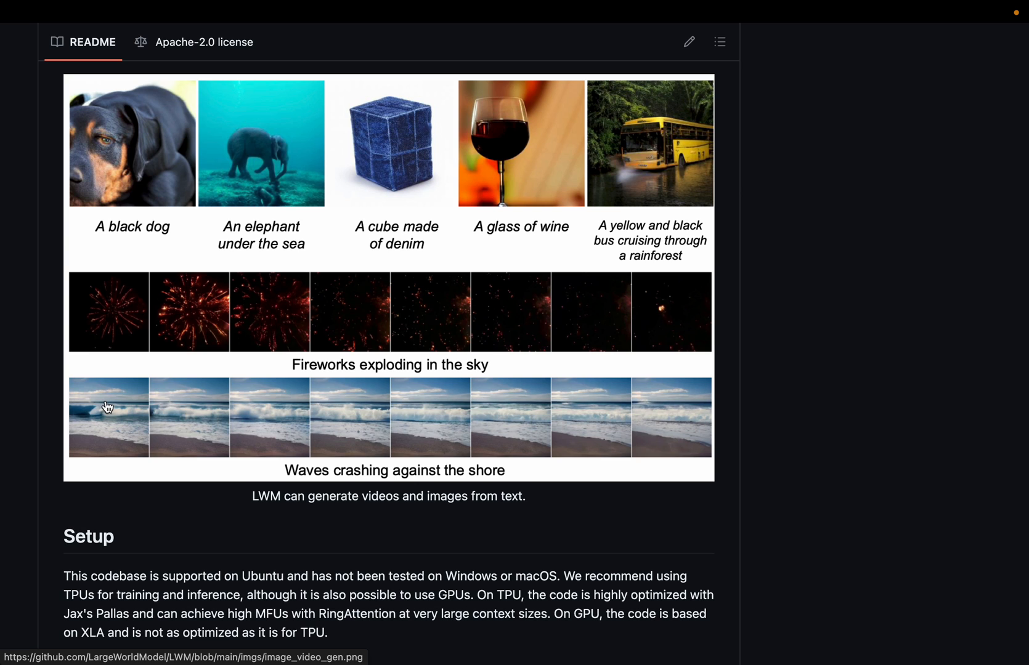
{"action": "mouse_move", "coordinate": [471, 461]}
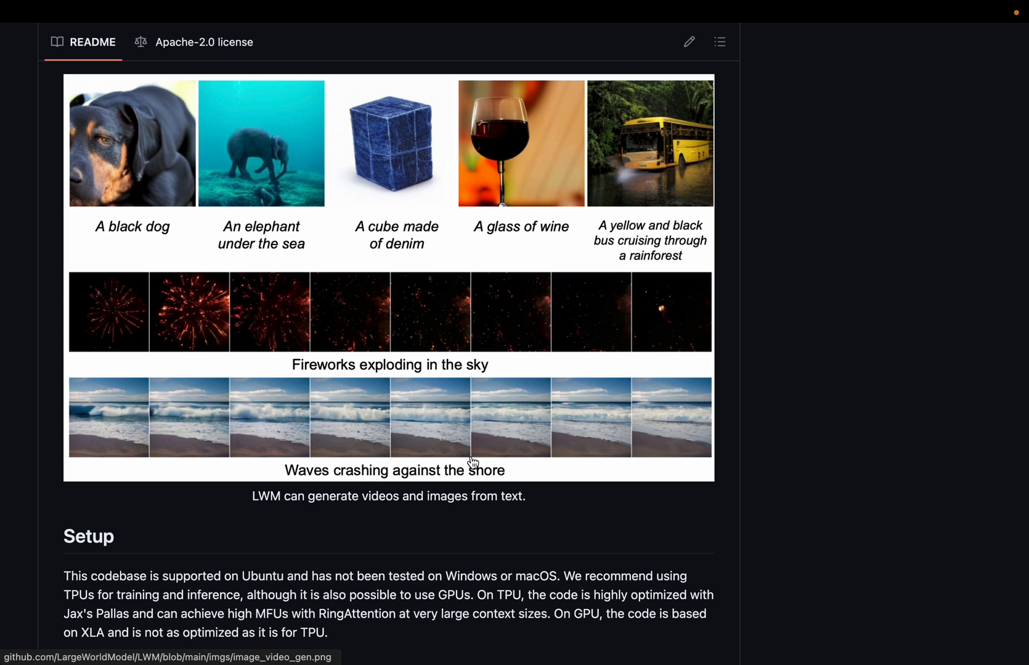
Scroll past Setup, Available models and Code structure, and select the Command-line usage script list.
{"action": "scroll", "scroll_direction": "down", "scroll_amount": 3}
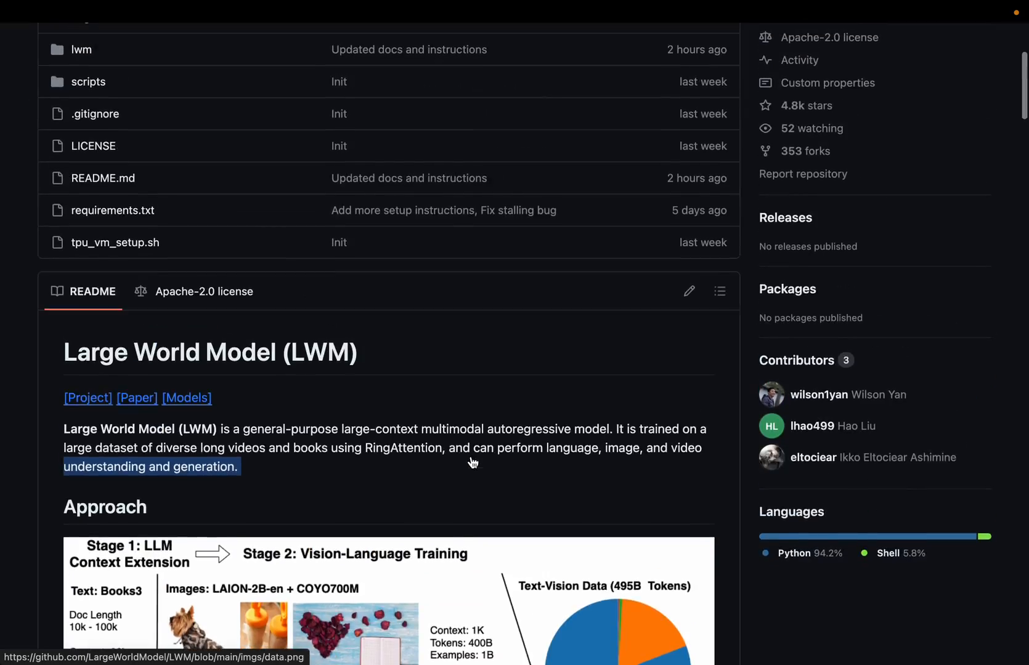
{"action": "scroll", "scroll_direction": "down", "scroll_amount": 3}
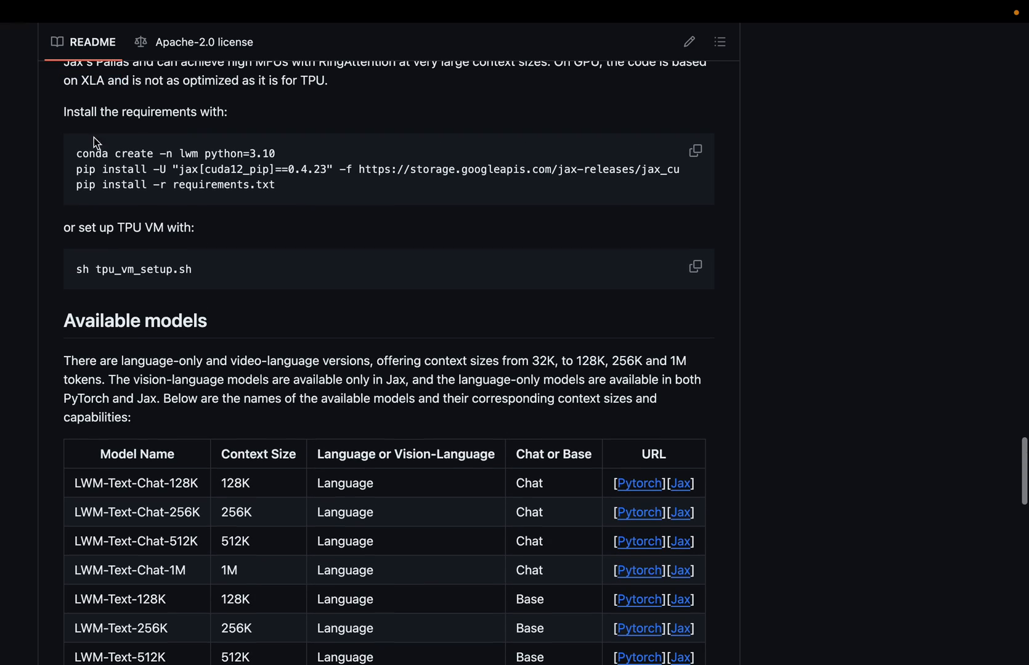
{"action": "scroll", "scroll_direction": "down", "scroll_amount": 3}
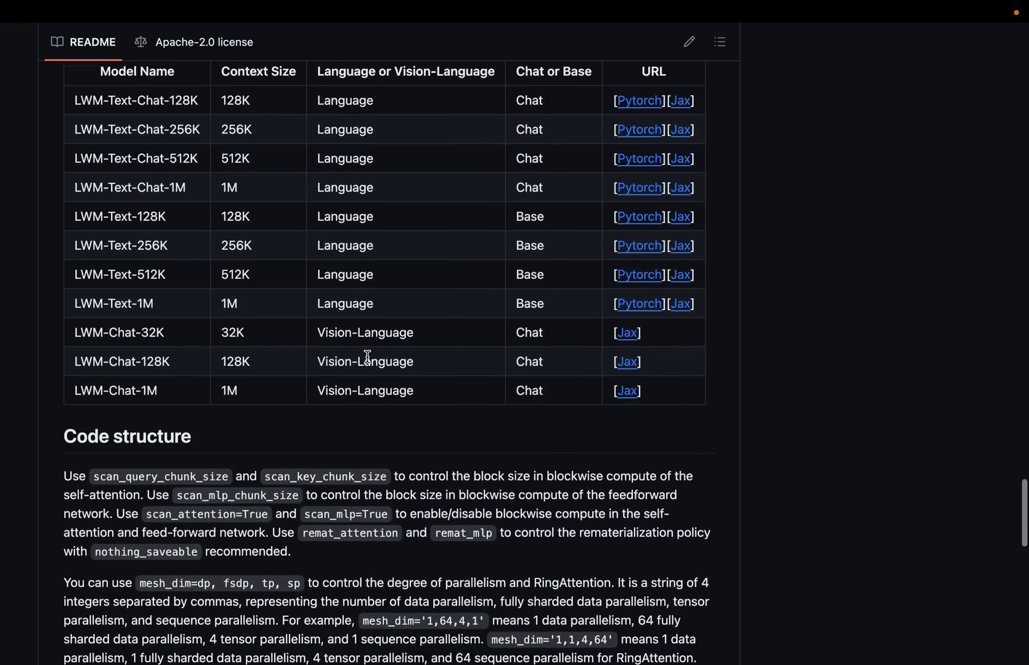
{"action": "scroll", "scroll_direction": "down", "scroll_amount": 3}
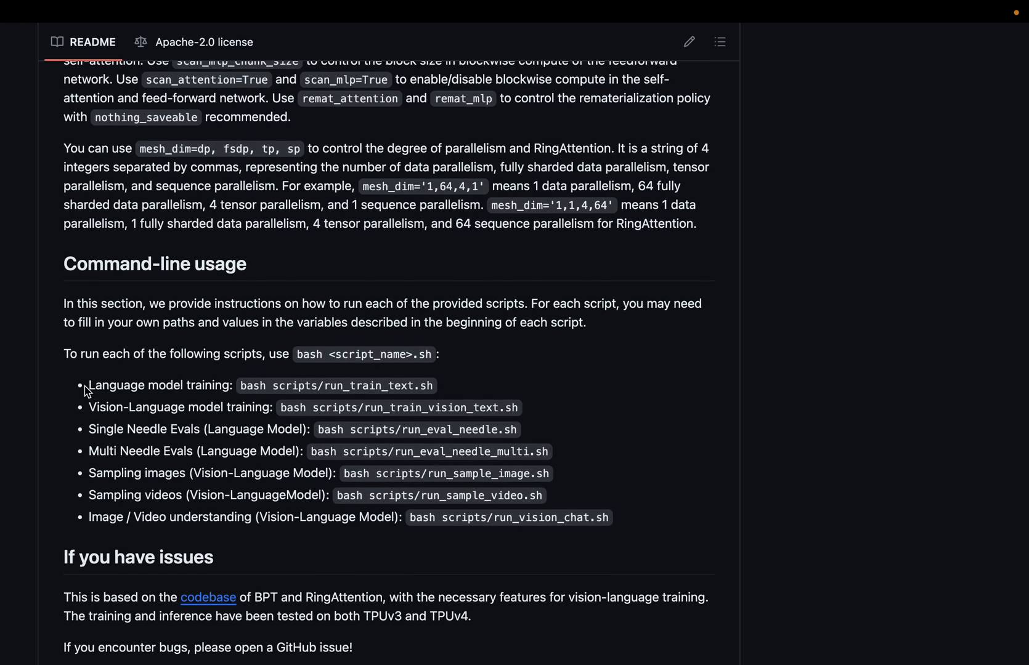
{"action": "left_click_drag", "start_coordinate": [87, 385], "coordinate": [636, 518]}
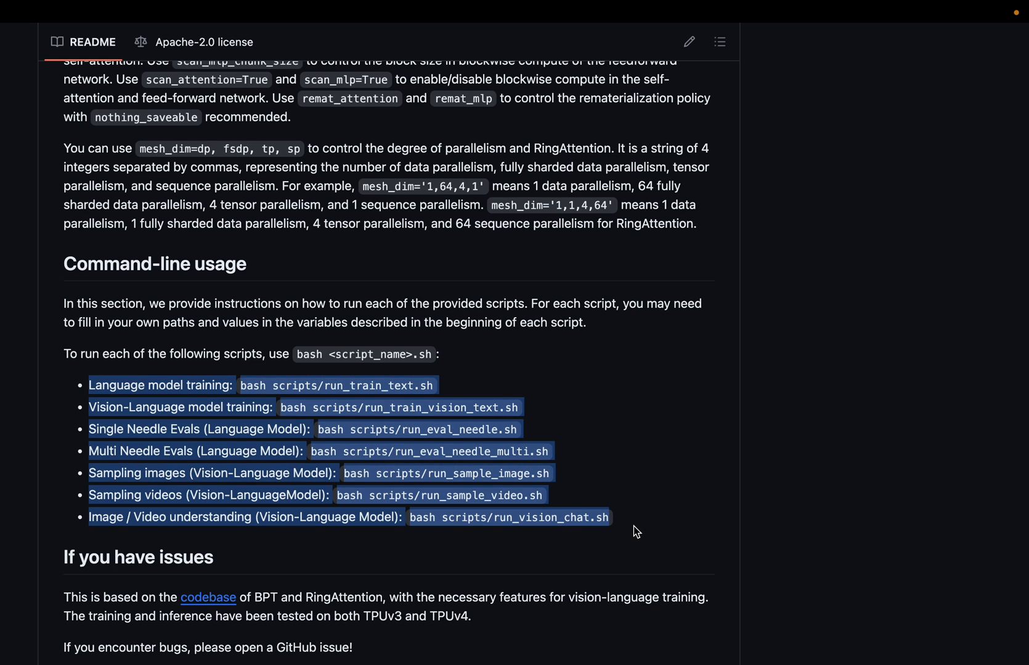
{"action": "mouse_move", "coordinate": [611, 411]}
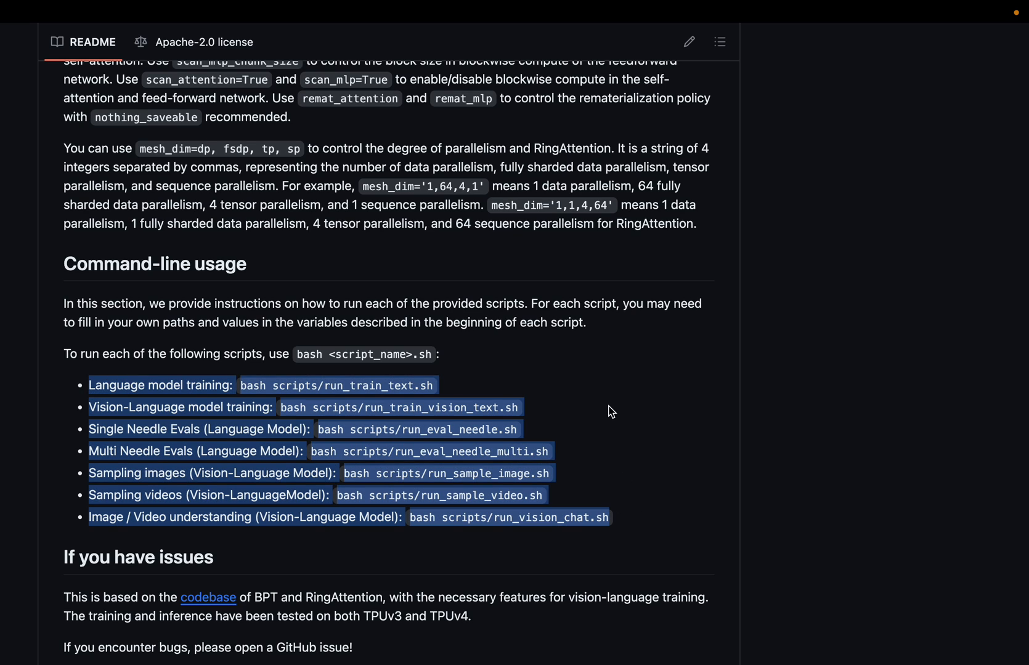
{"action": "mouse_move", "coordinate": [446, 397]}
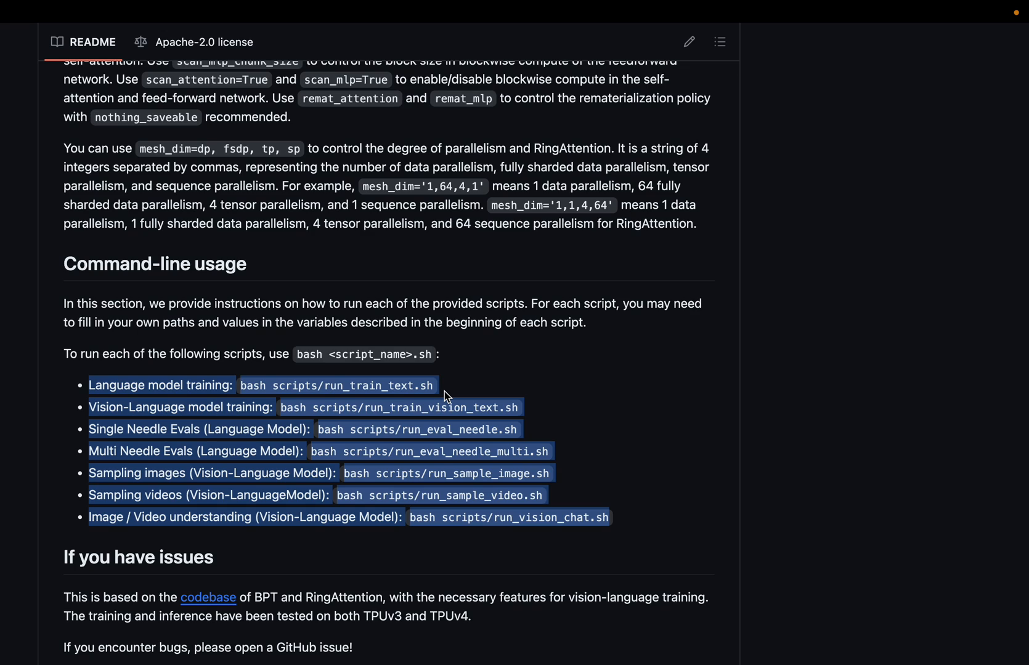
{"action": "mouse_move", "coordinate": [513, 398]}
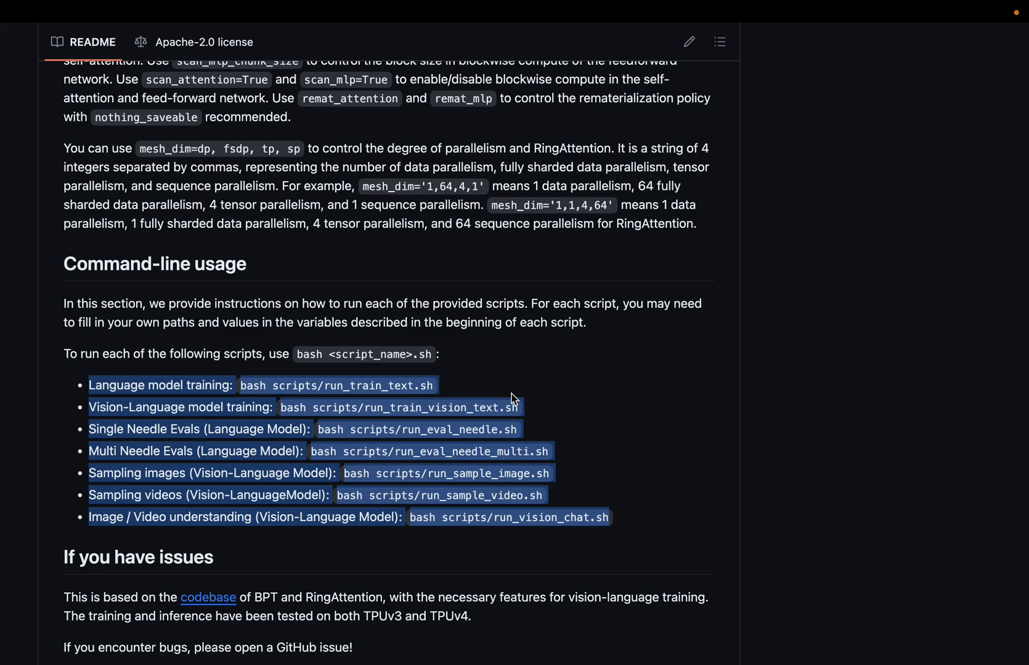
Scroll back up to the LWM Capabilities Needle Retrieval (1M Context Model) heatmap.
{"action": "scroll", "scroll_direction": "up", "scroll_amount": 3}
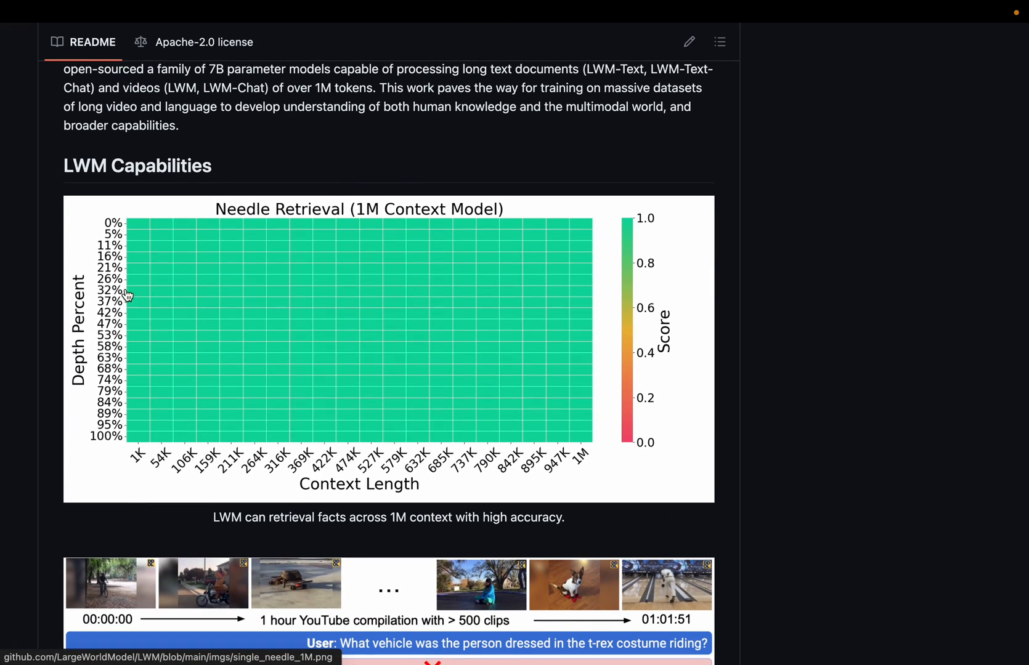
{"action": "mouse_move", "coordinate": [535, 279]}
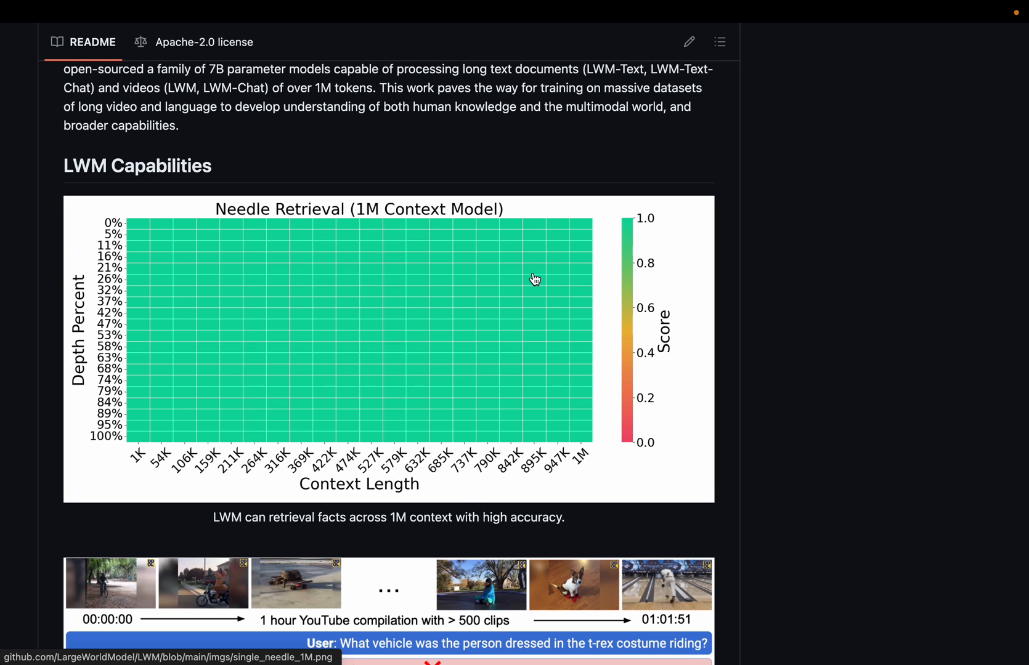
{"action": "mouse_move", "coordinate": [601, 340]}
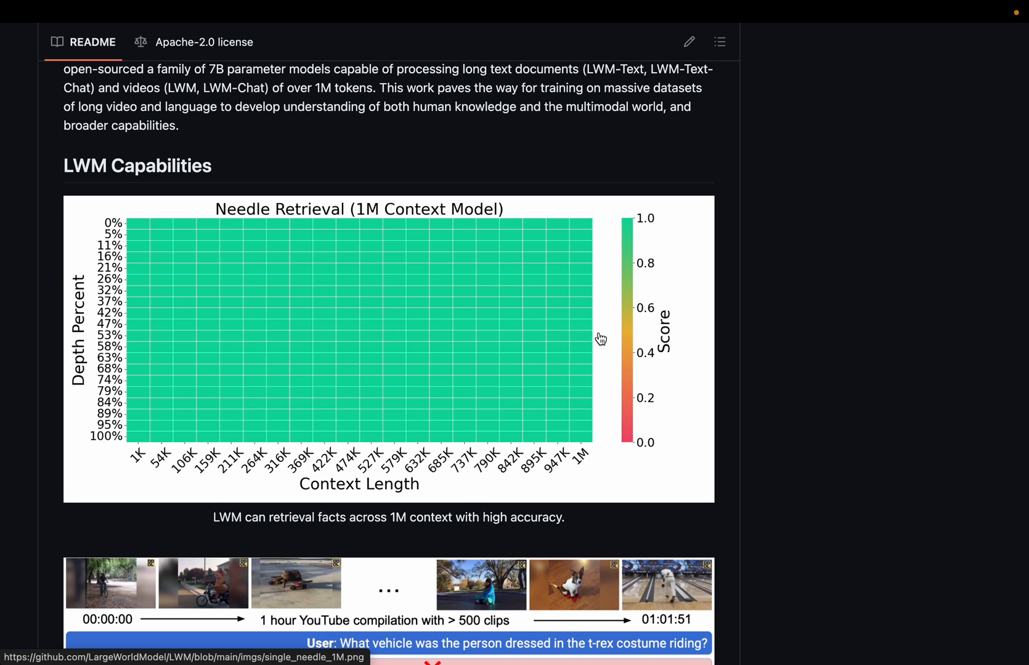
{"action": "mouse_move", "coordinate": [423, 263]}
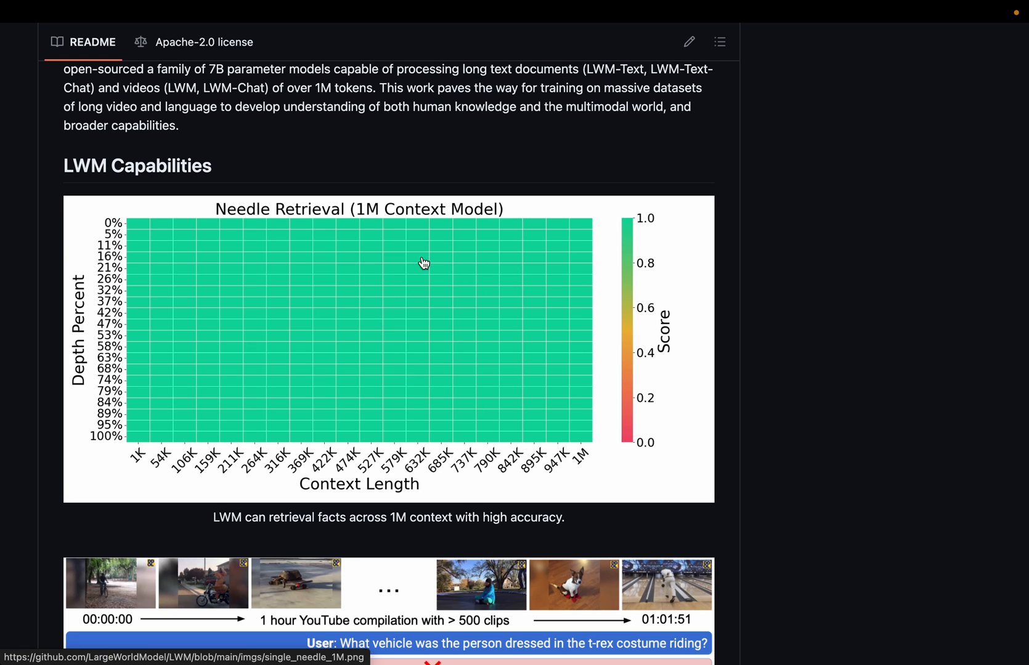
{"action": "mouse_move", "coordinate": [357, 311]}
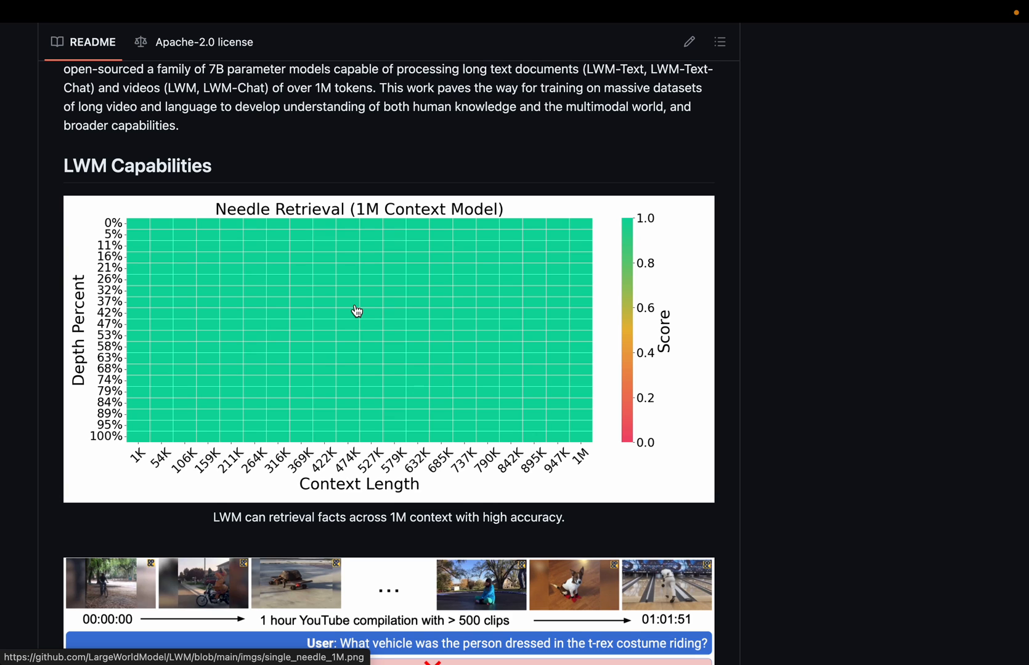
{"action": "scroll", "scroll_direction": "down", "scroll_amount": 3}
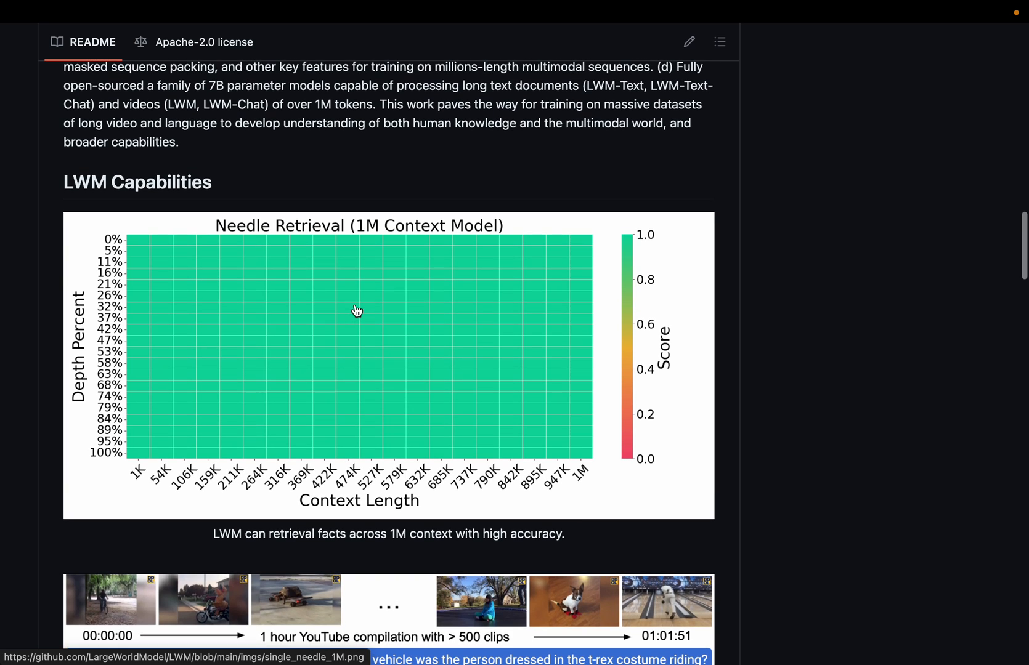